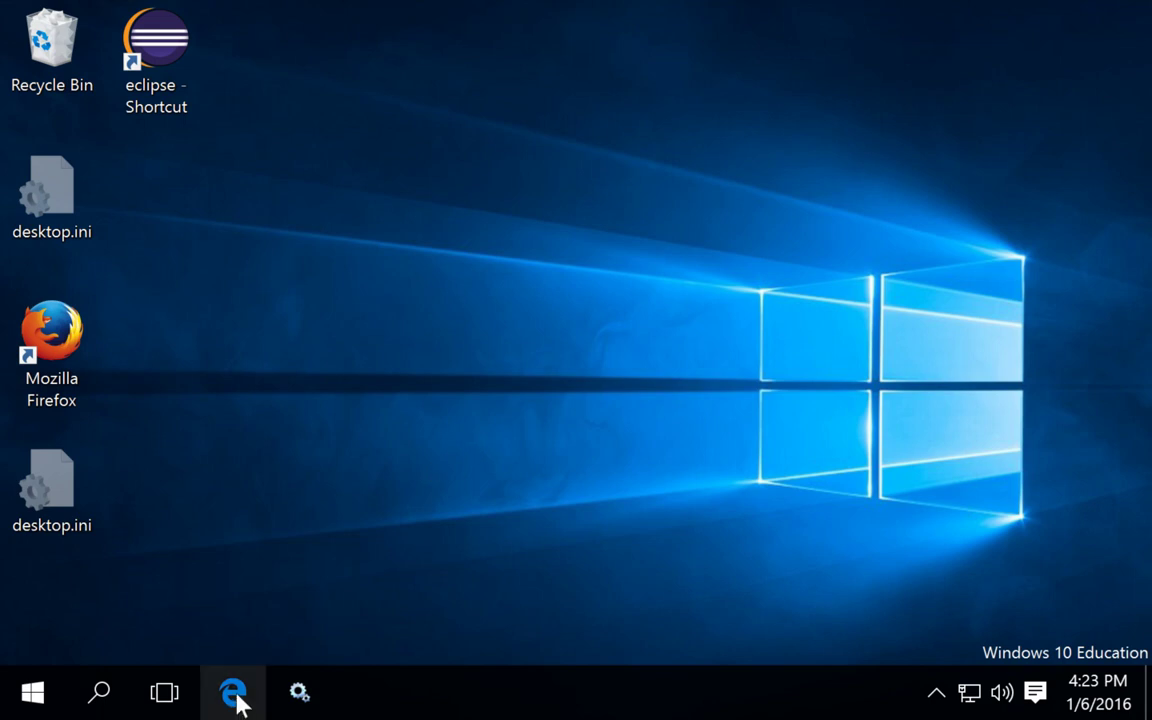
mouse_move(234, 692)
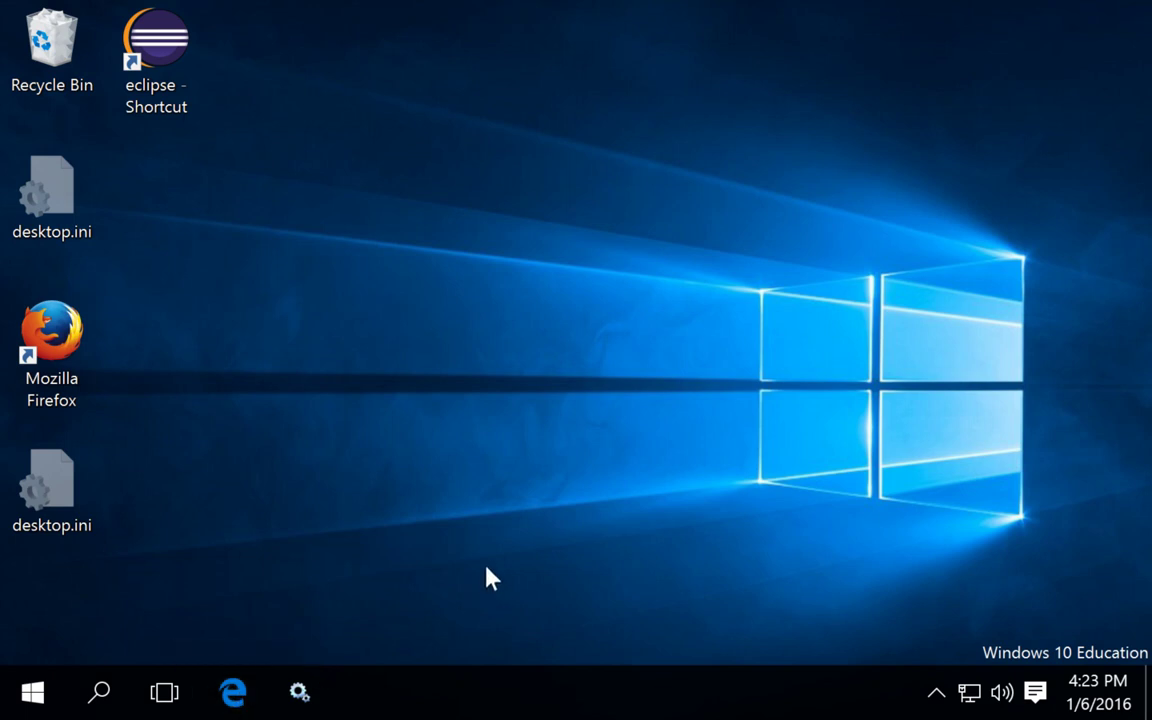
Launch Edge and search Google for 'eclipse wtp'.
click(232, 692)
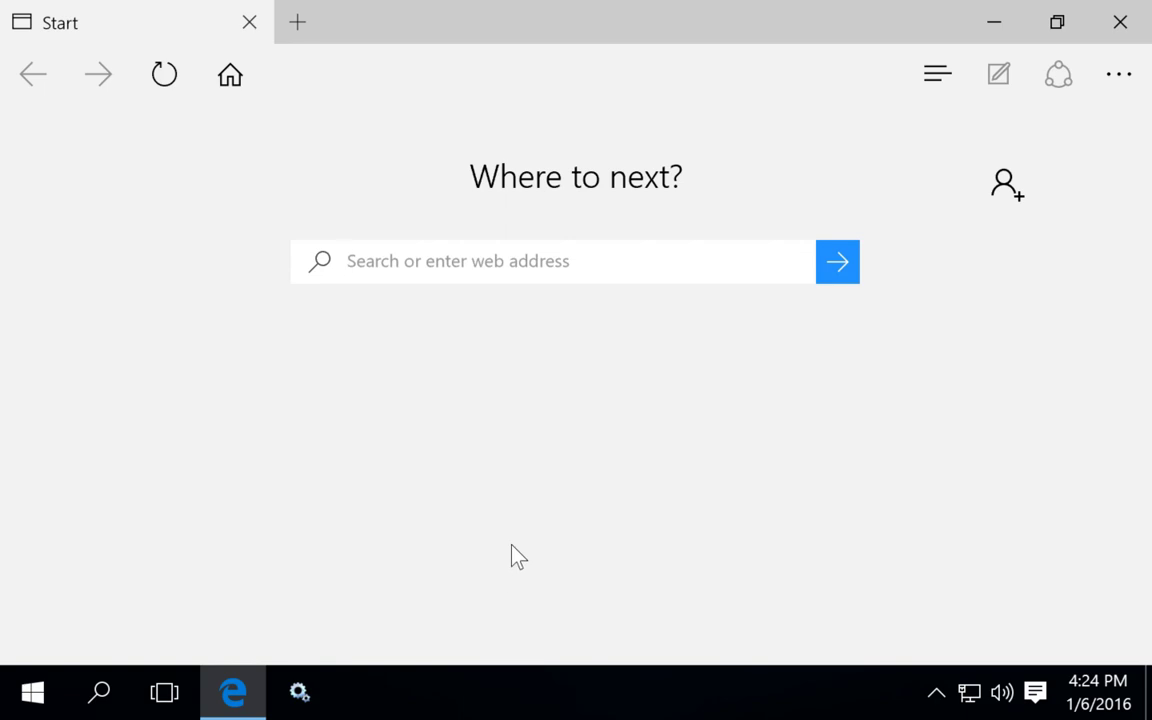
text(eclipse wtp)
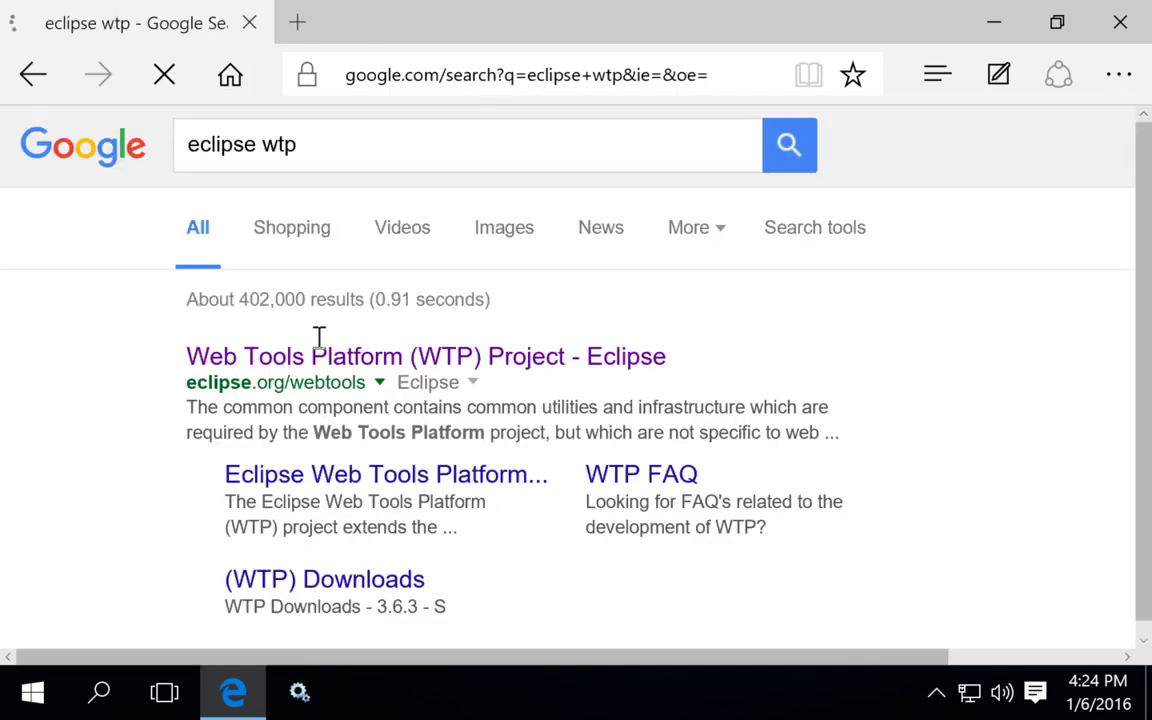
mouse_move(486, 366)
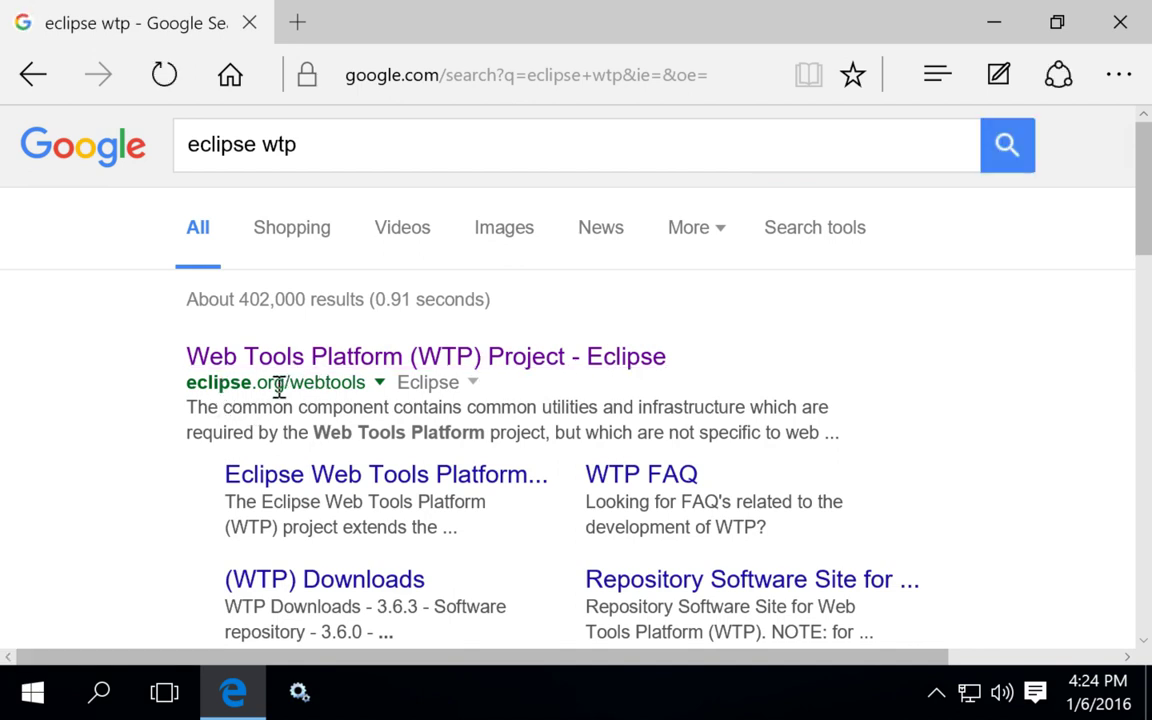
mouse_move(345, 463)
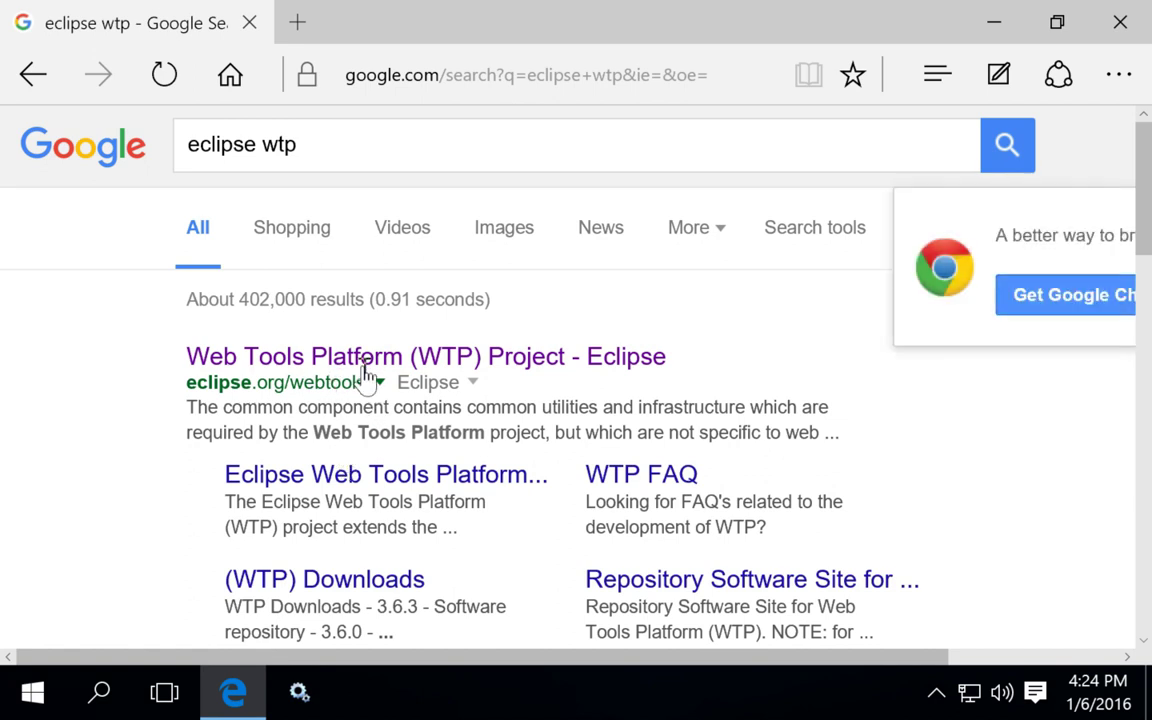
mouse_move(370, 360)
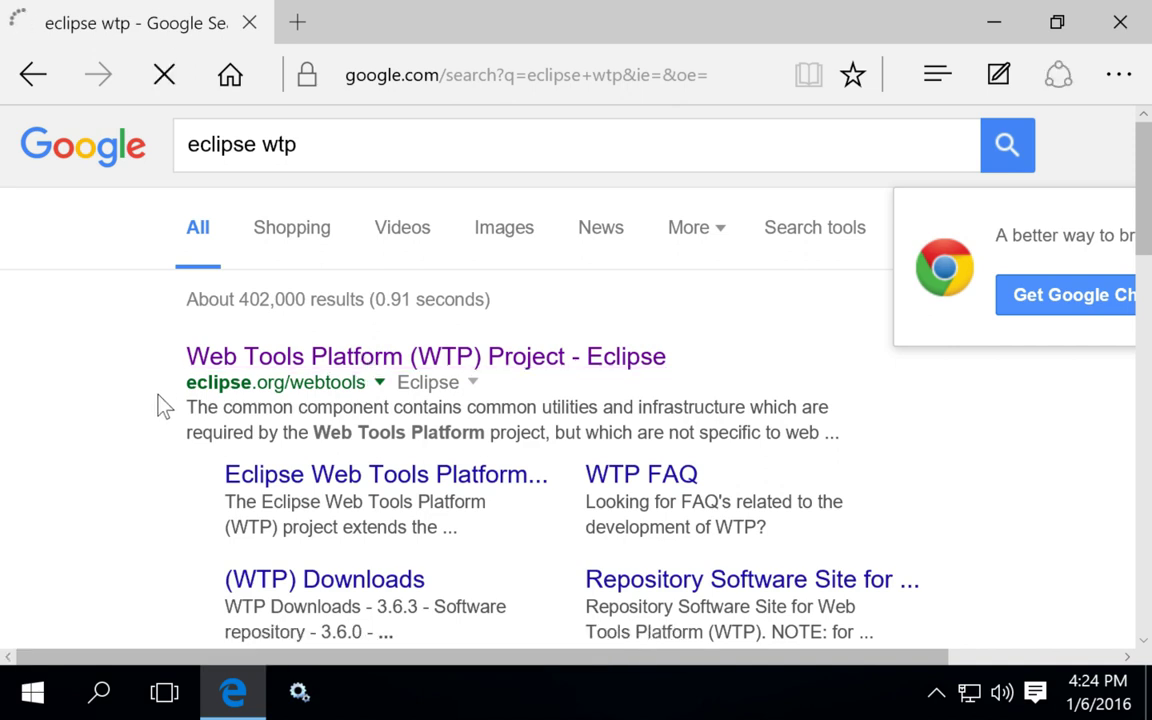
Open eclipse.org/webtools and scroll through its subprojects back to the Downloads tile.
scroll(down, 3)
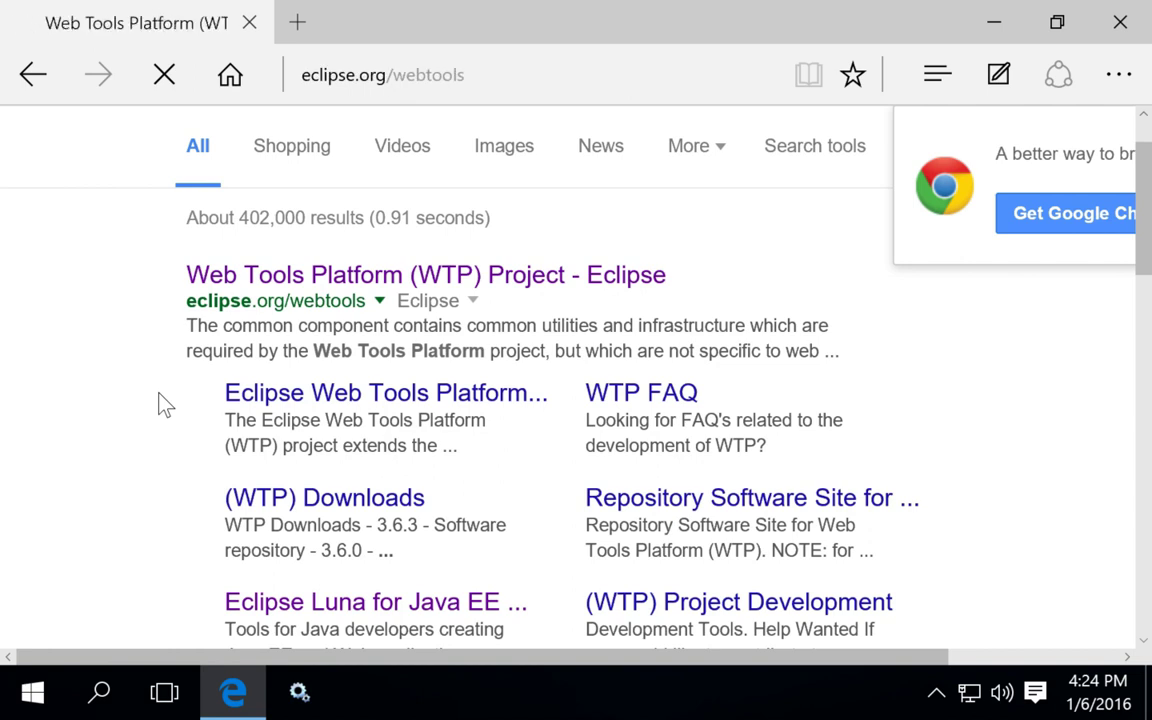
click(425, 274)
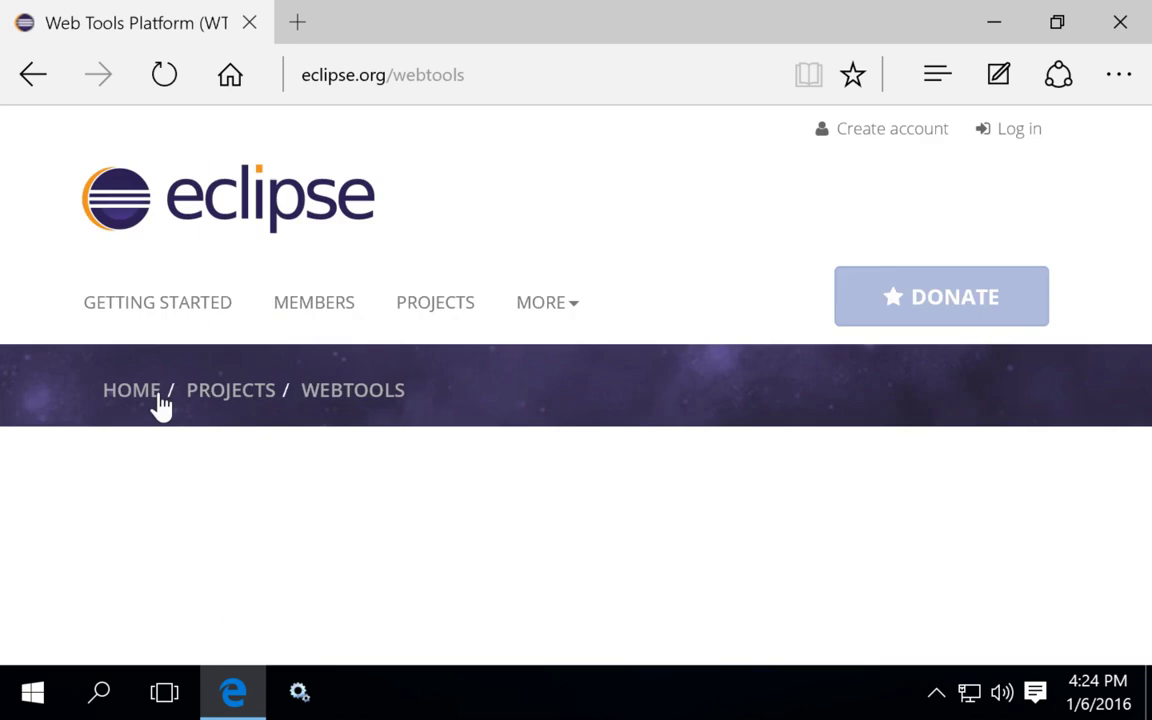
scroll(down, 3)
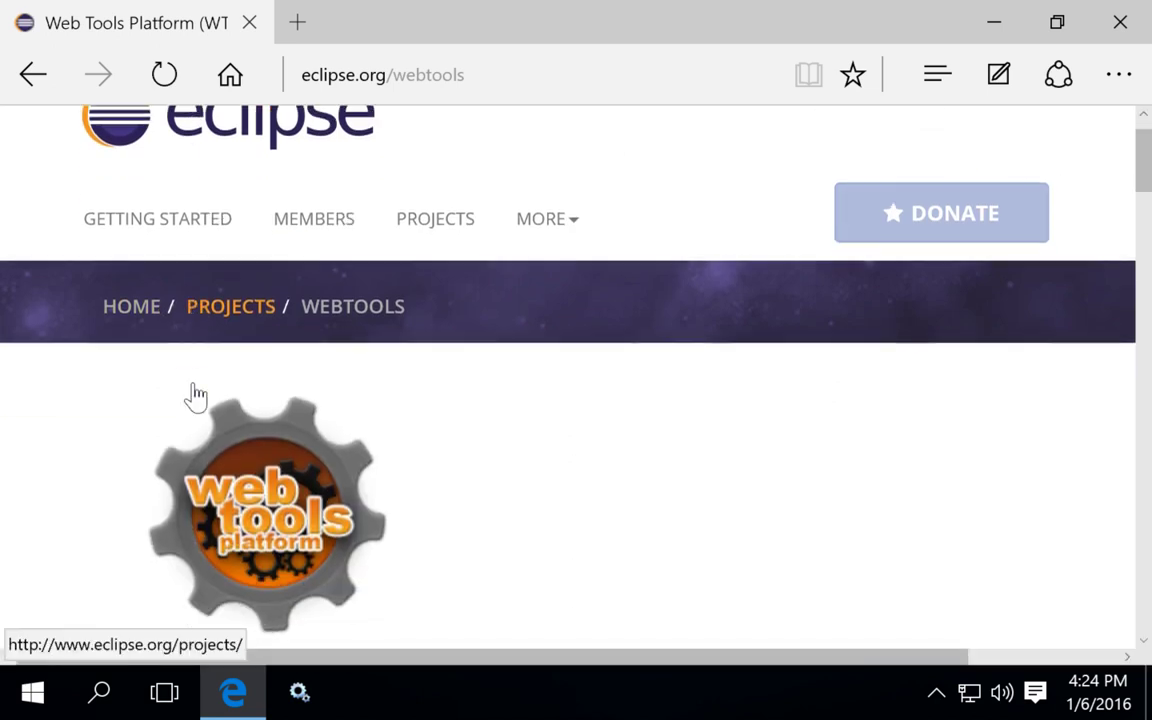
scroll(down, 3)
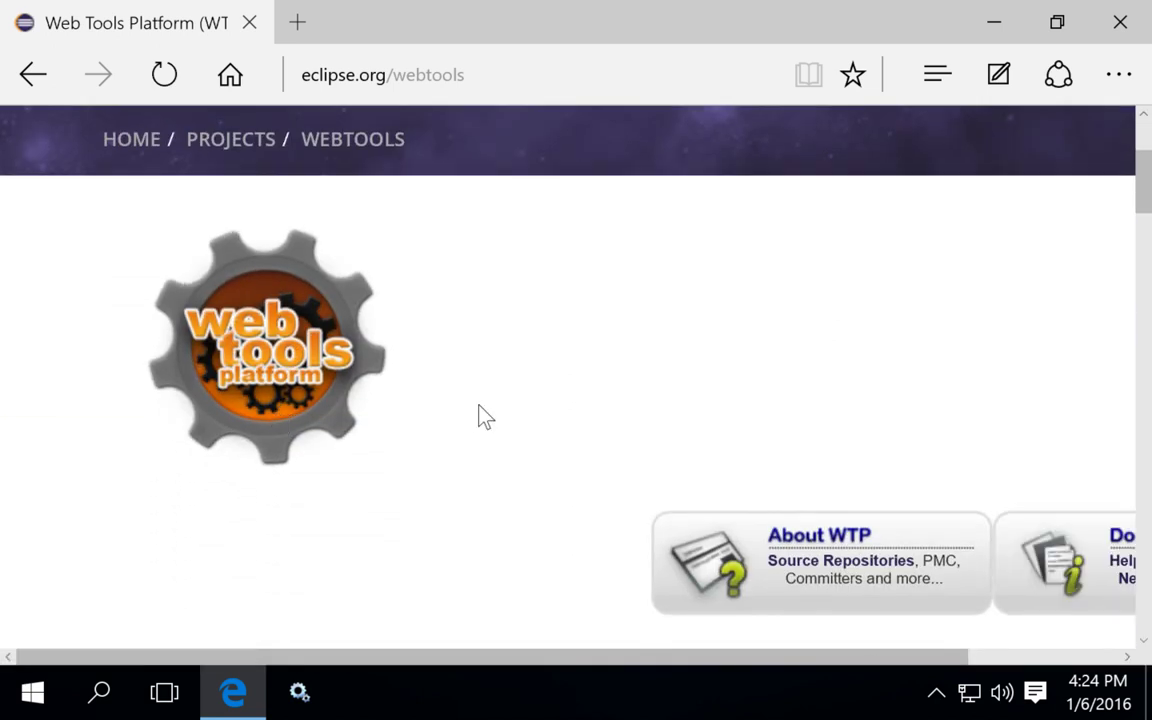
scroll(down, 3)
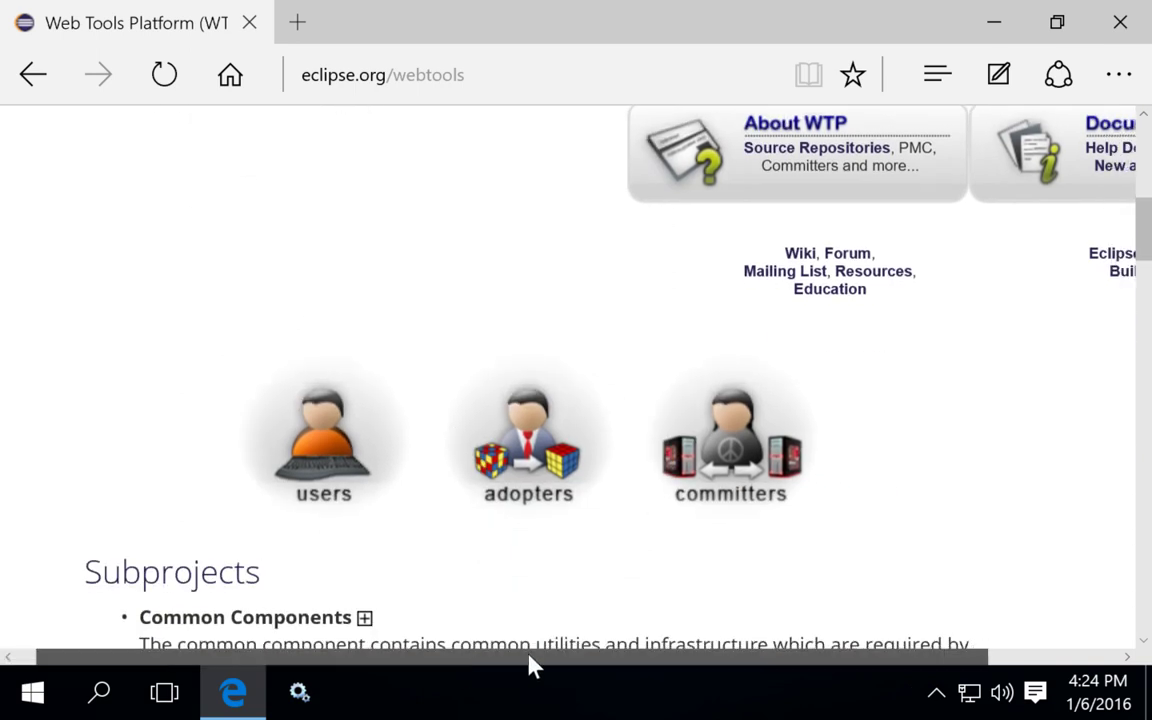
scroll(down, 3)
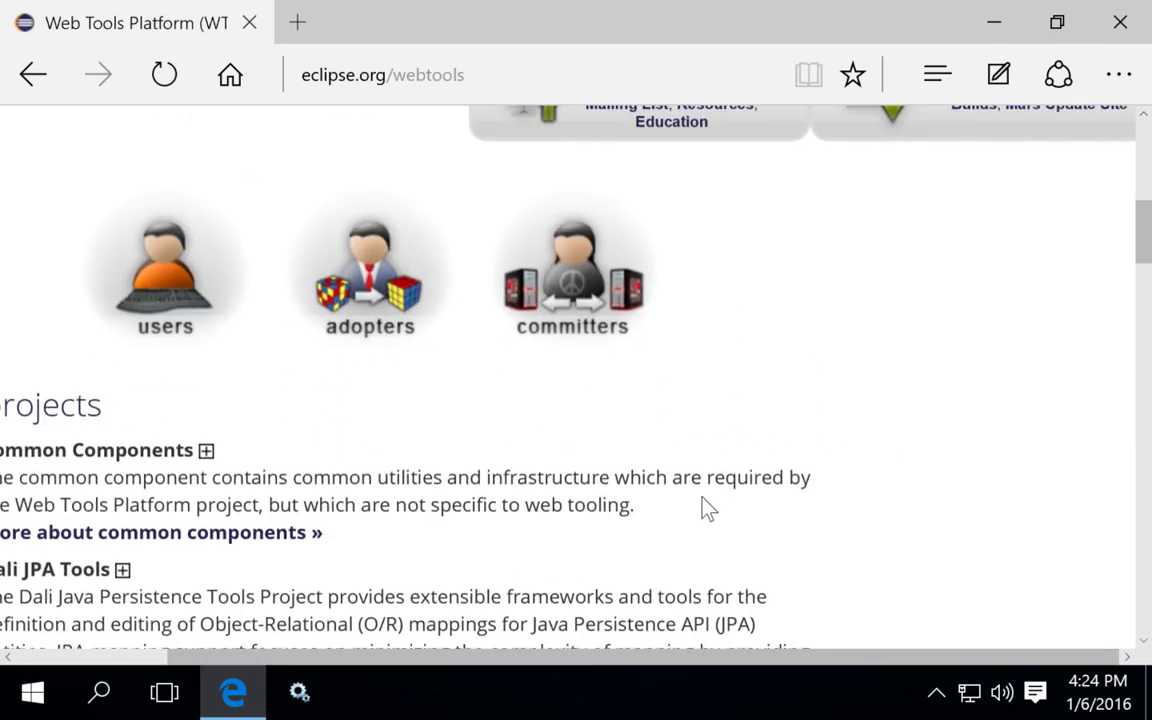
scroll(down, 3)
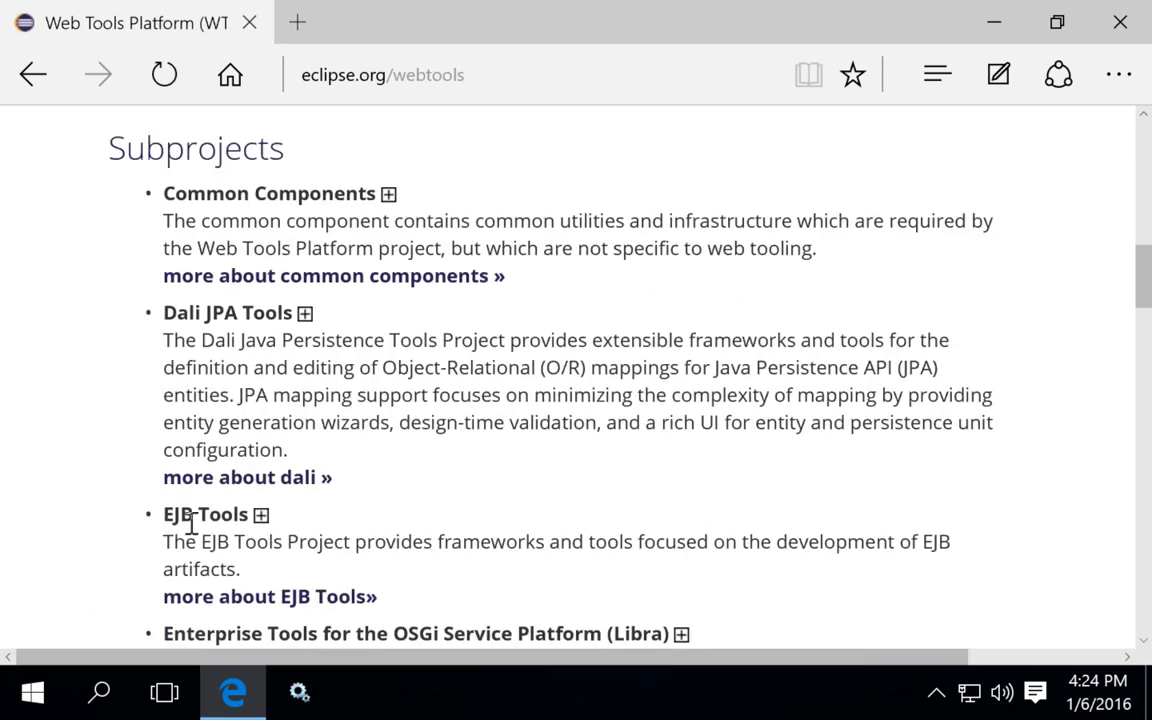
scroll(up, 3)
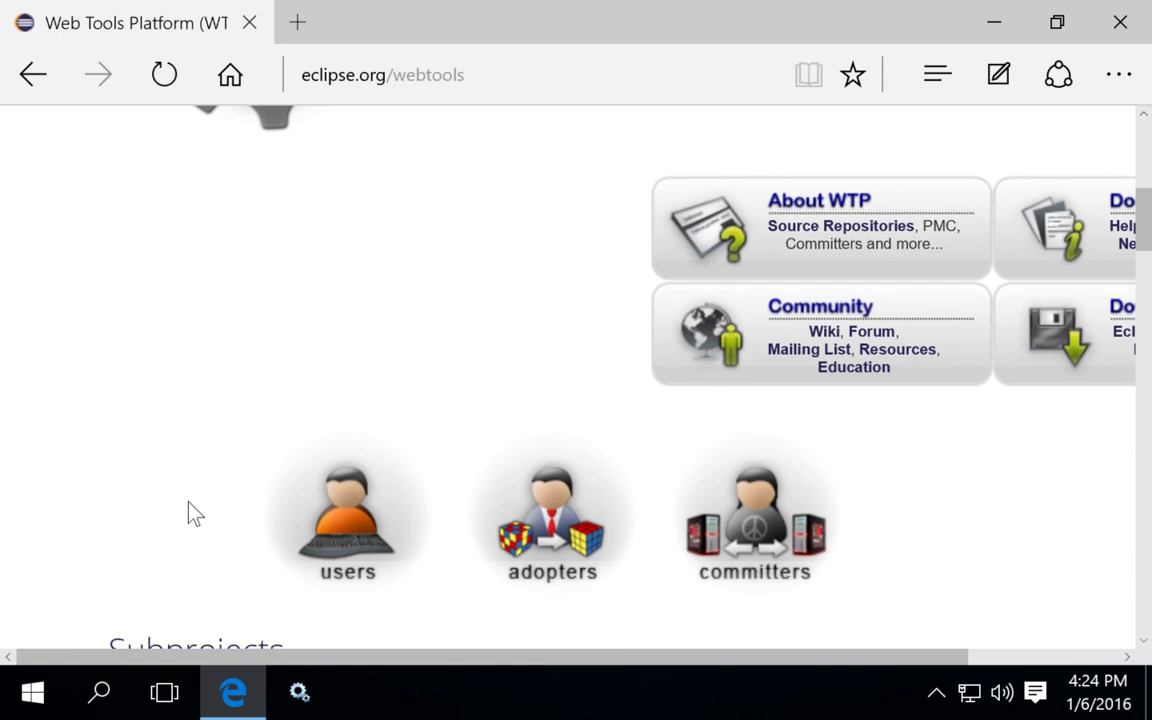
scroll(up, 3)
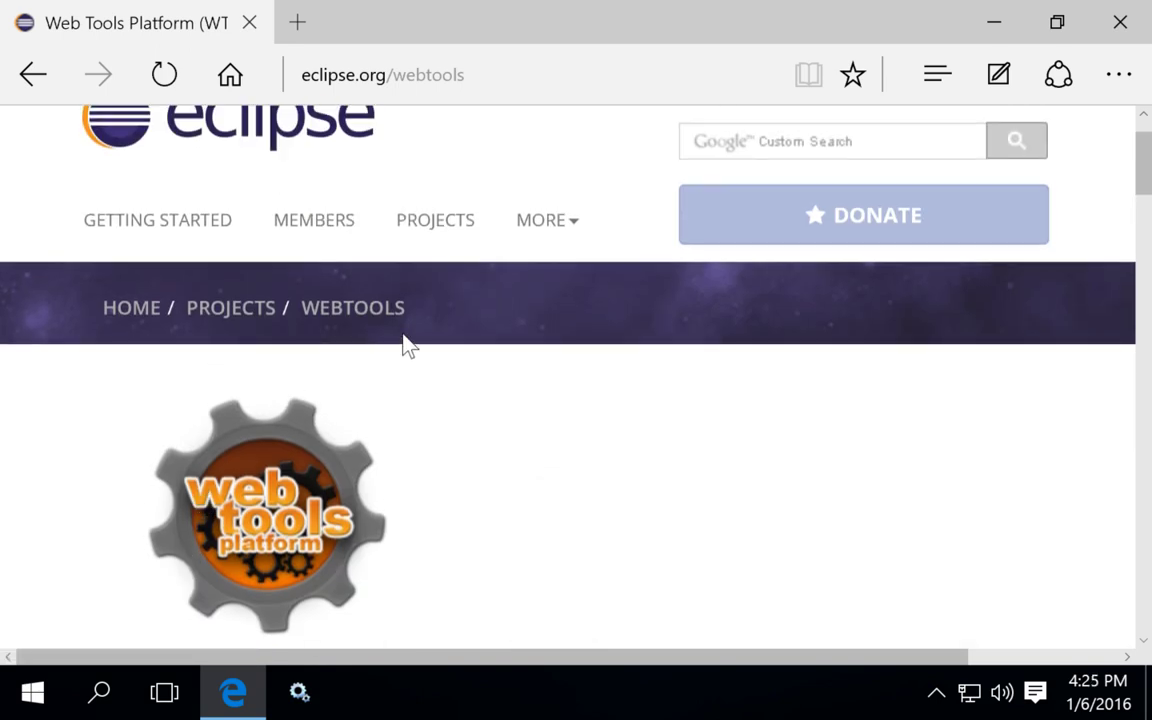
scroll(down, 3)
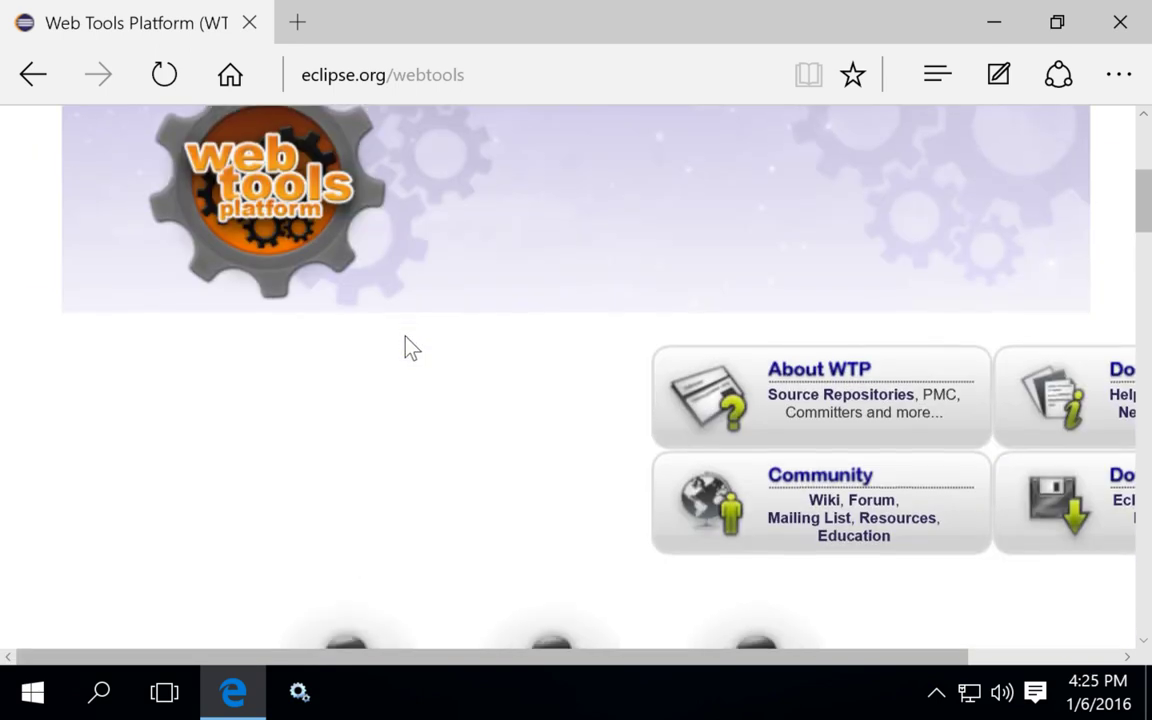
scroll(down, 3)
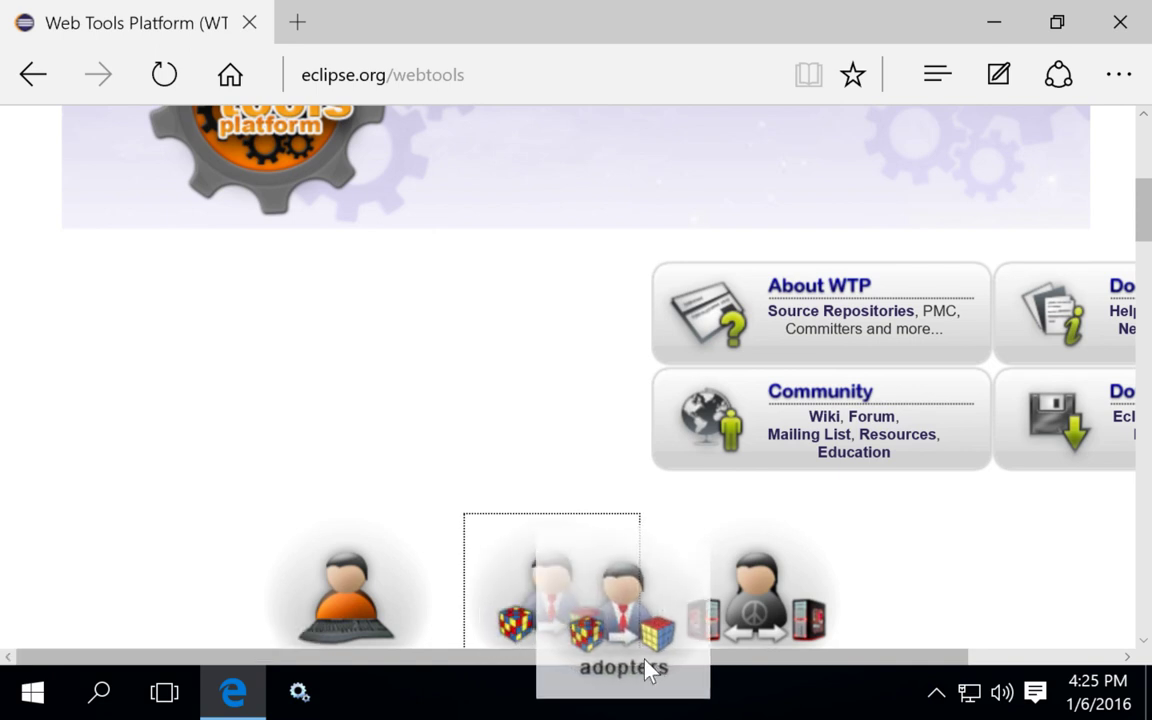
scroll(down, 3)
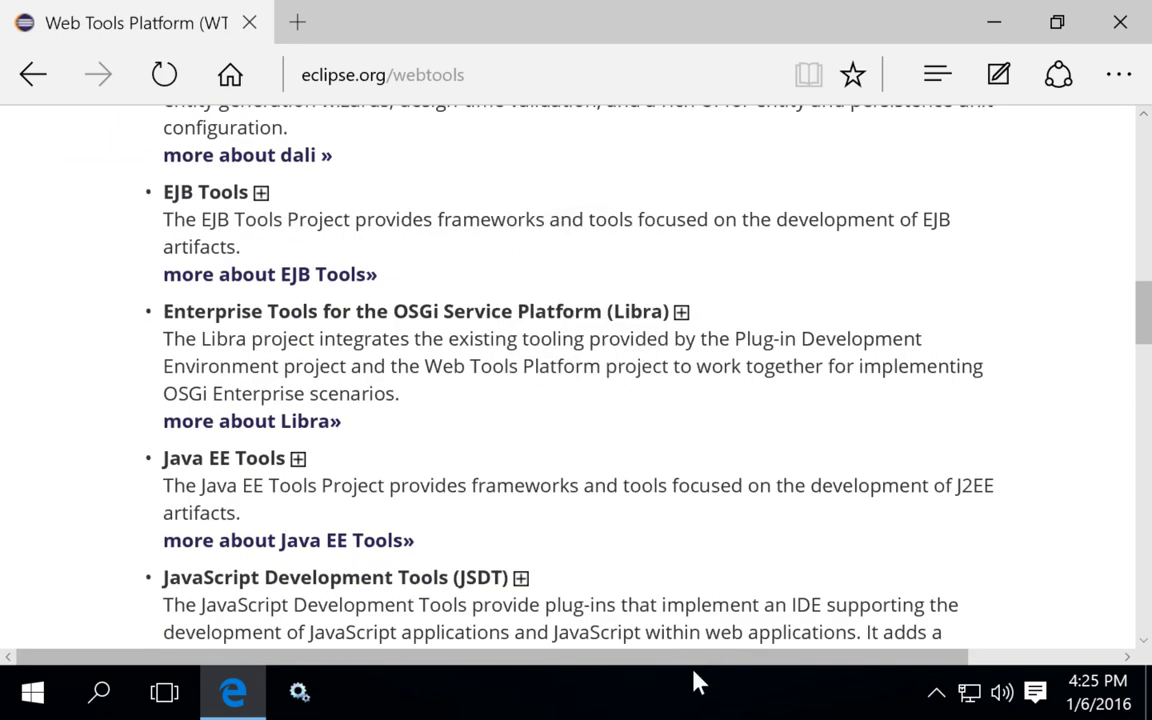
scroll(up, 3)
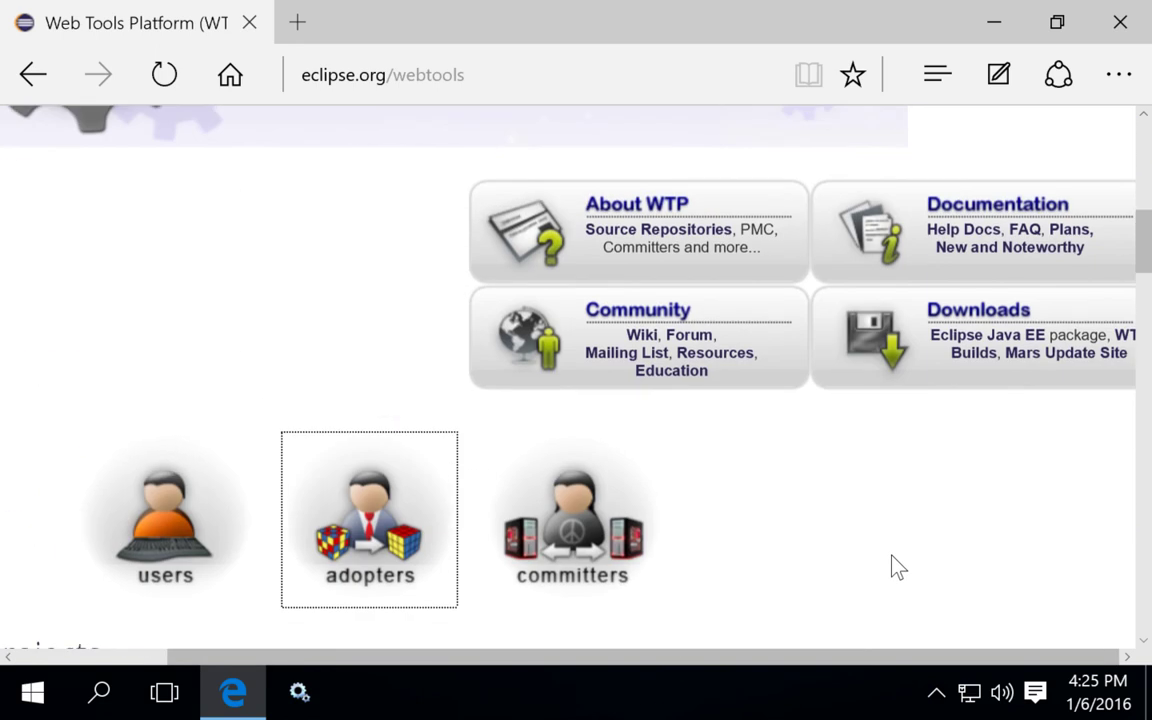
mouse_move(965, 333)
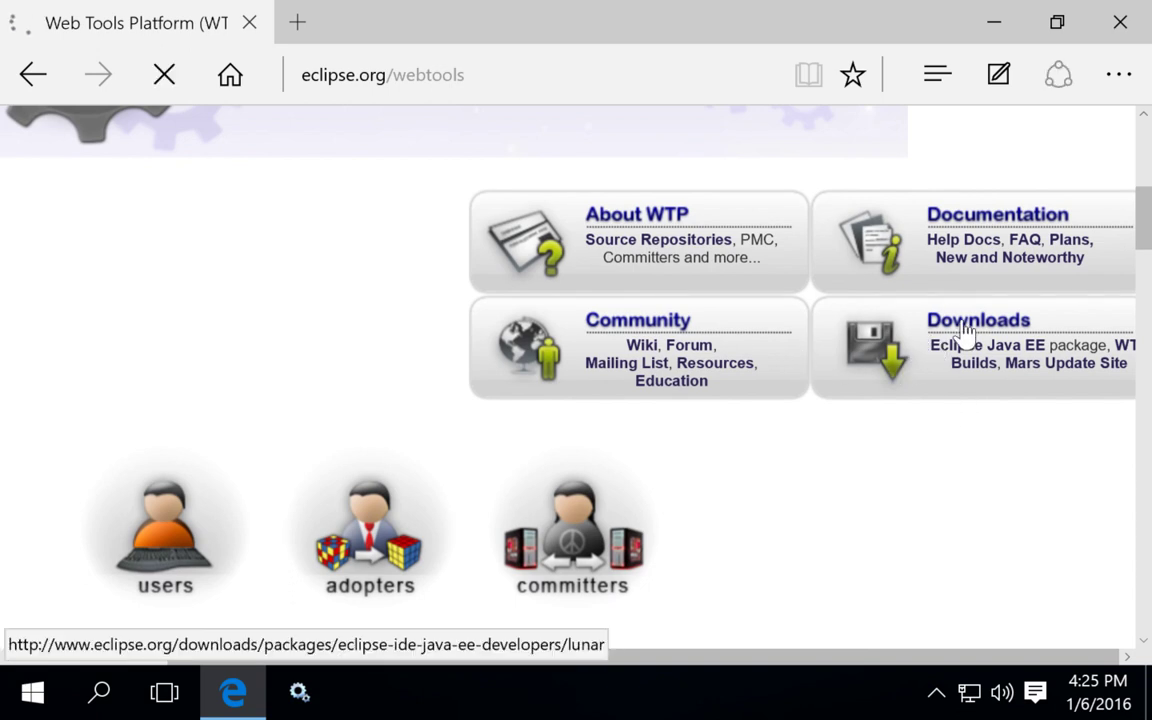
Open the Eclipse IDE for Java EE Developers package page and scroll to its download links.
click(978, 319)
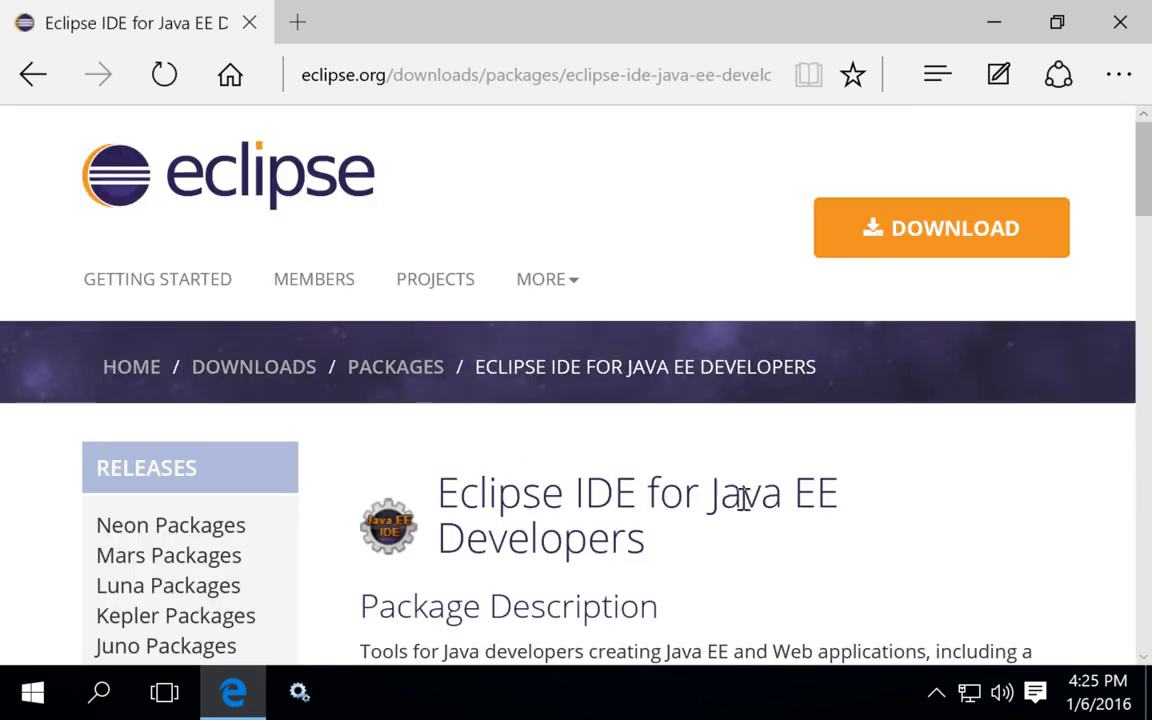
scroll(down, 3)
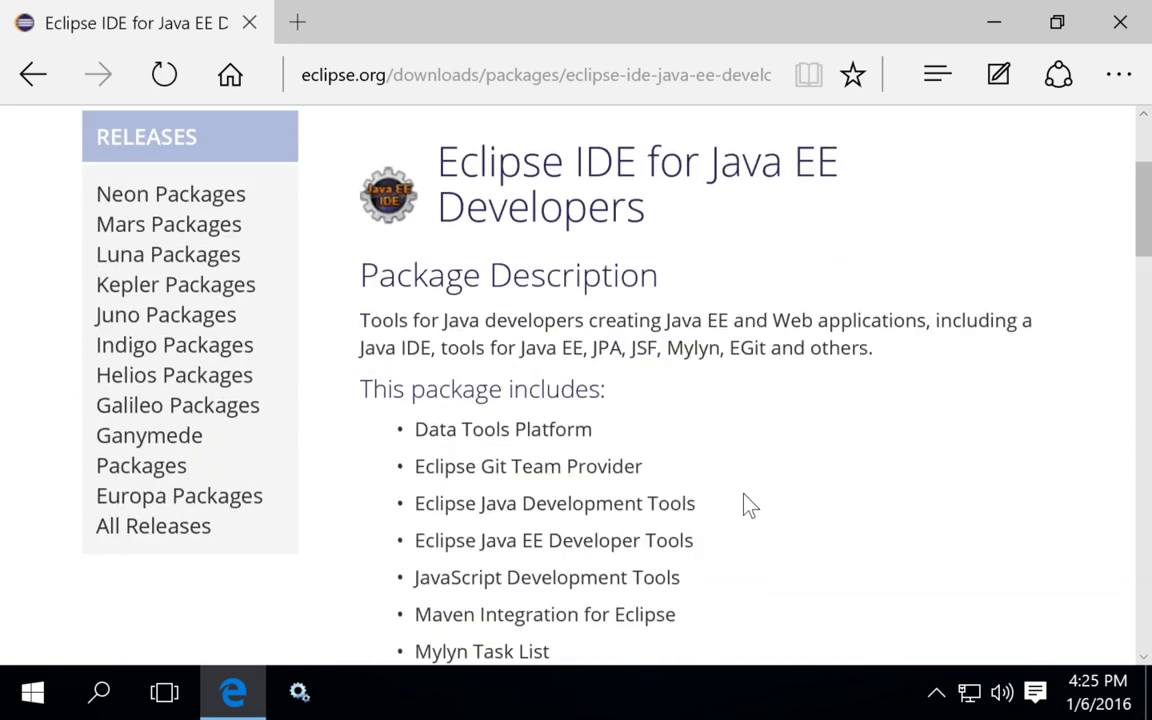
scroll(down, 3)
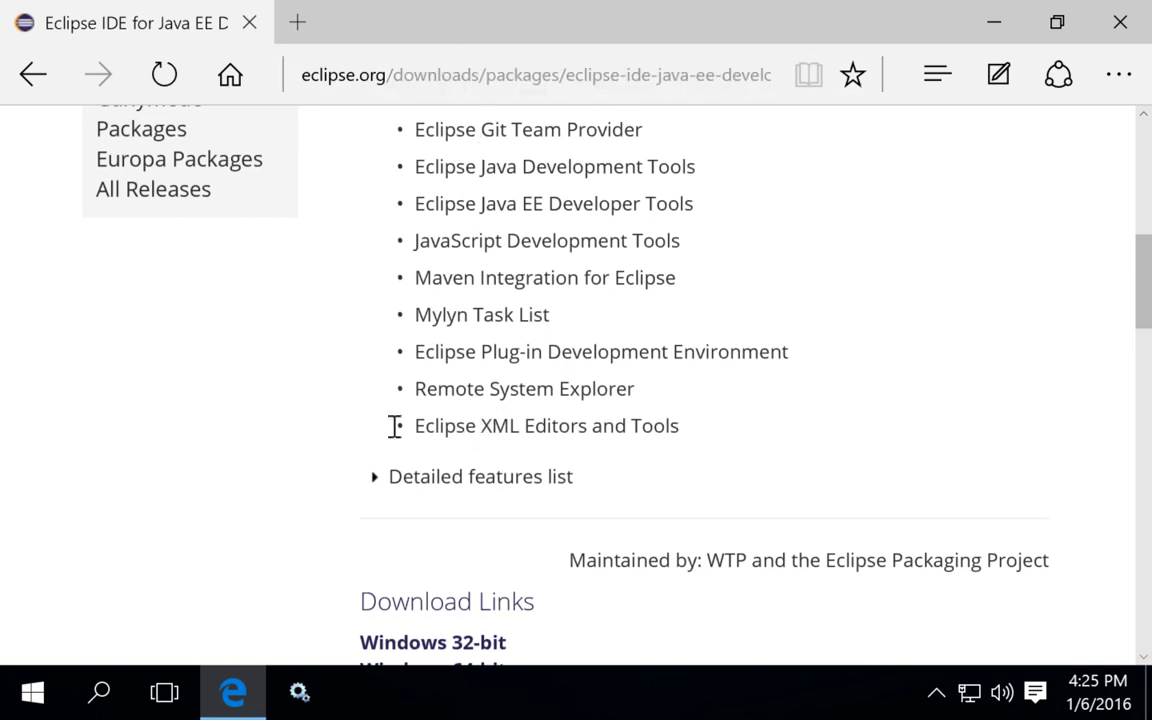
scroll(down, 3)
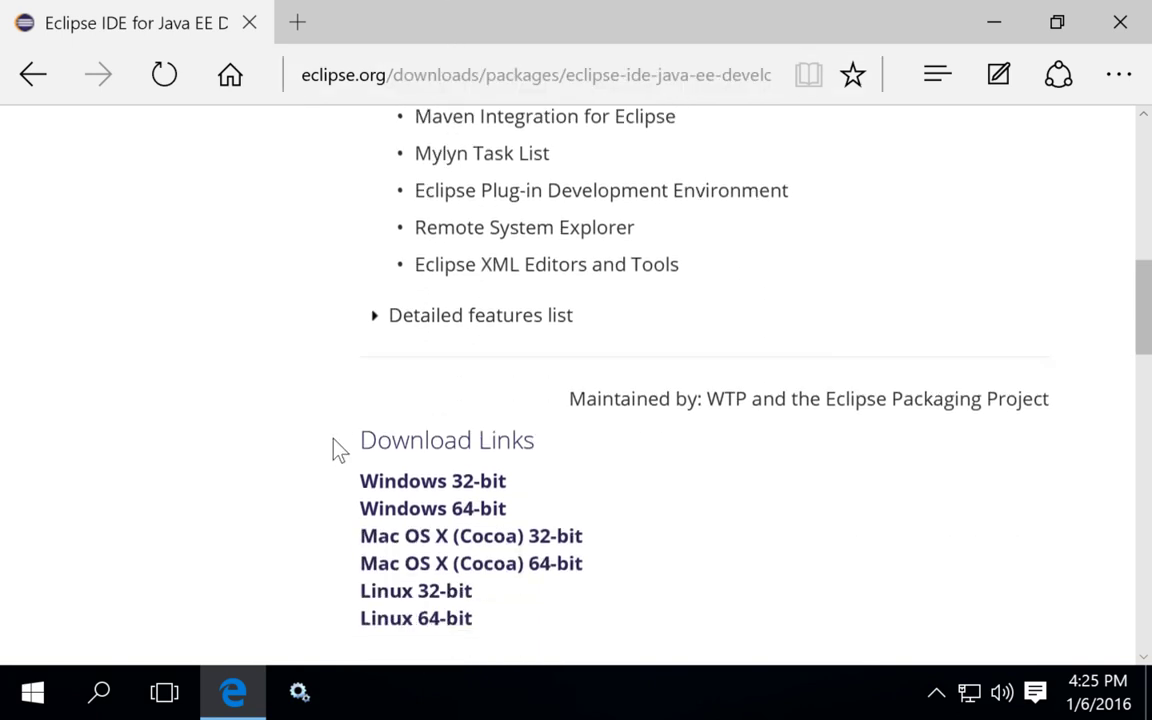
scroll(down, 3)
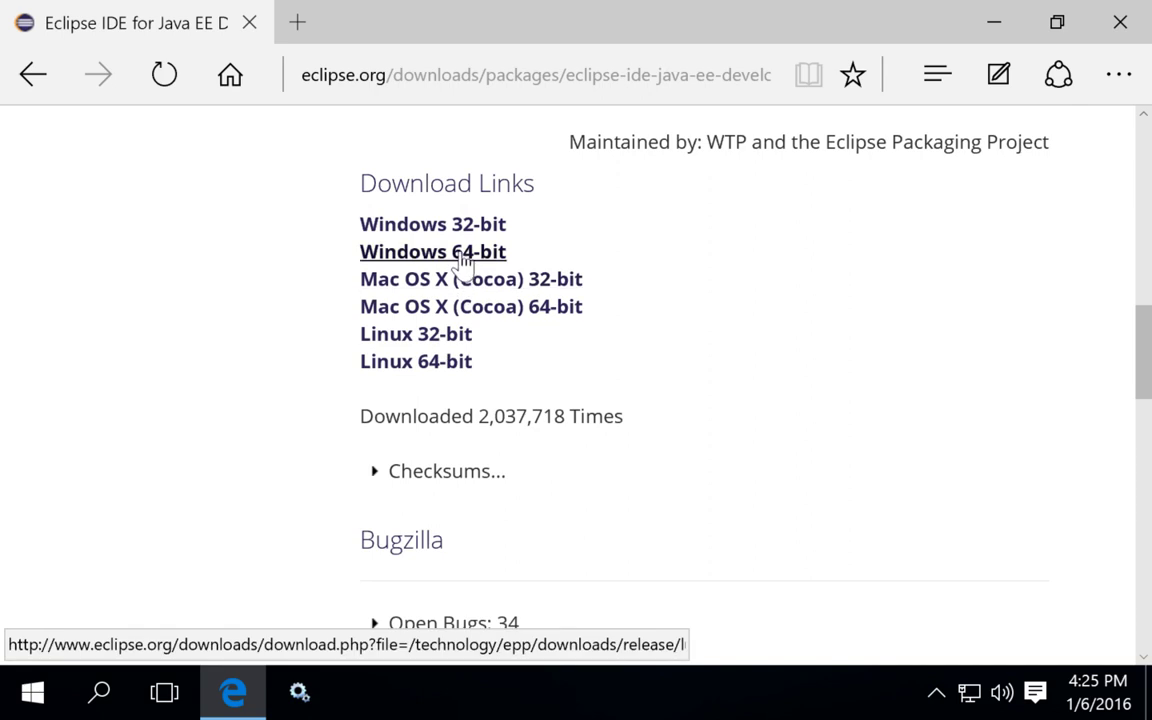
mouse_move(455, 272)
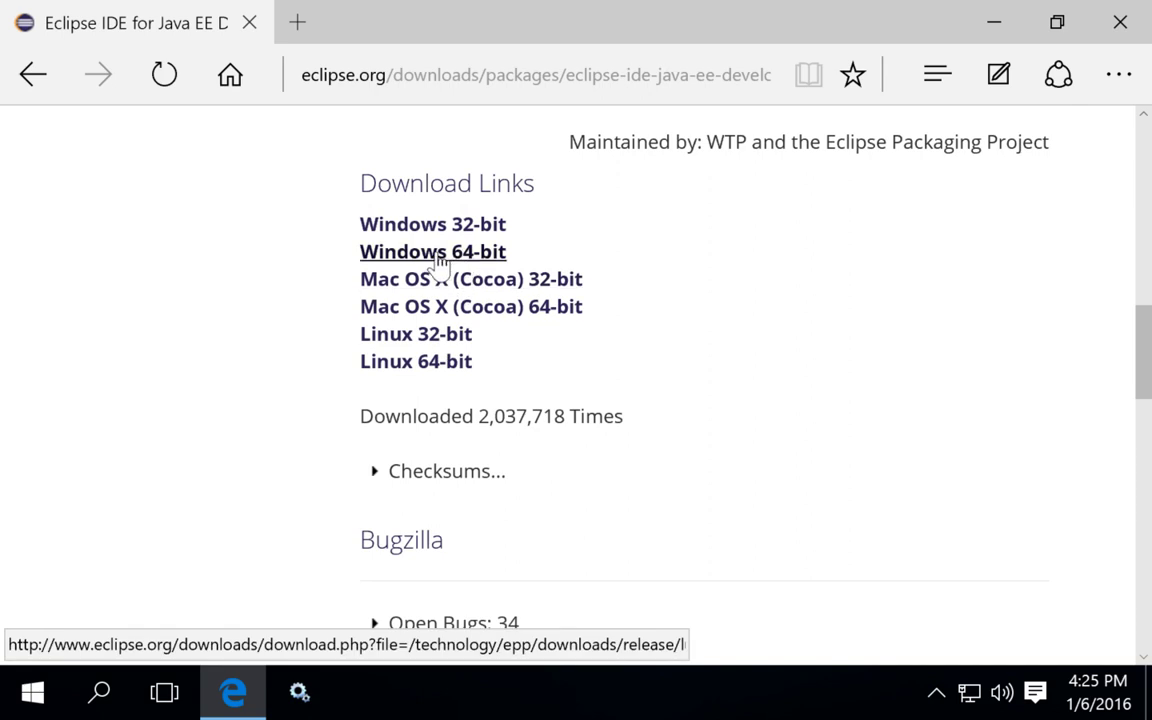
mouse_move(12, 704)
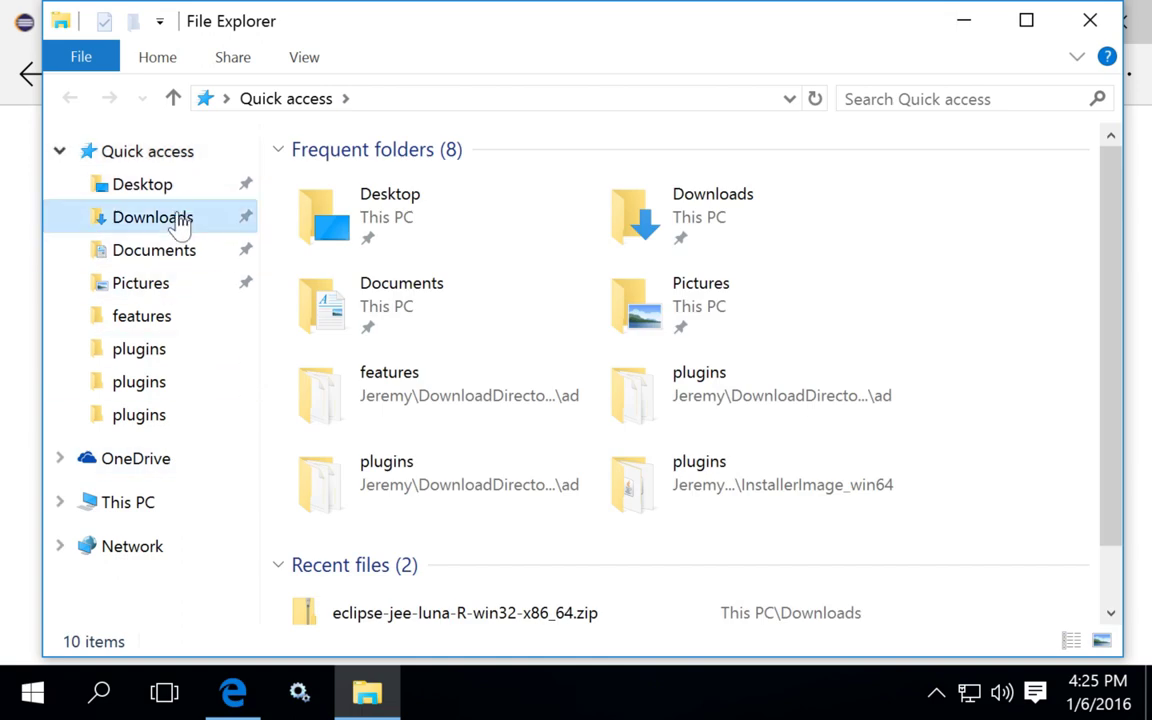
Go from the eclipse-jee-luna zip in Downloads to This PC > Local Disk (C:).
click(152, 217)
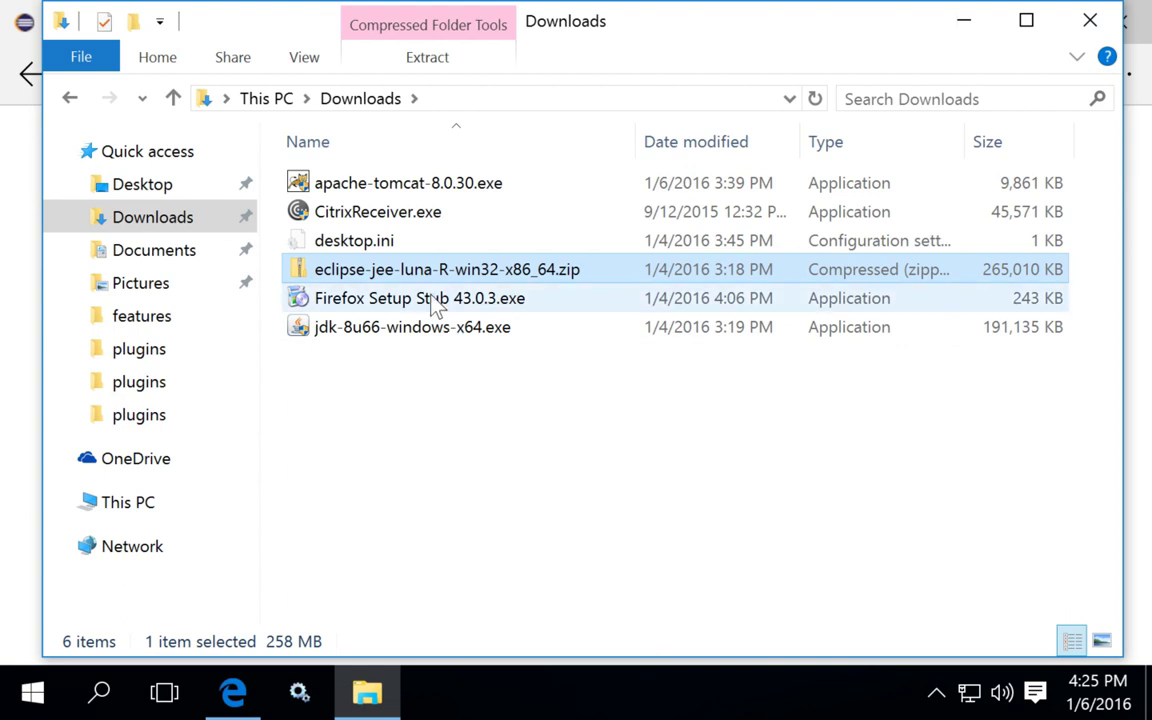
mouse_move(433, 307)
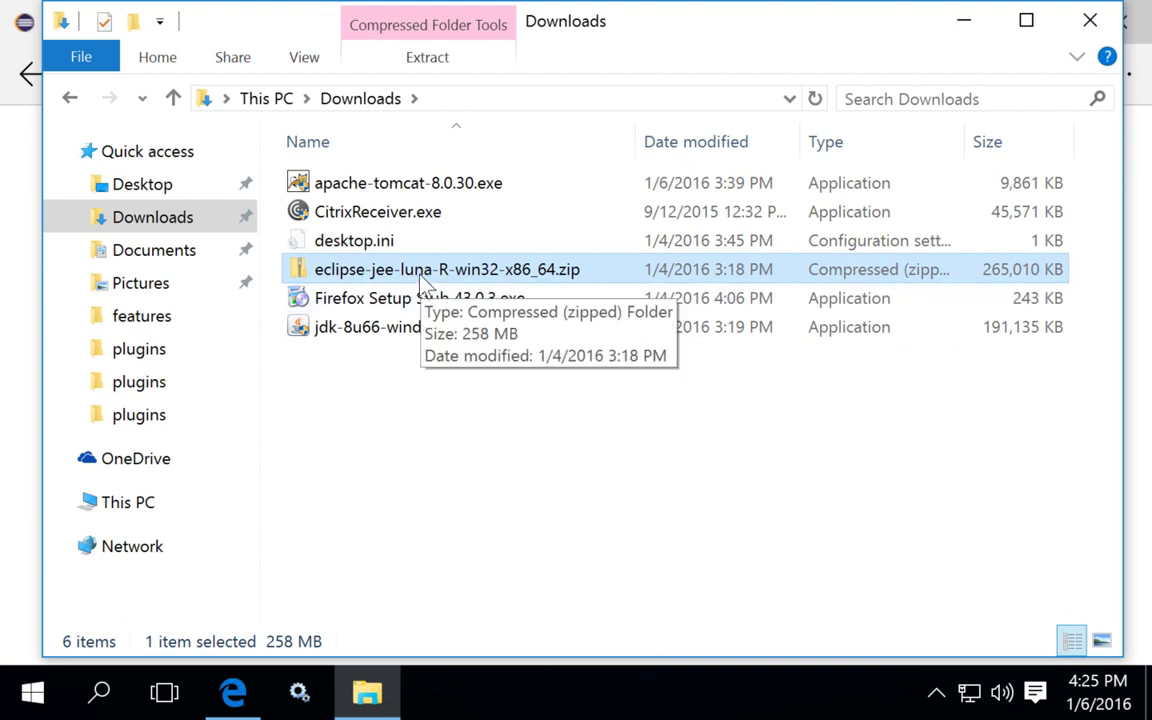
mouse_move(611, 300)
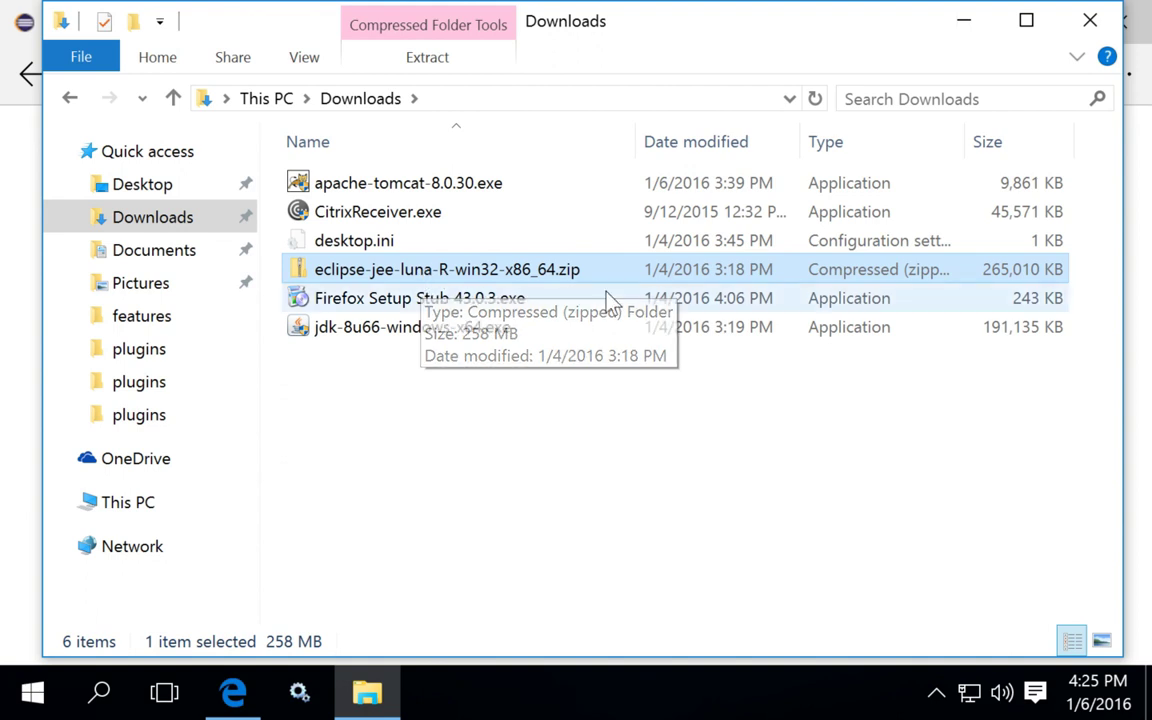
mouse_move(545, 283)
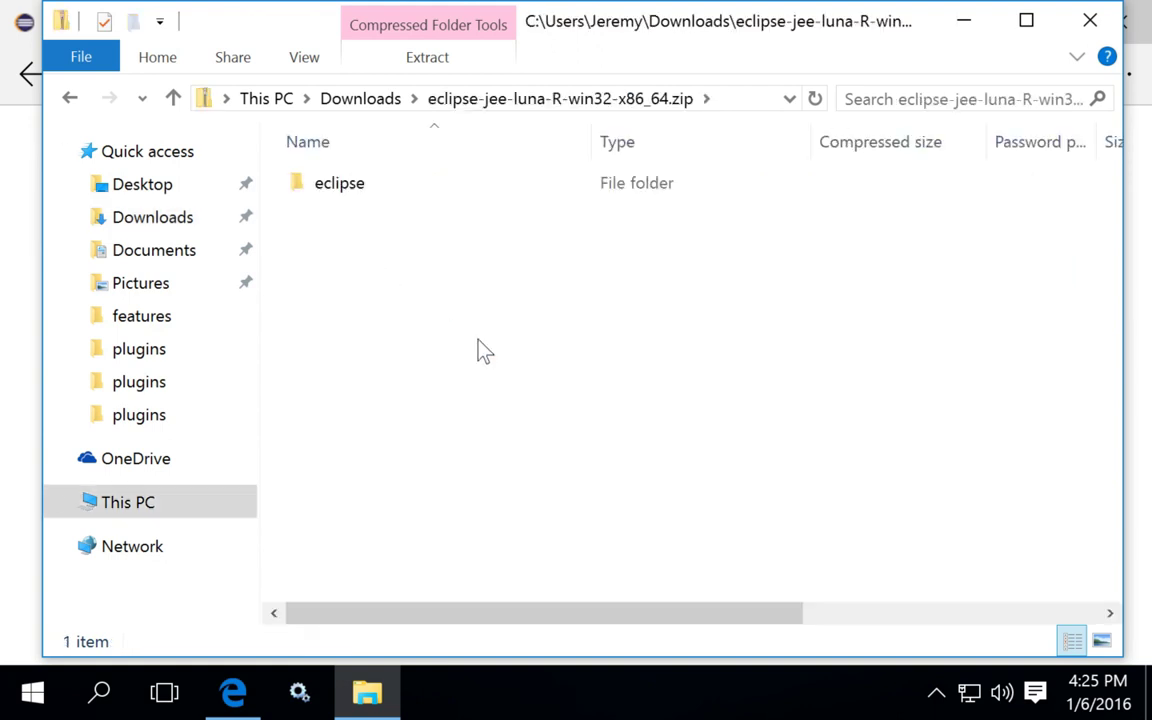
click(339, 182)
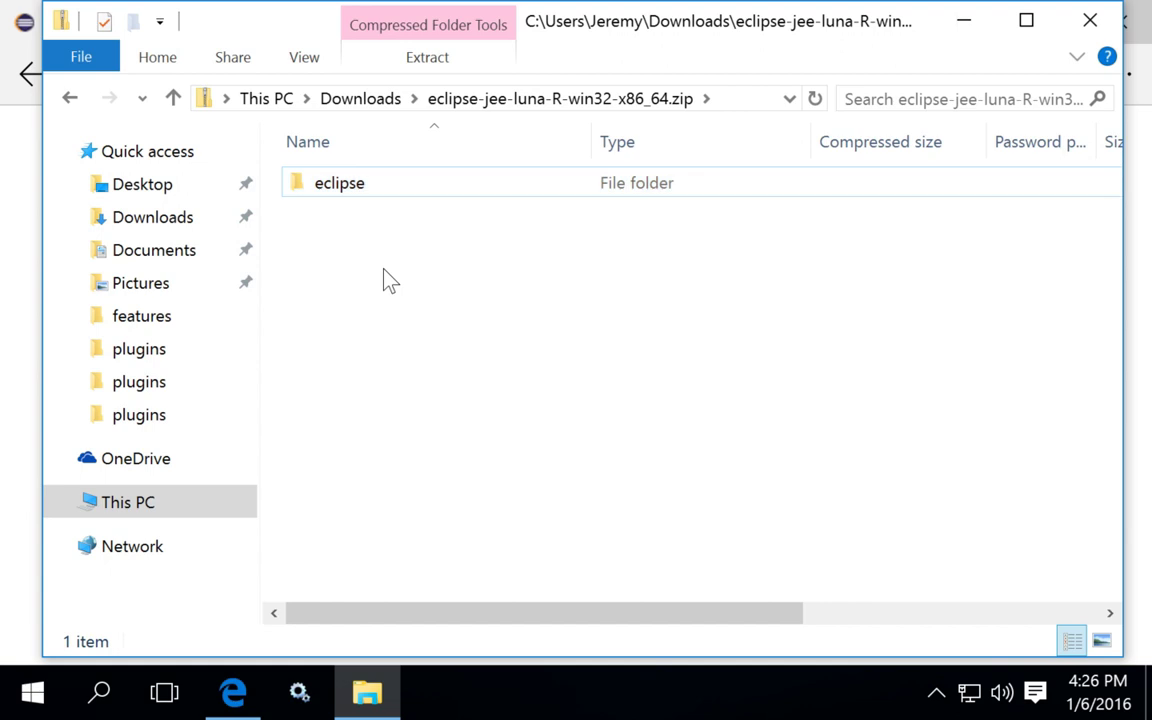
click(339, 182)
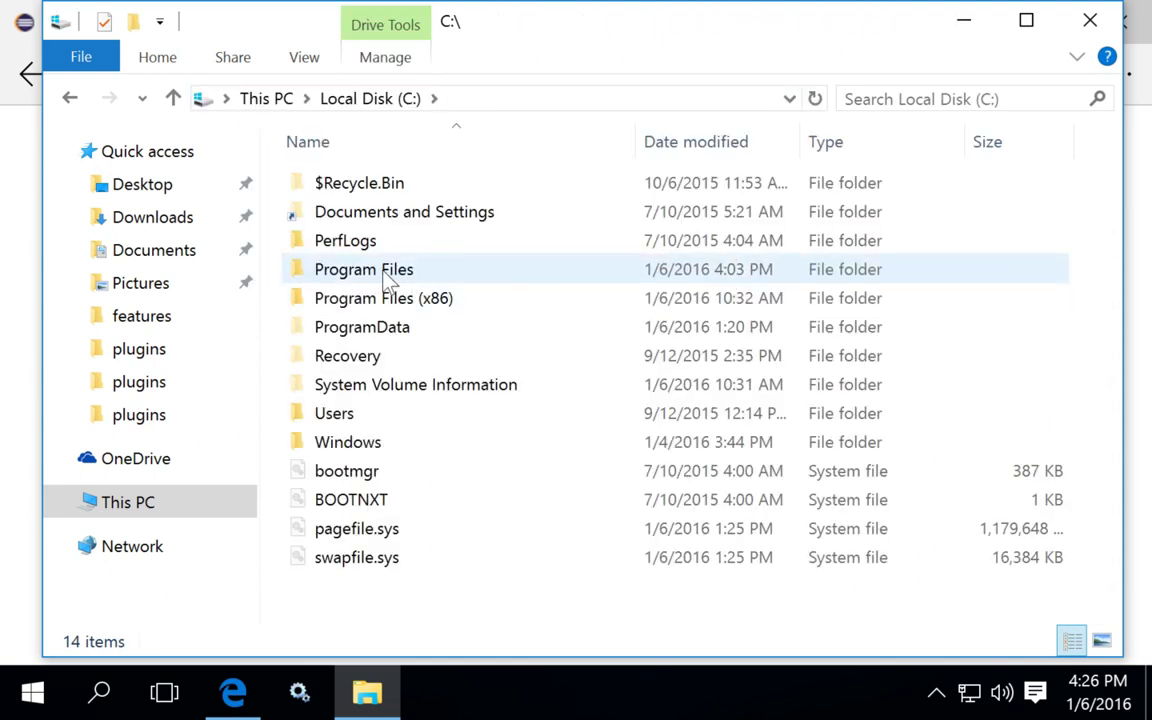
Open Program Files > eclipse and bring up Send to on eclipse.exe for a desktop shortcut.
double_click(364, 269)
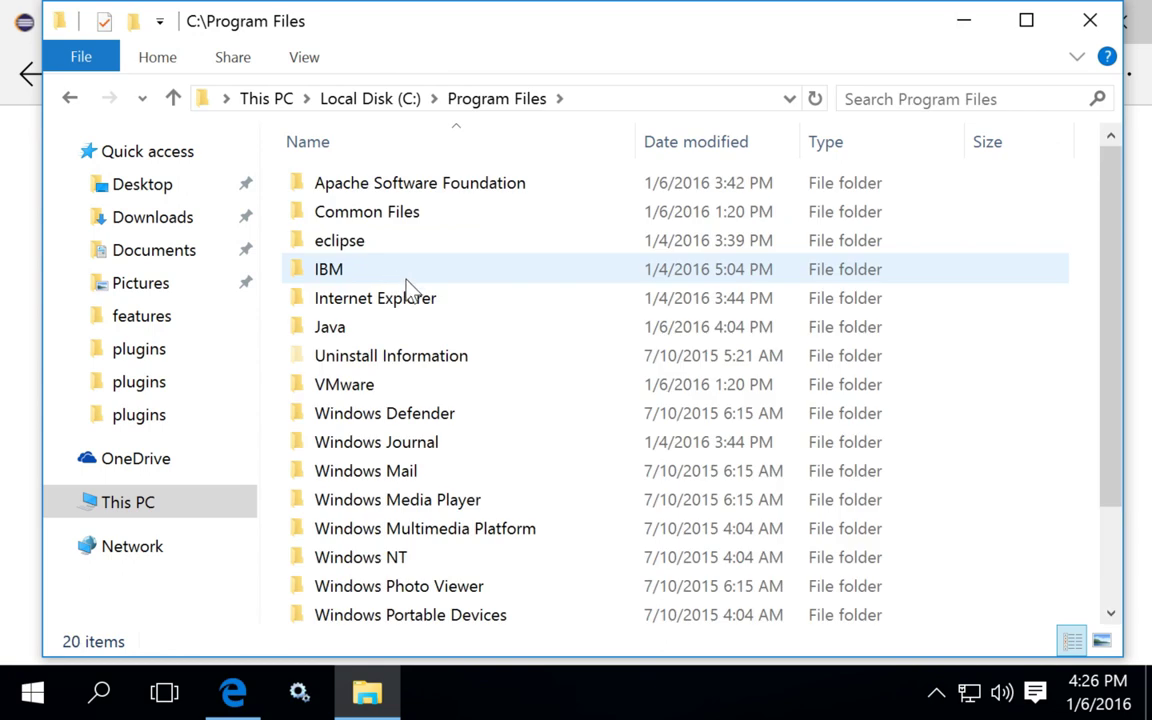
mouse_move(340, 240)
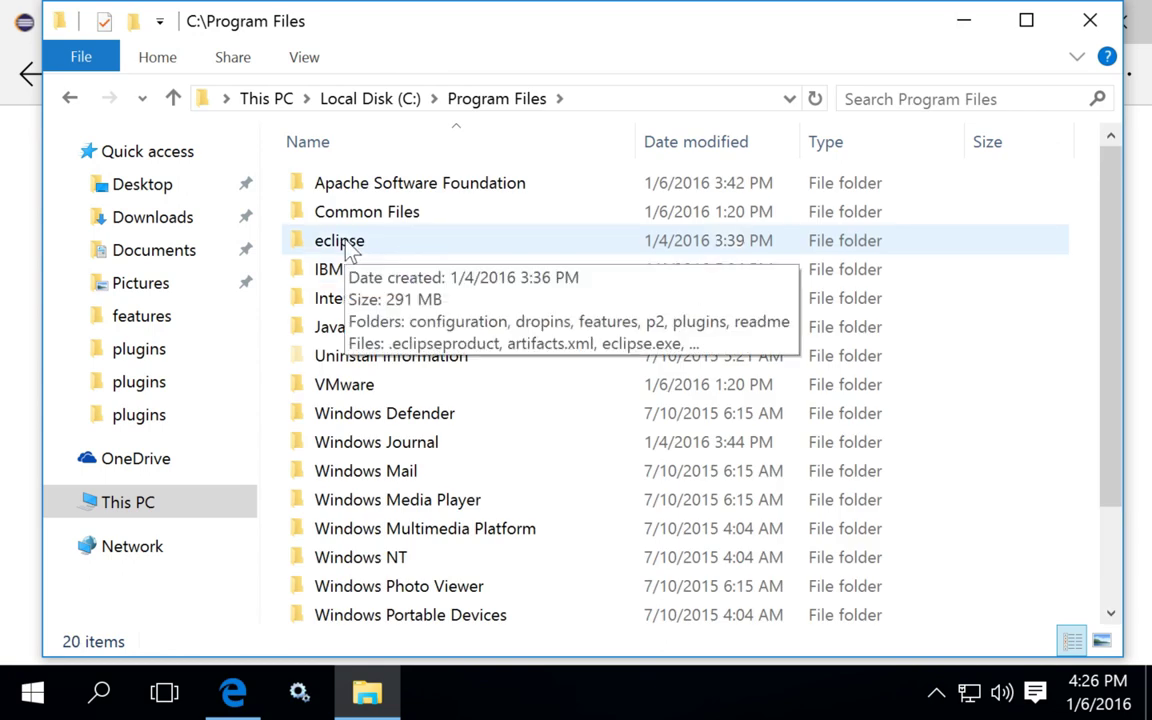
mouse_move(333, 265)
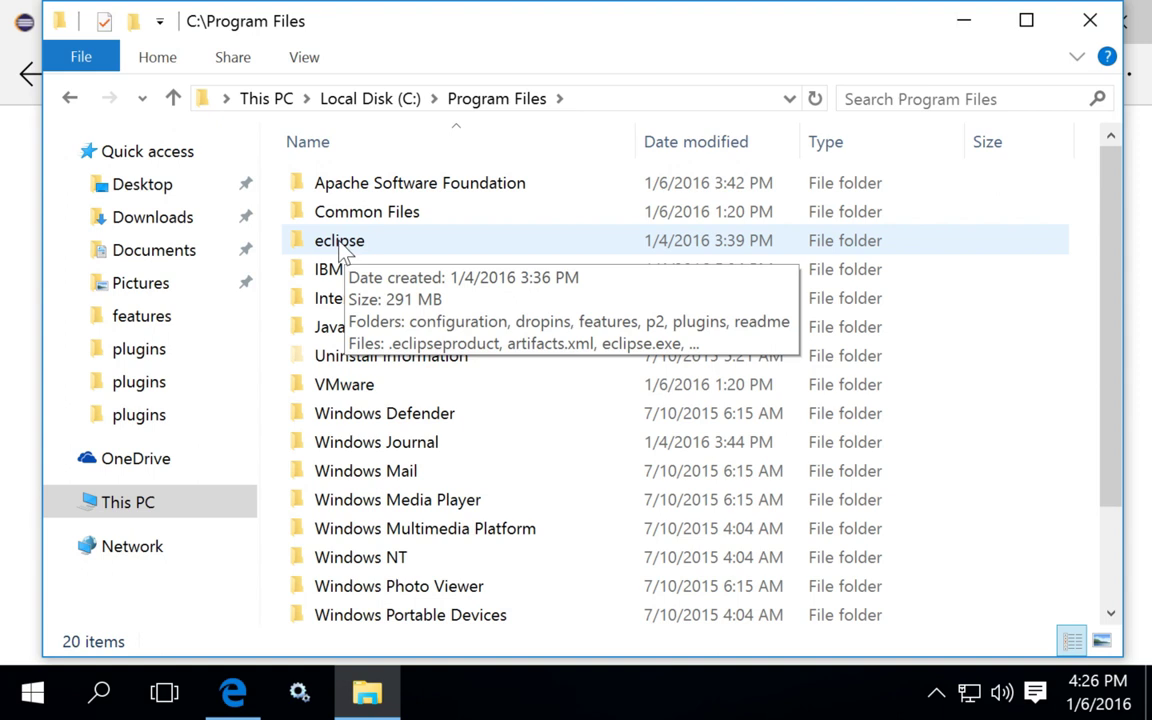
mouse_move(442, 118)
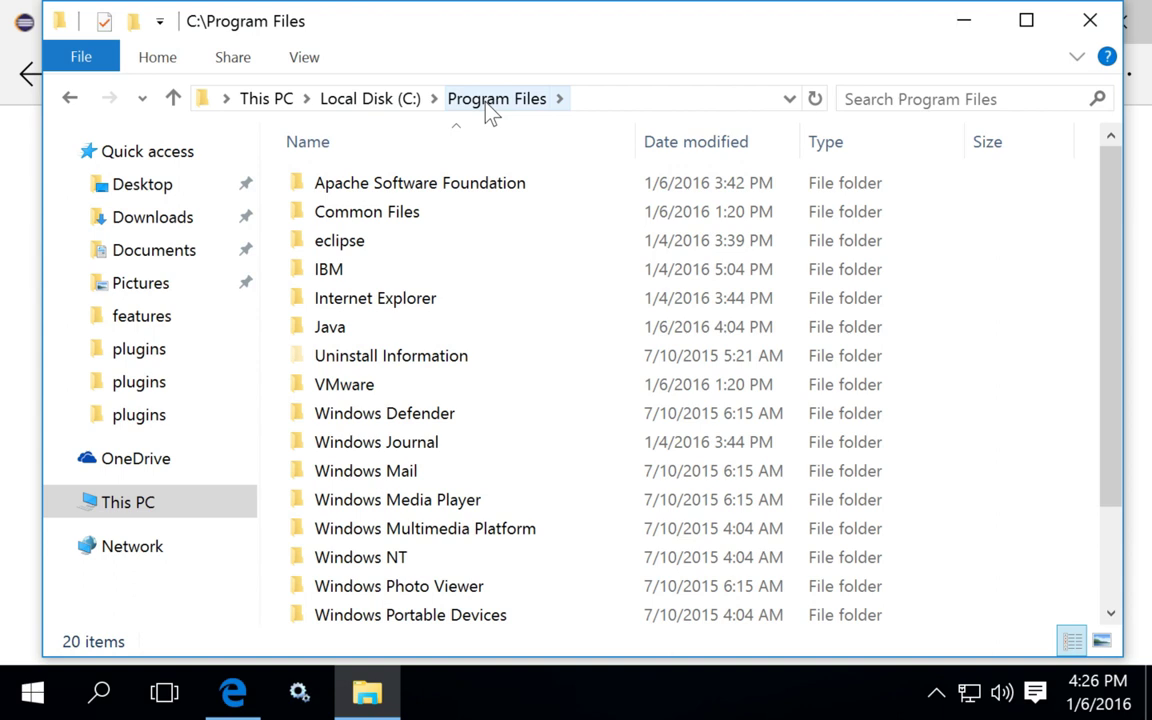
double_click(339, 240)
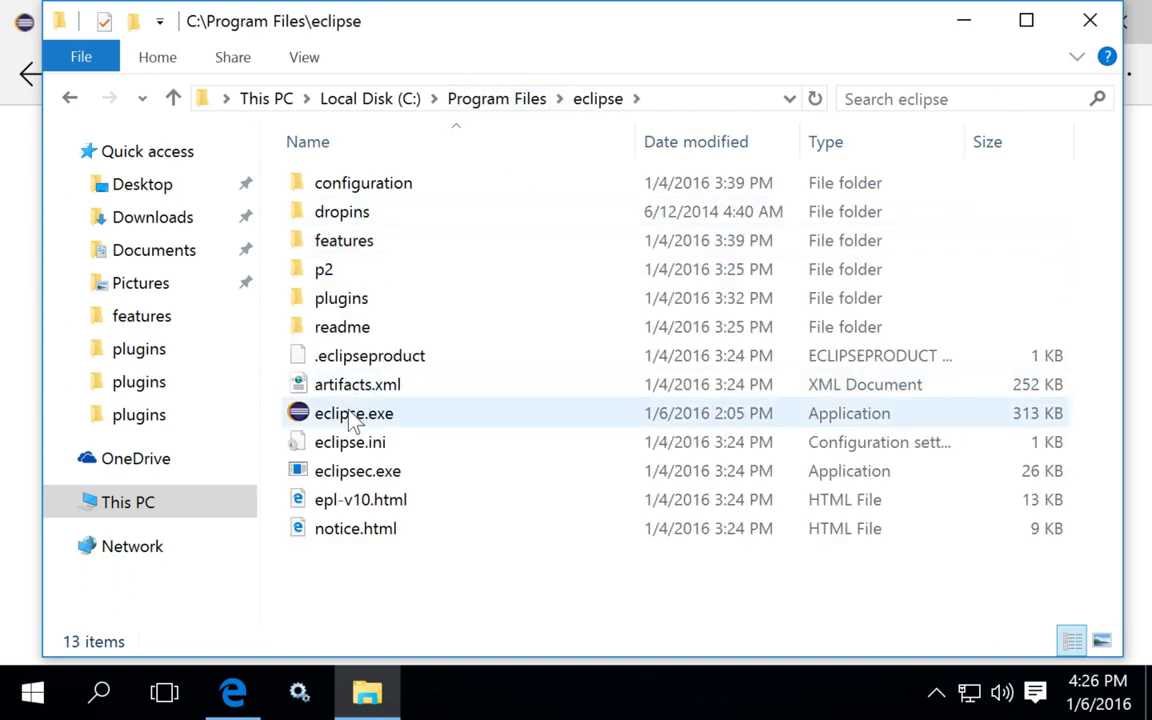
right_click(353, 413)
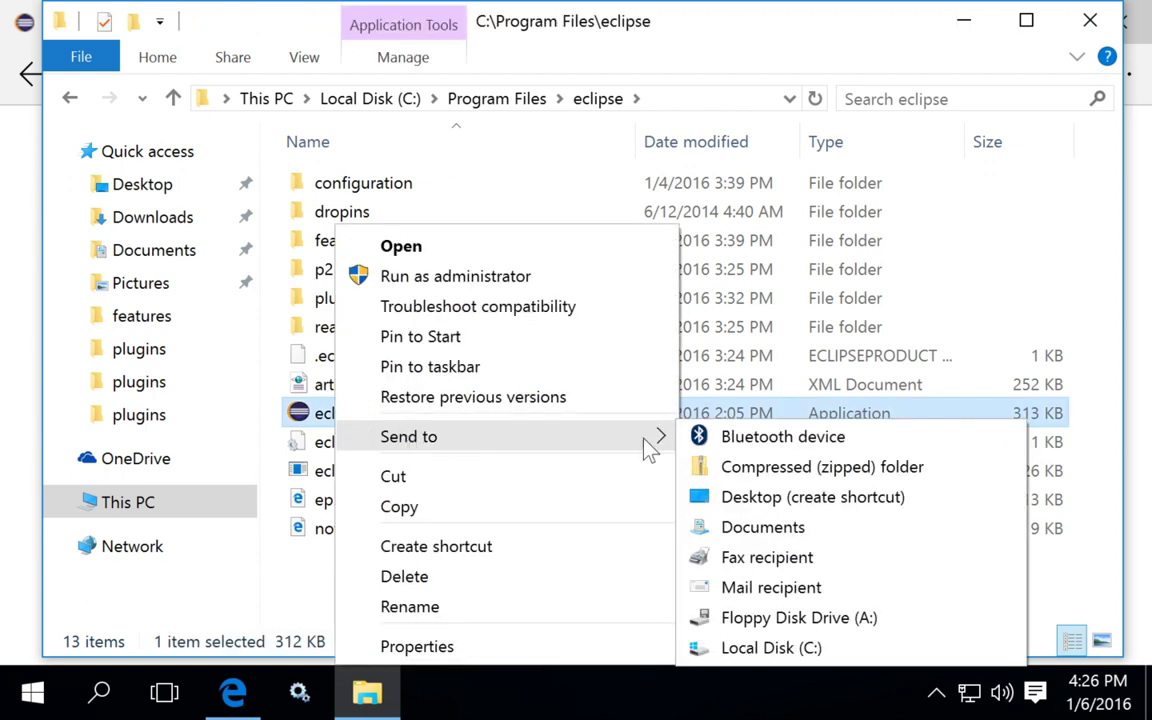
mouse_move(772, 507)
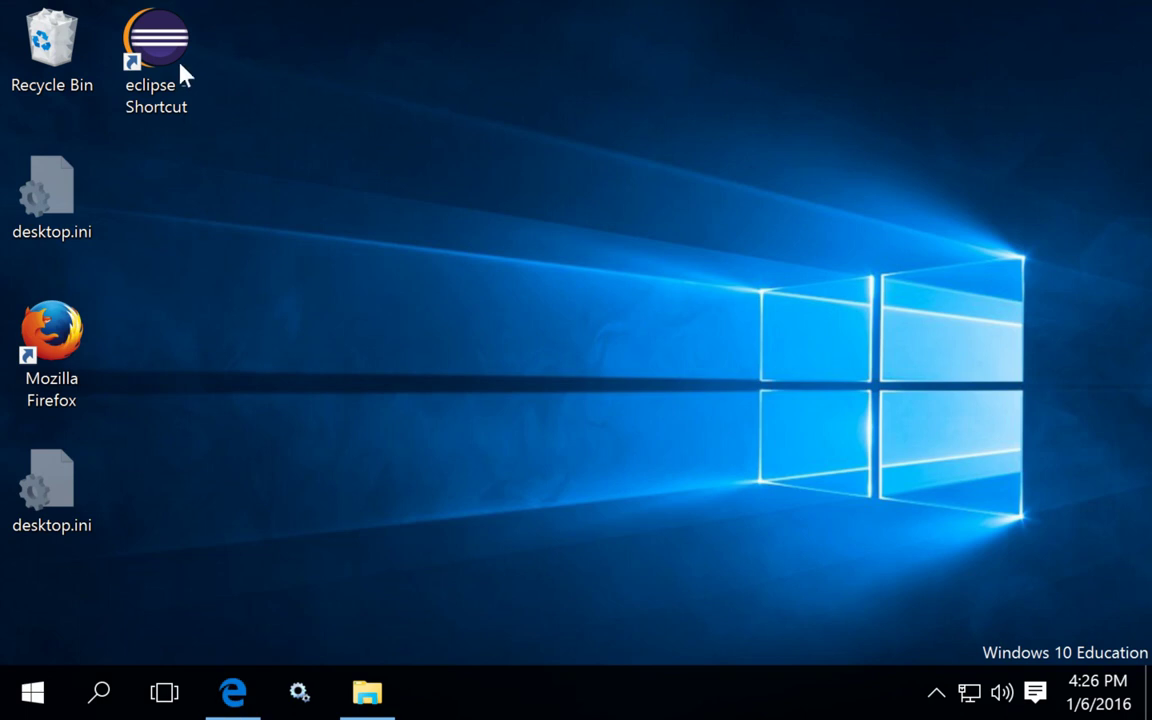
Launch Eclipse Luna from the 'eclipse - Shortcut' icon on the desktop.
click(157, 45)
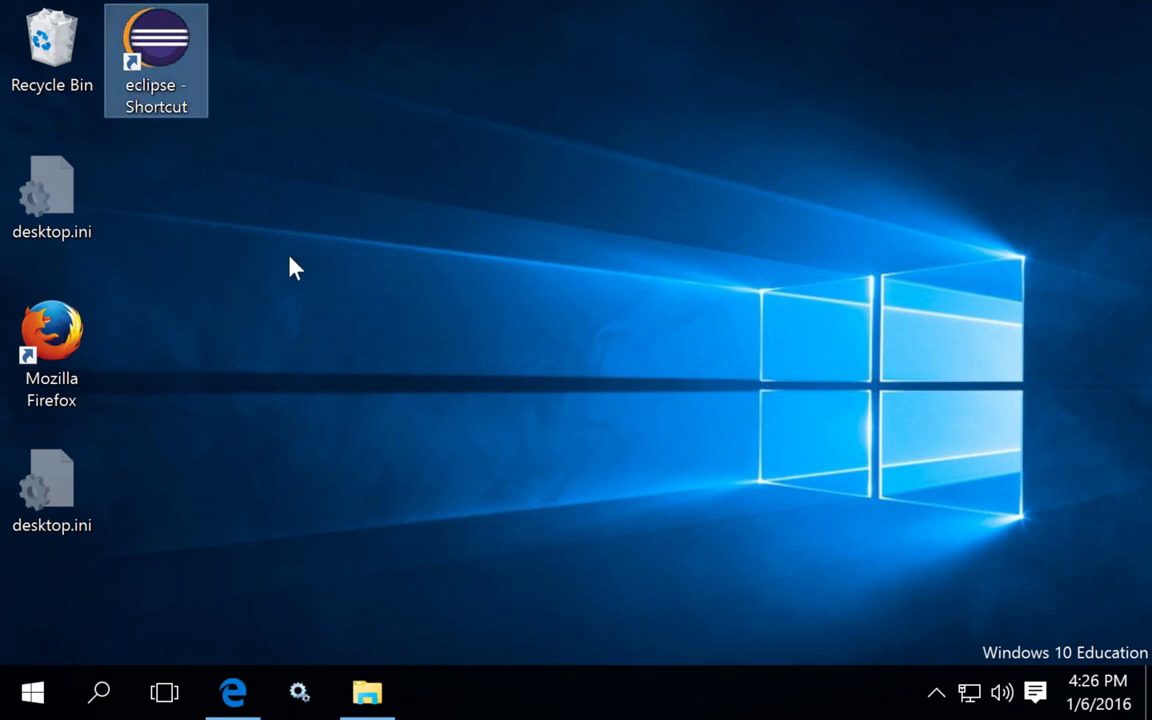
double_click(158, 40)
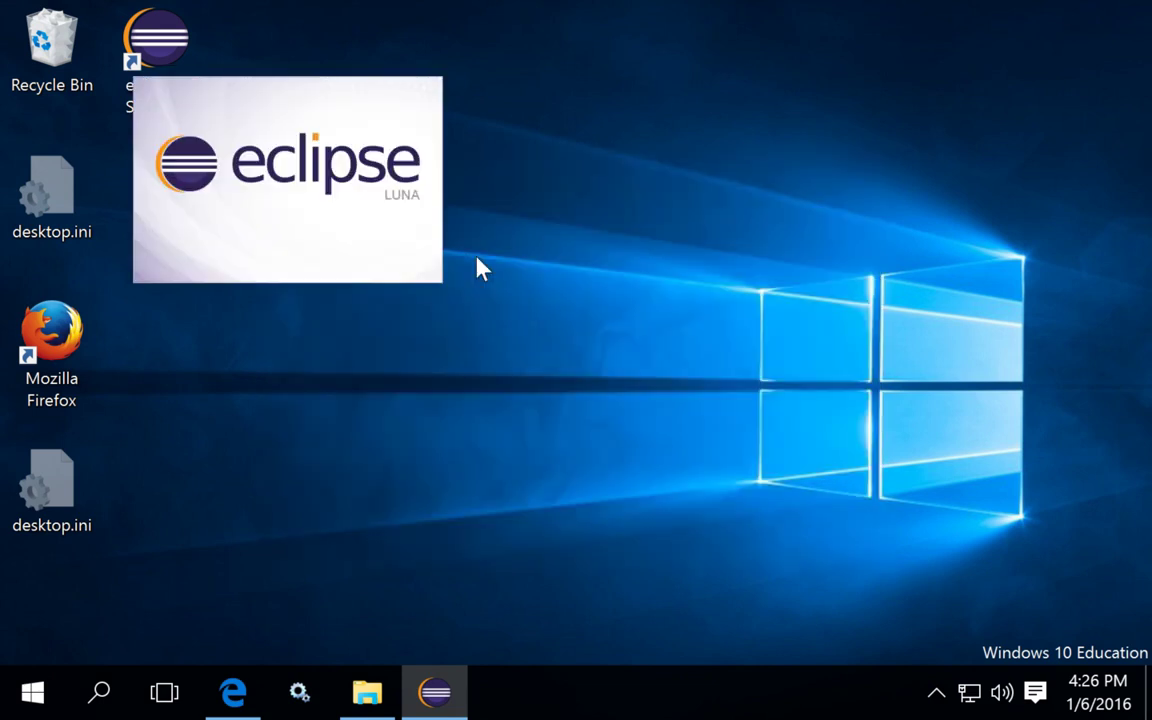
mouse_move(538, 268)
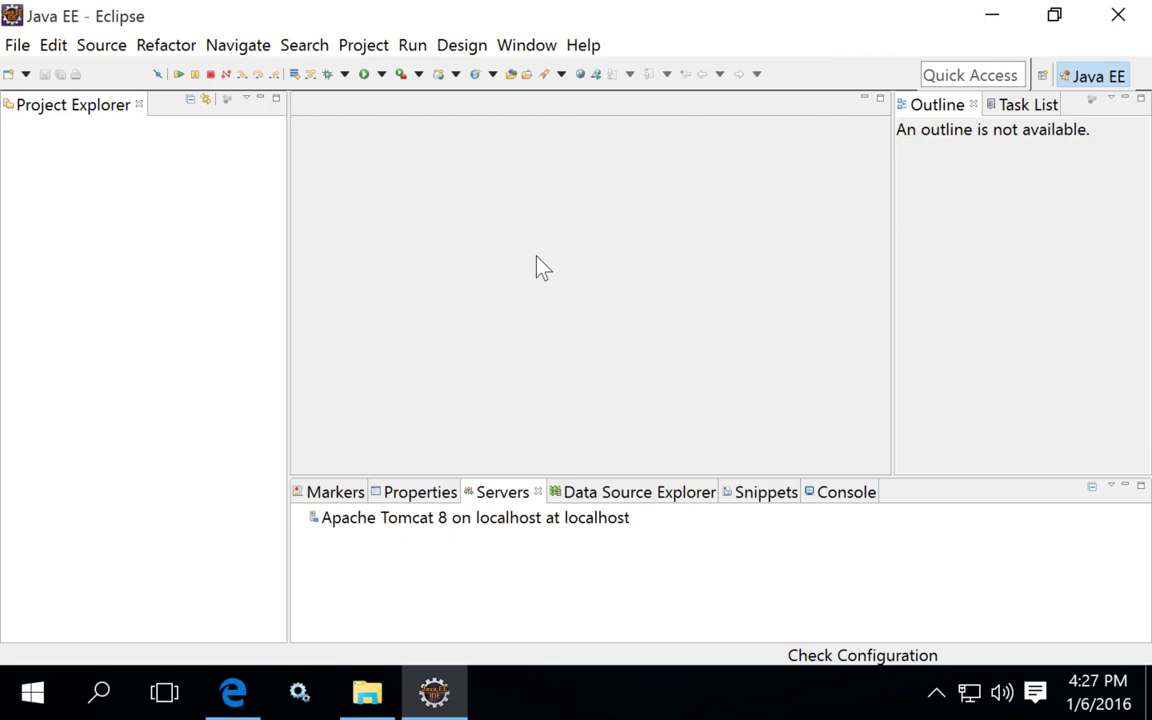
click(470, 518)
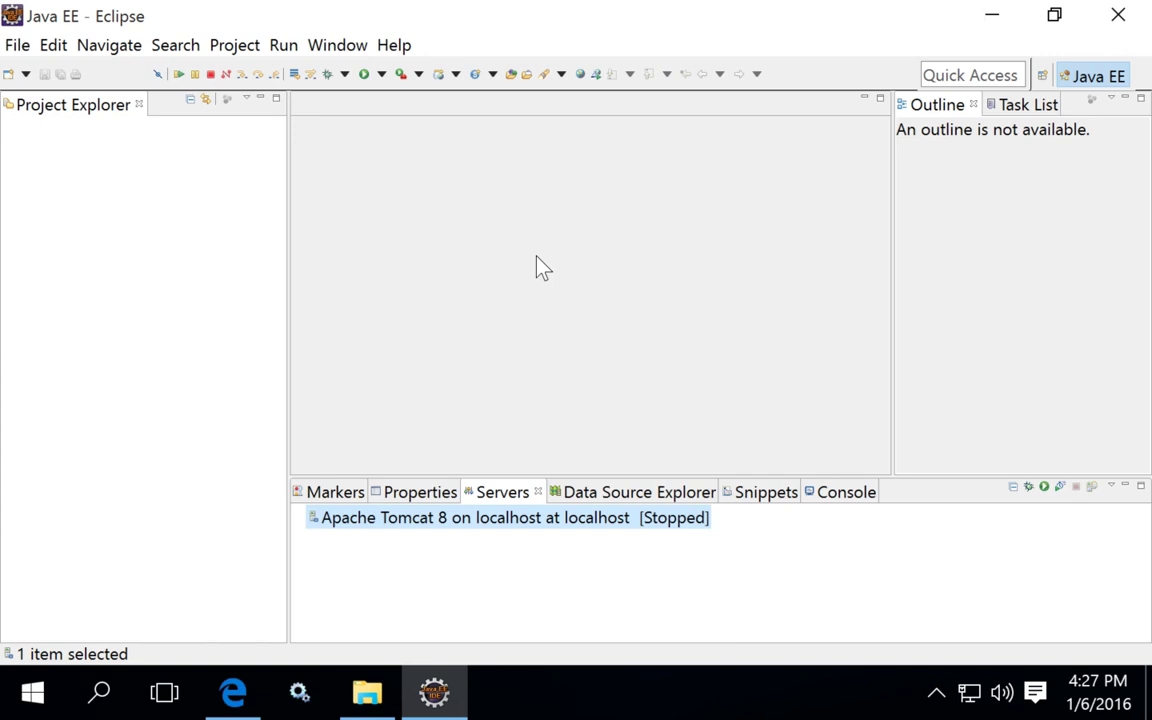
mouse_move(228, 231)
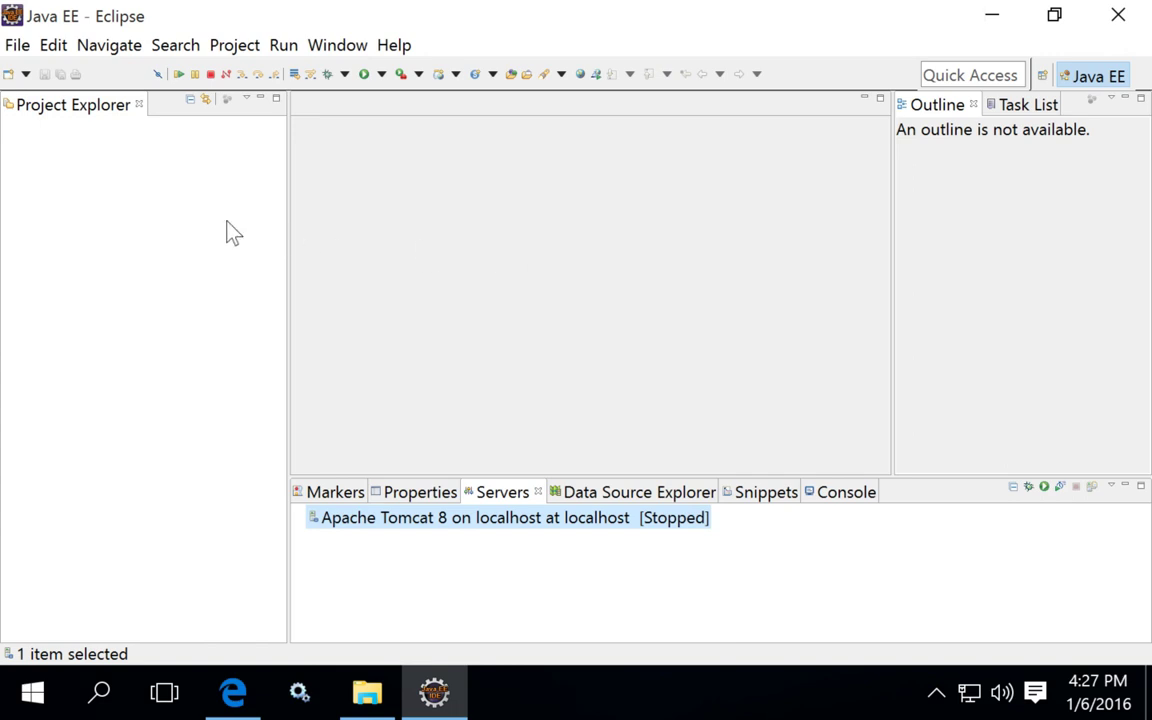
mouse_move(220, 231)
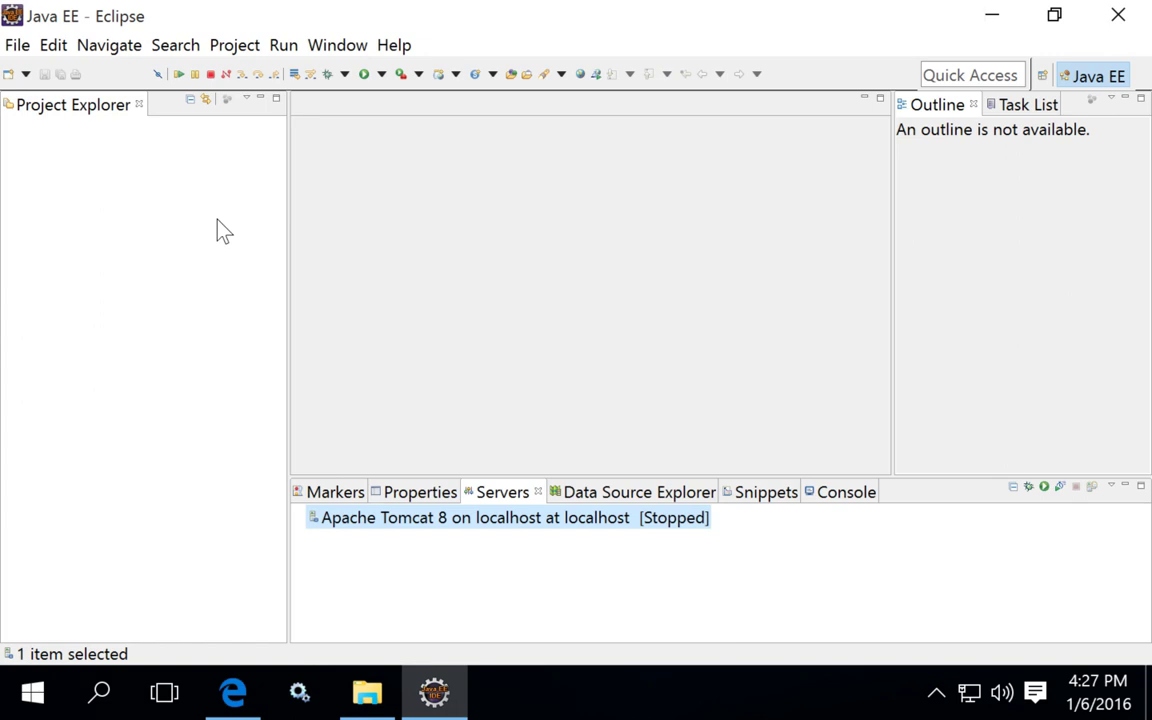
mouse_move(135, 138)
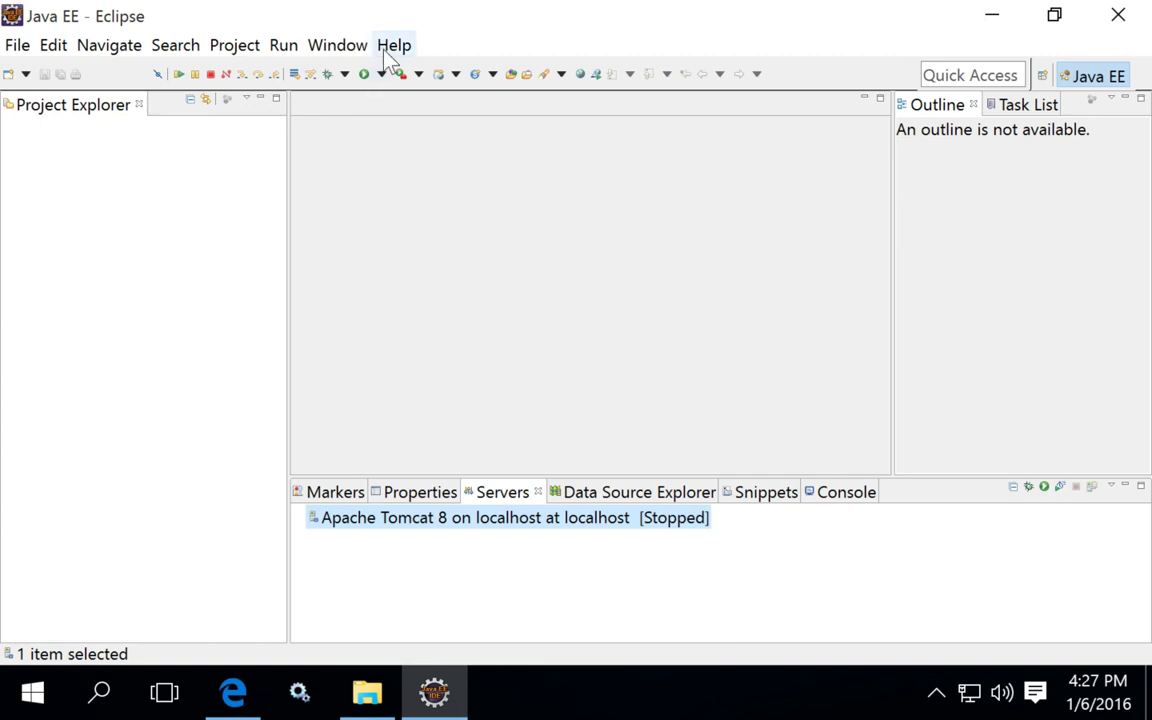
Choose Help > Install New Software... to reach the Available Software page.
click(396, 45)
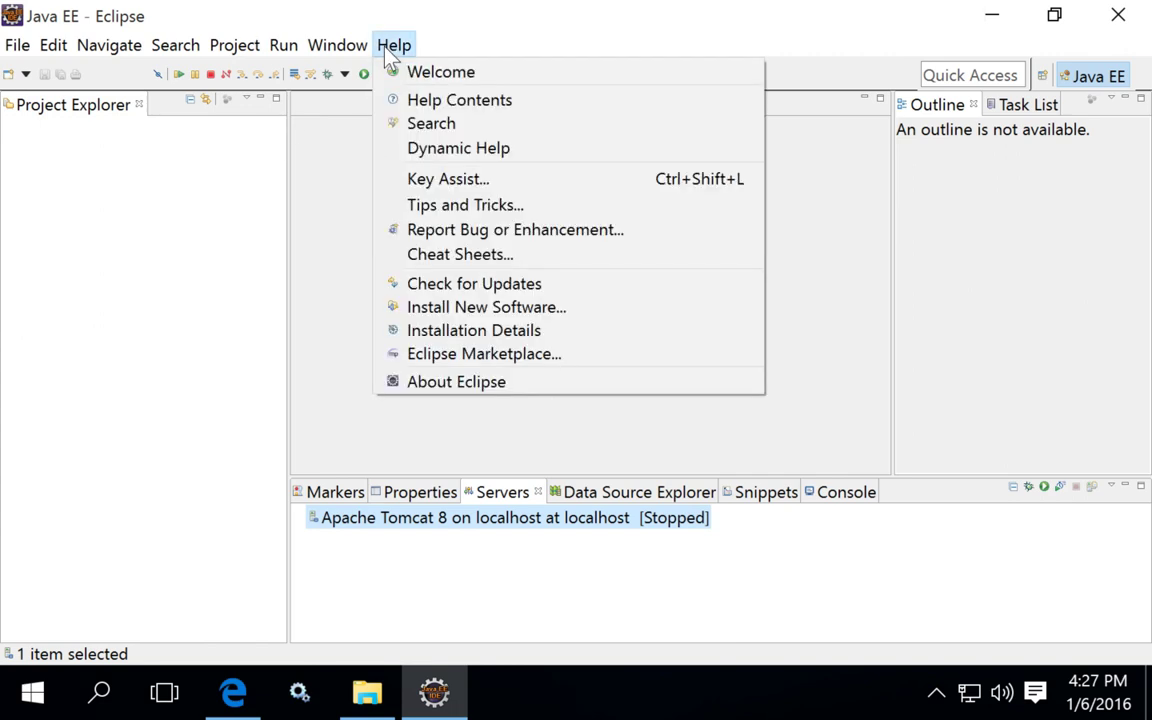
click(486, 307)
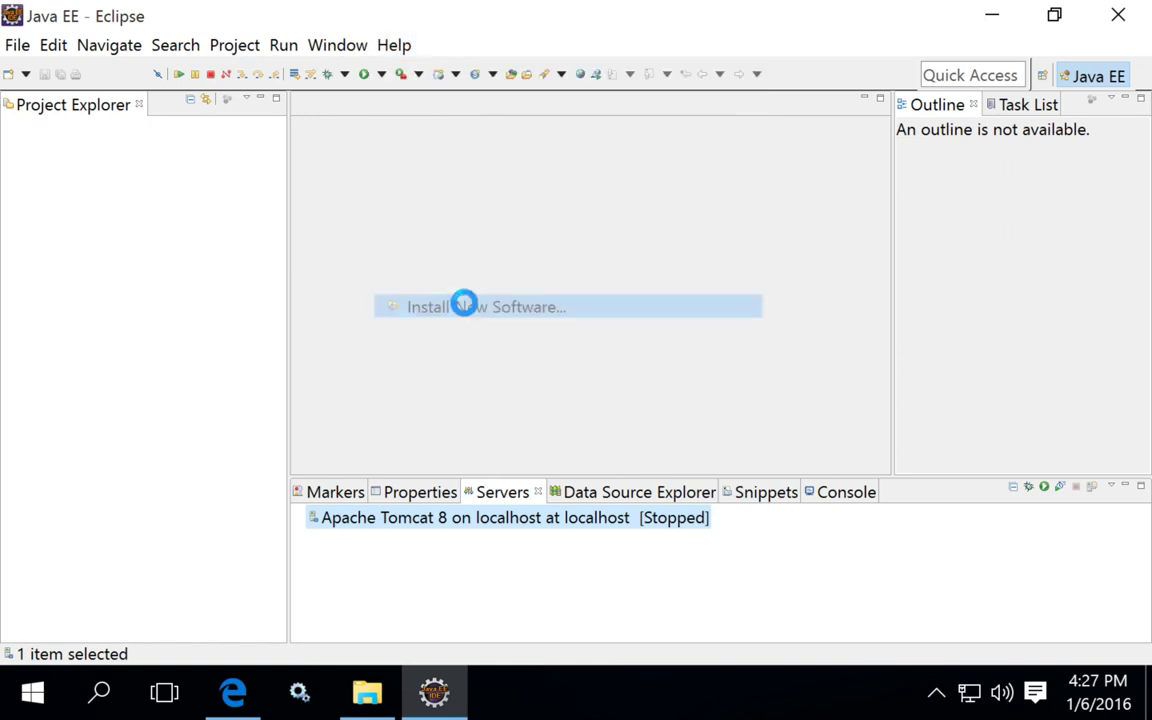
click(471, 306)
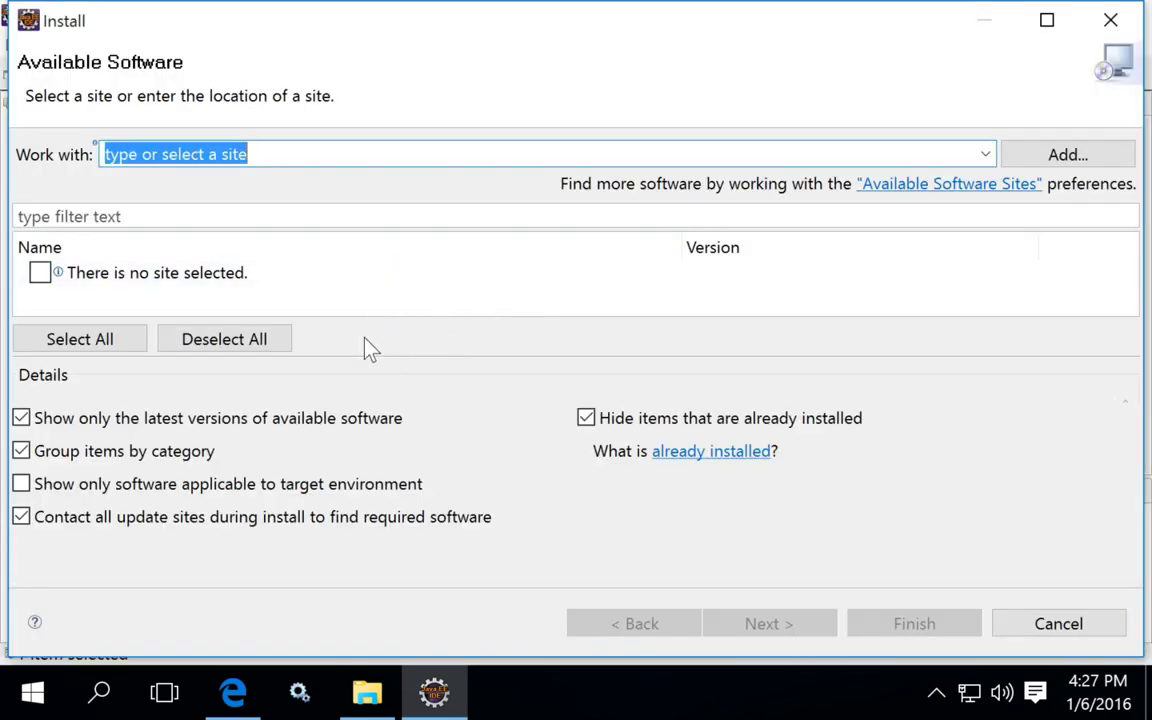
mouse_move(840, 305)
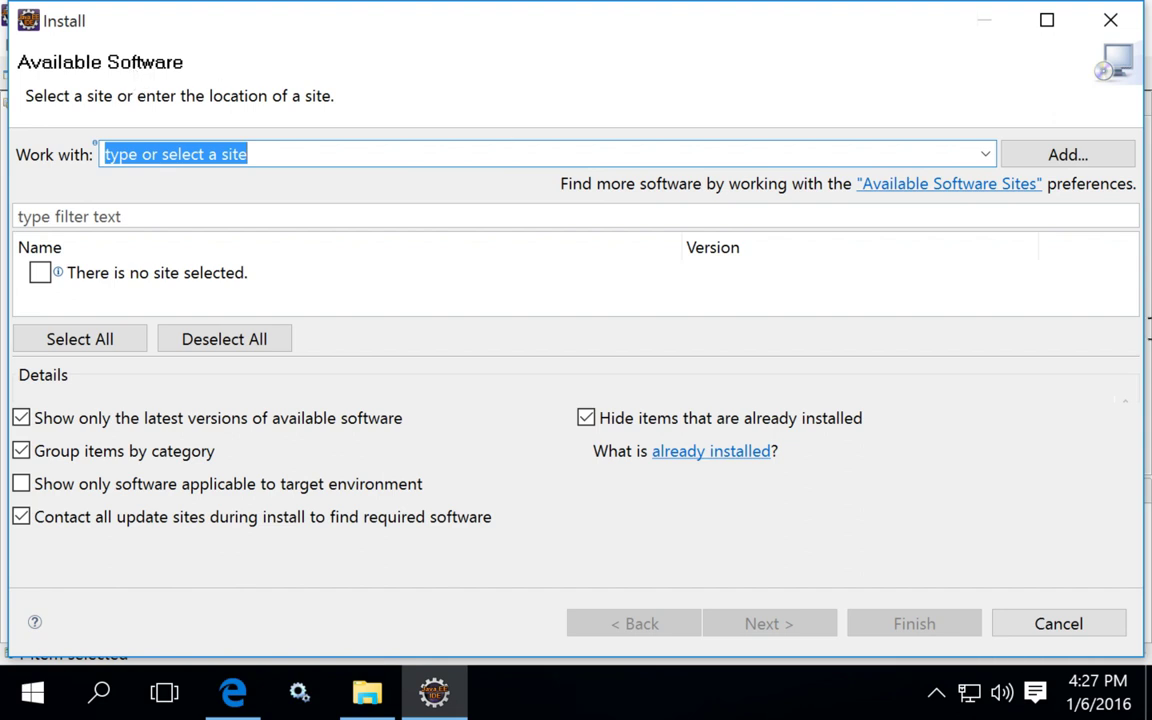
mouse_move(1031, 216)
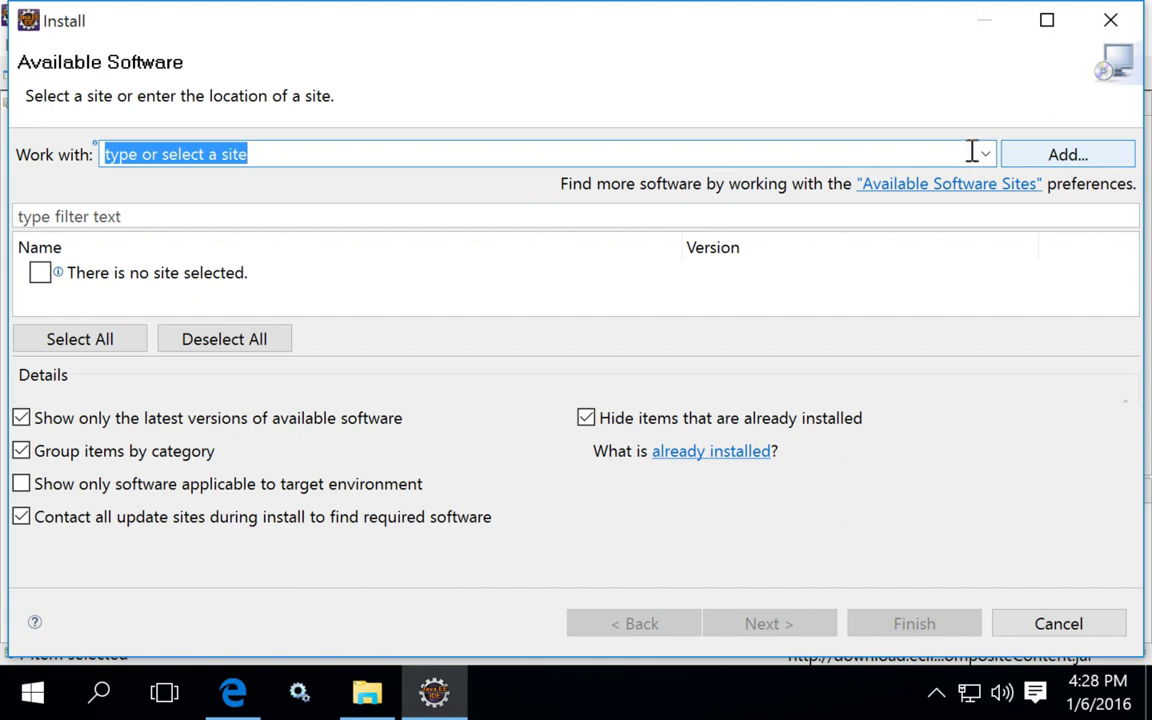
Select the Web Tools Platform Luna site and check Web Tools Platform SDK (WTP SDK) 3.6.3.
click(984, 154)
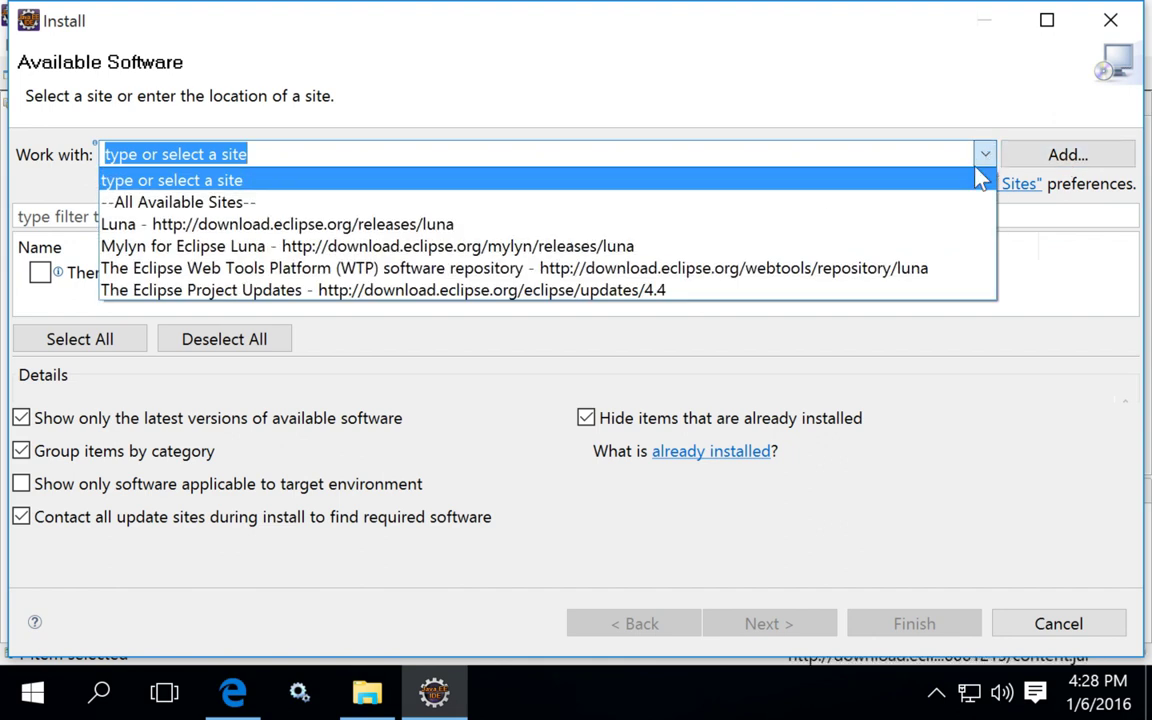
mouse_move(320, 300)
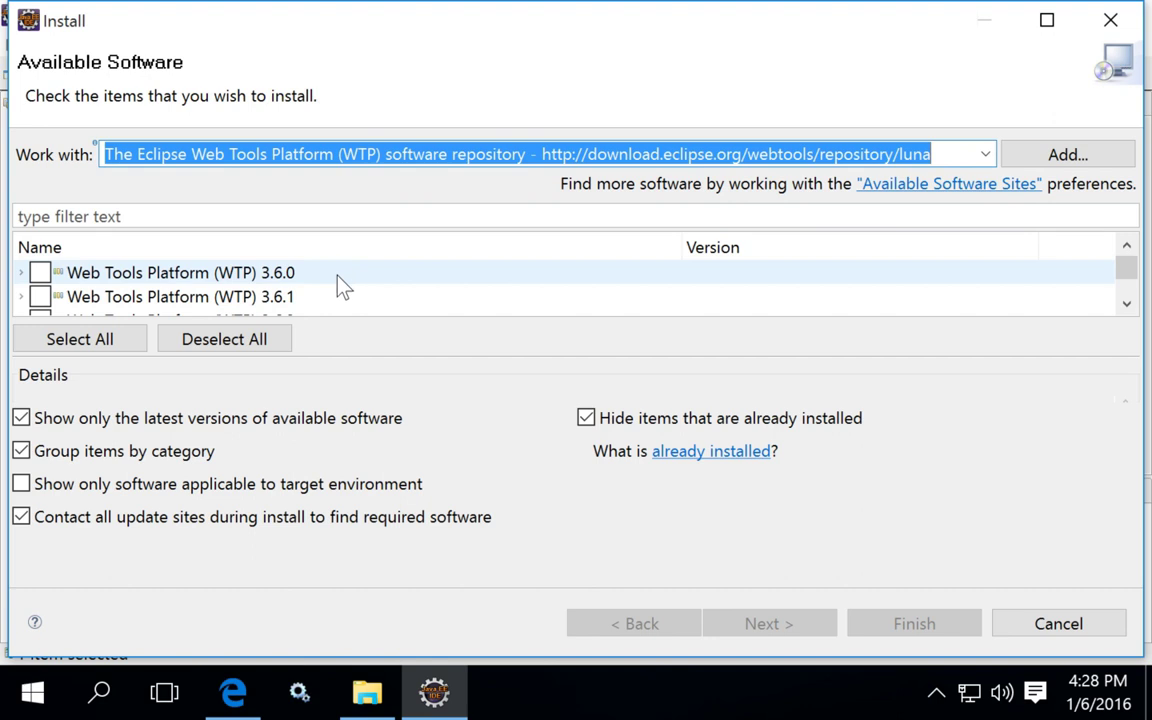
mouse_move(1126, 318)
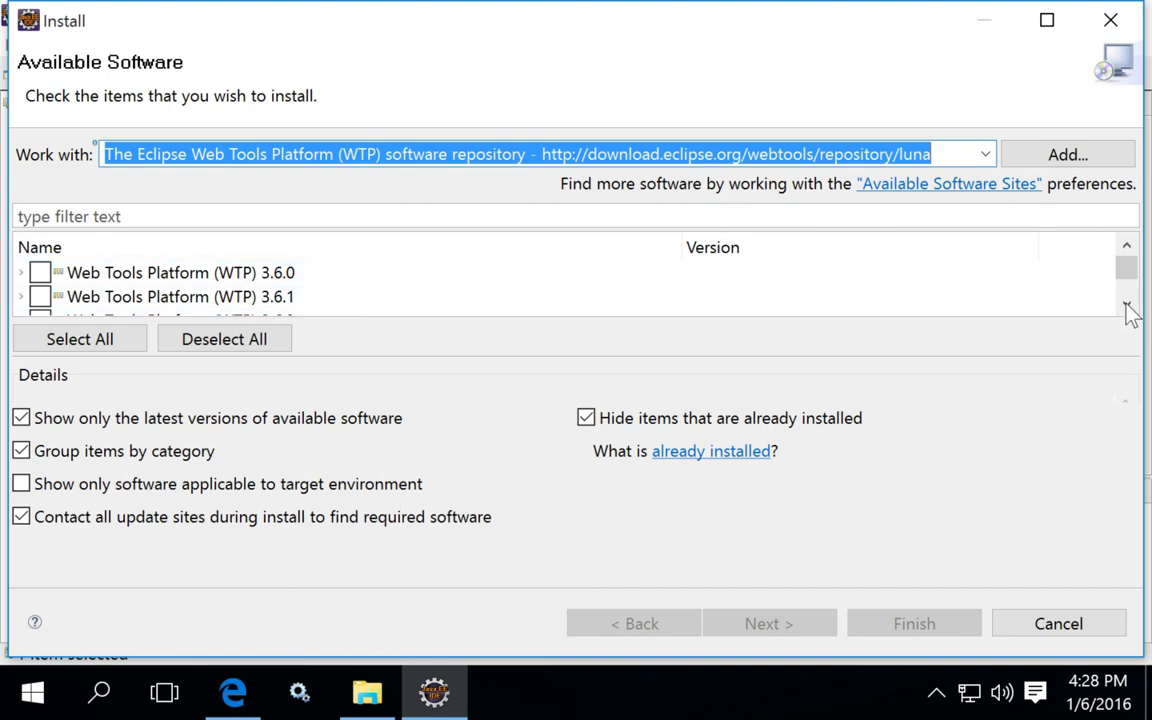
click(1123, 297)
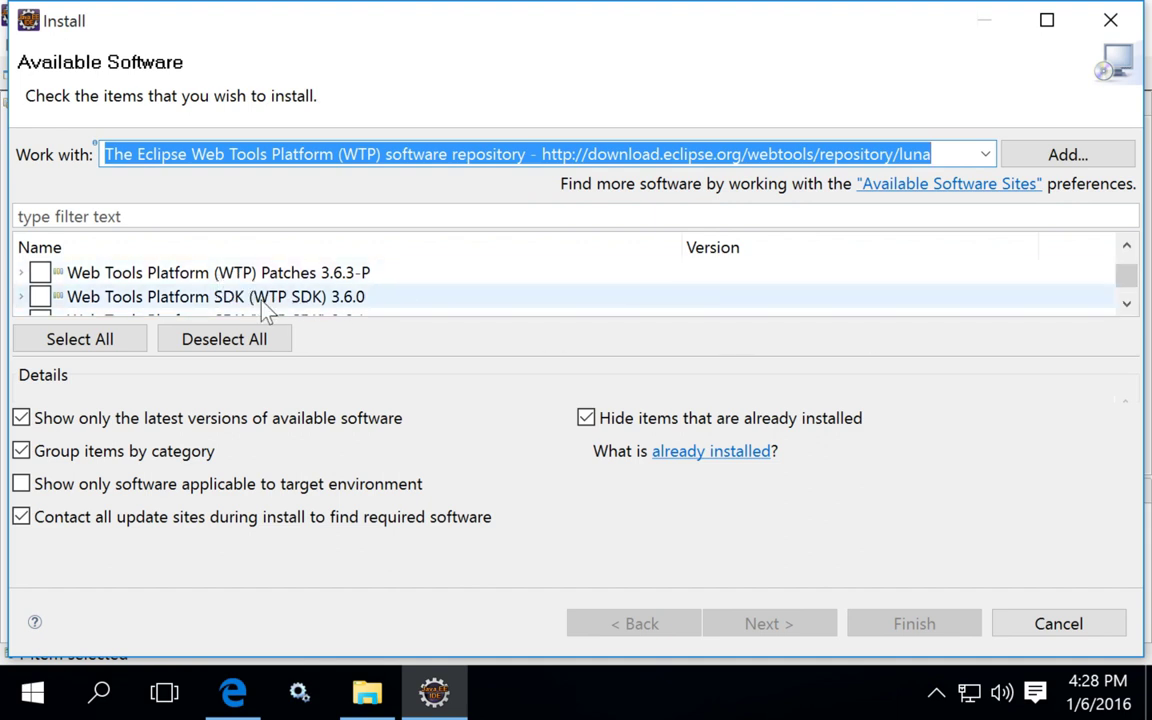
mouse_move(247, 283)
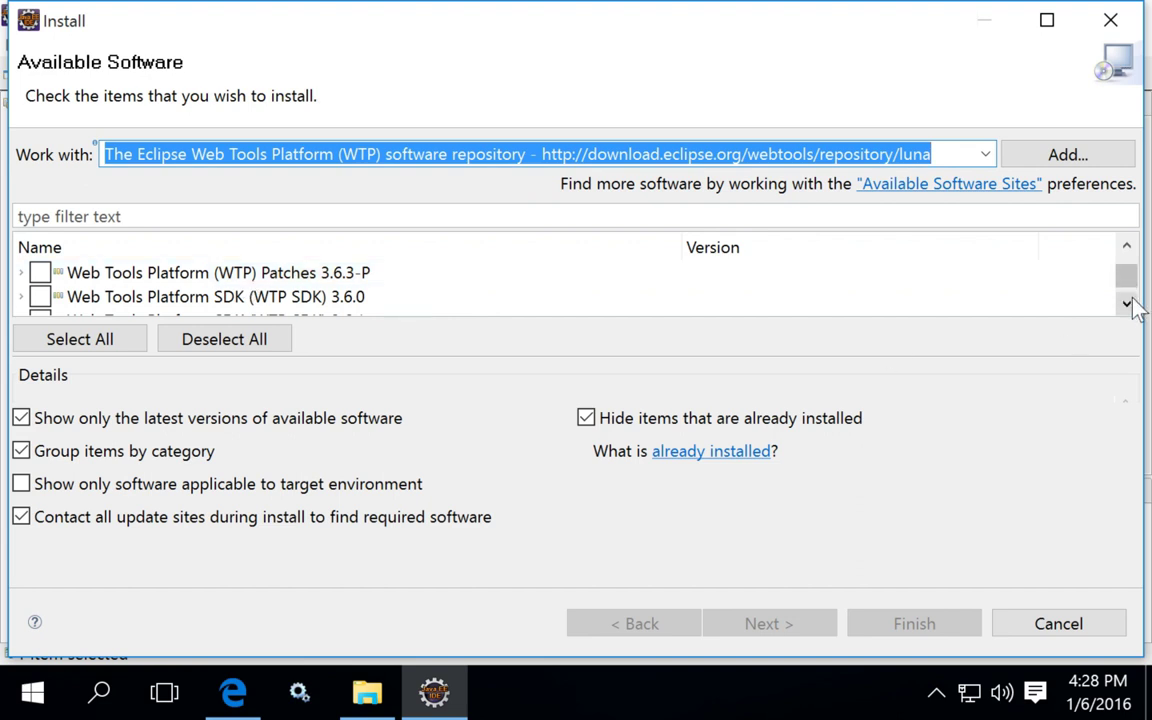
scroll(down, 3)
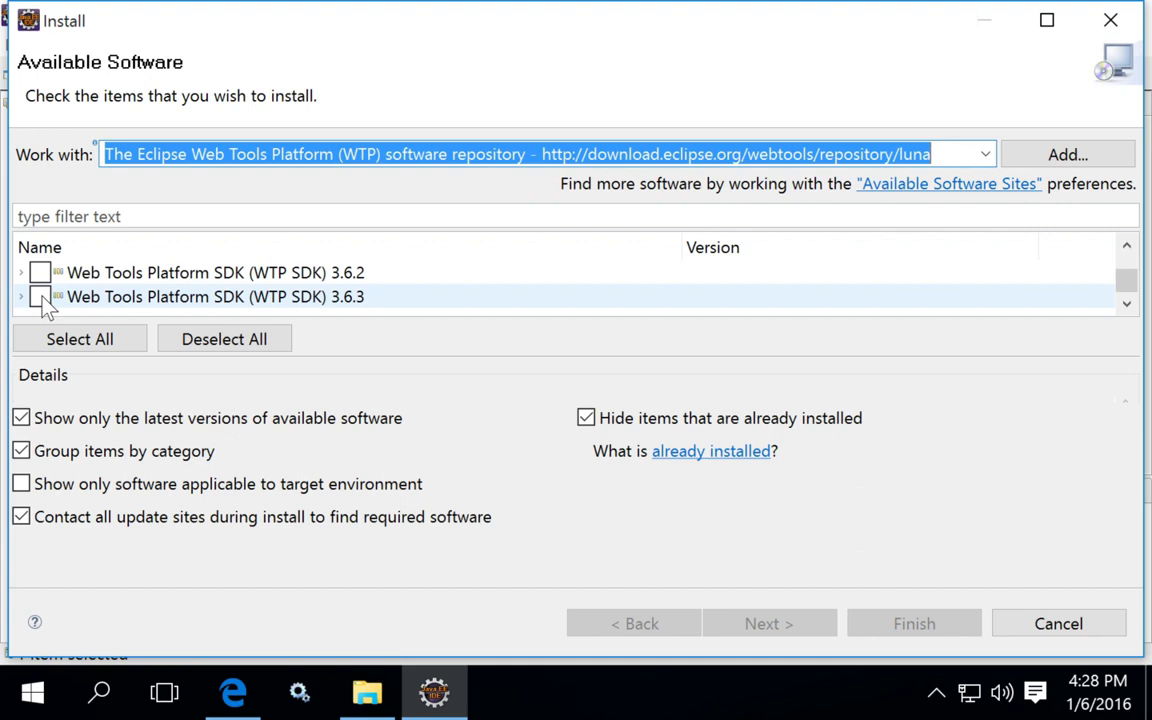
click(43, 297)
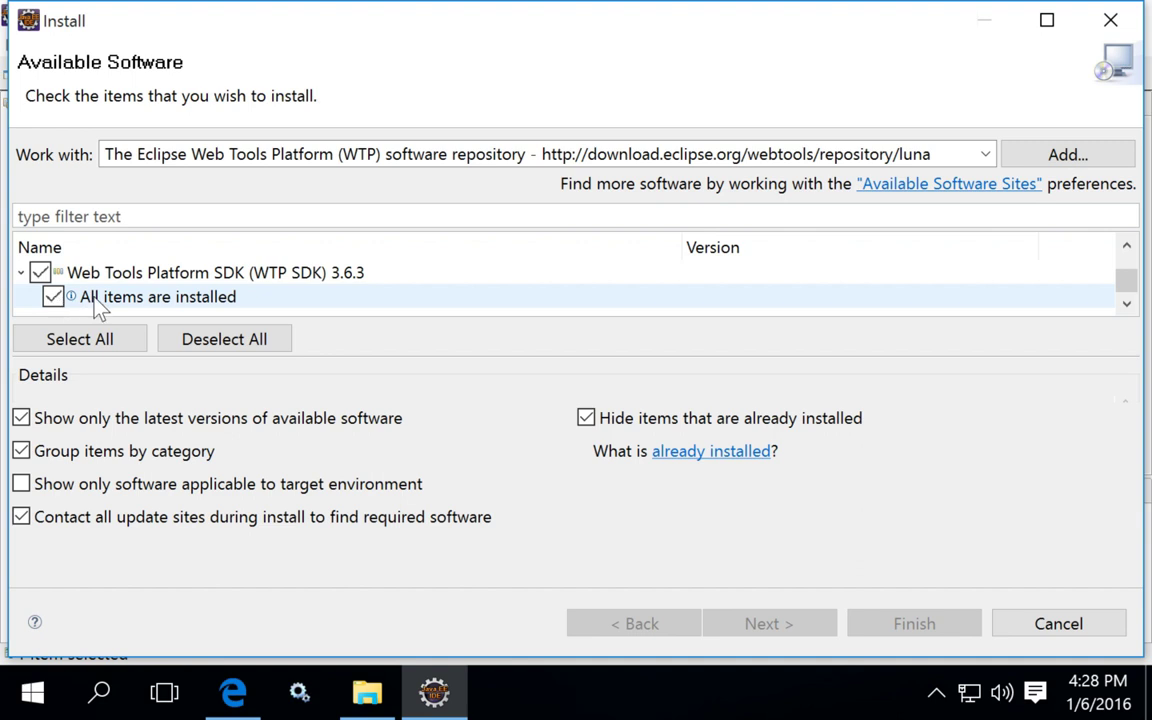
mouse_move(120, 301)
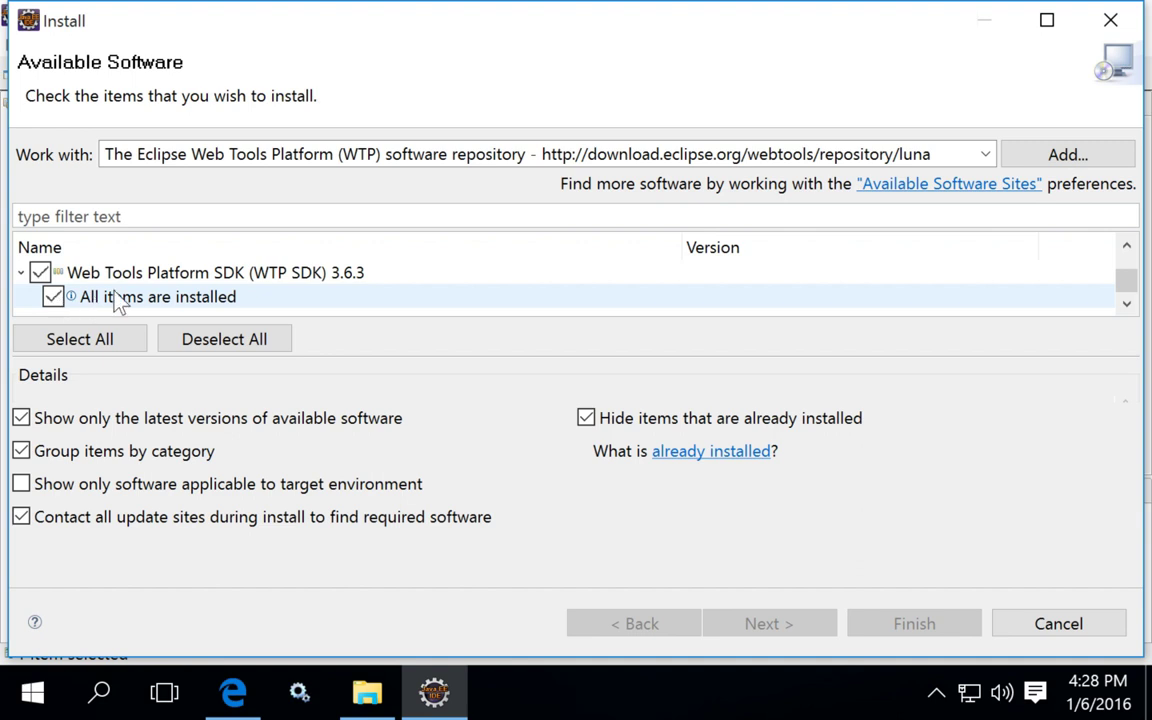
click(214, 272)
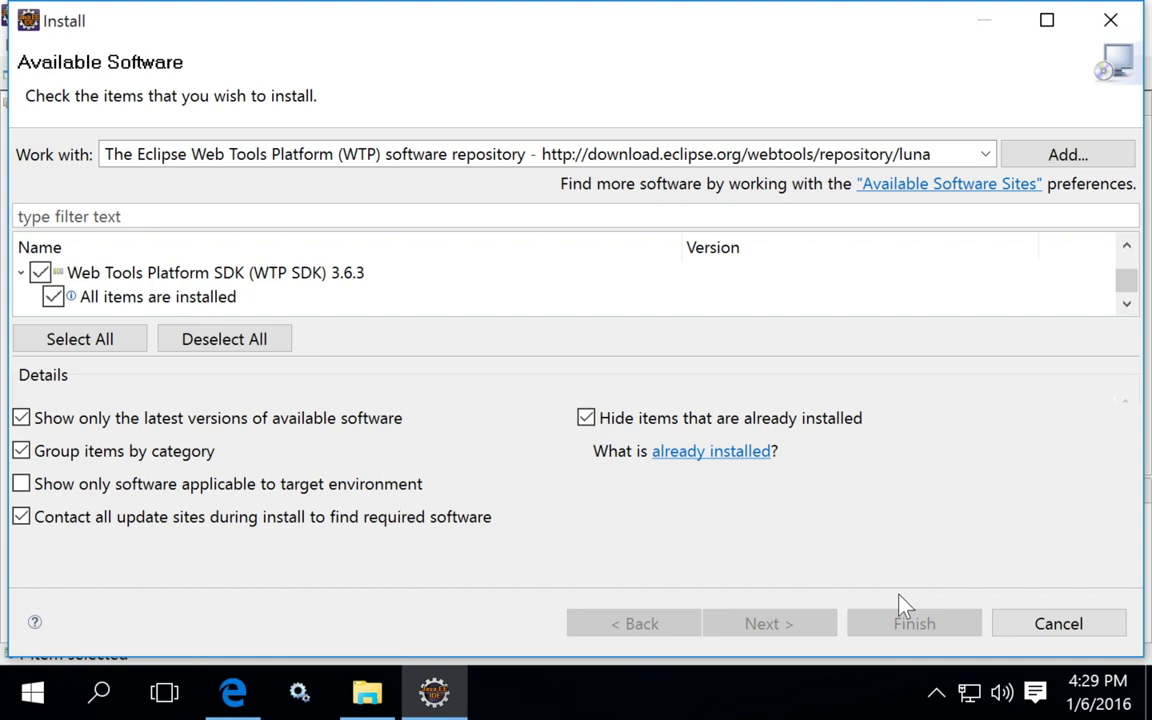
mouse_move(903, 423)
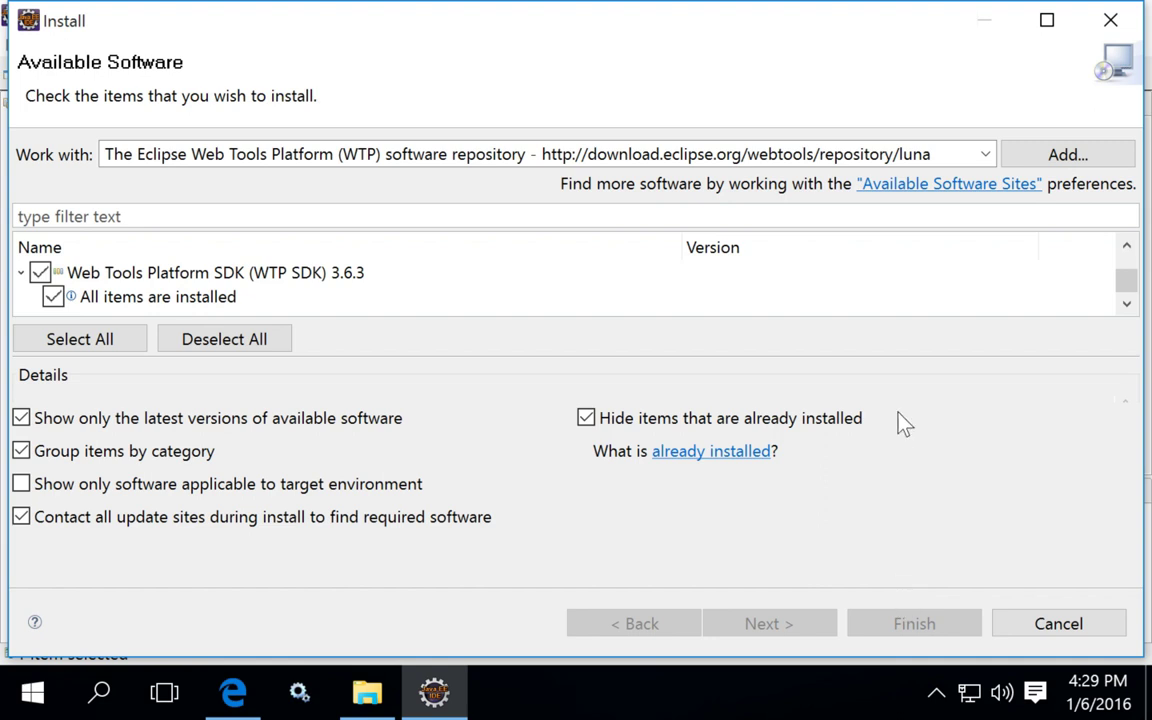
click(1087, 622)
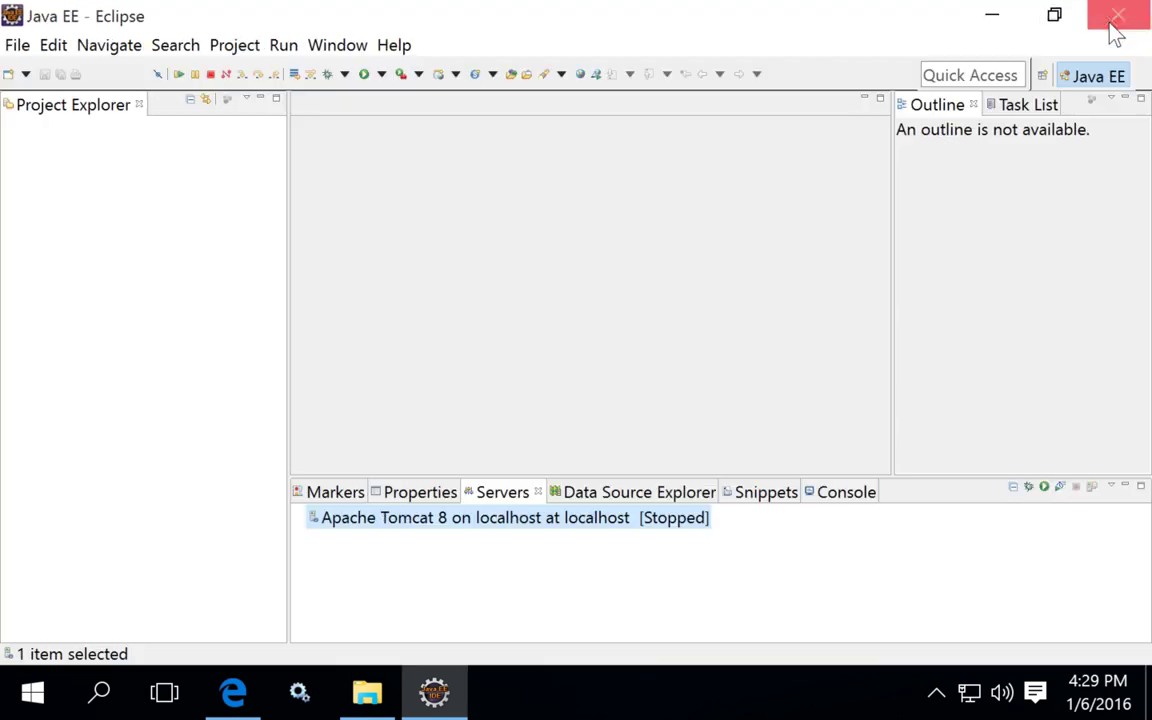
mouse_move(565, 537)
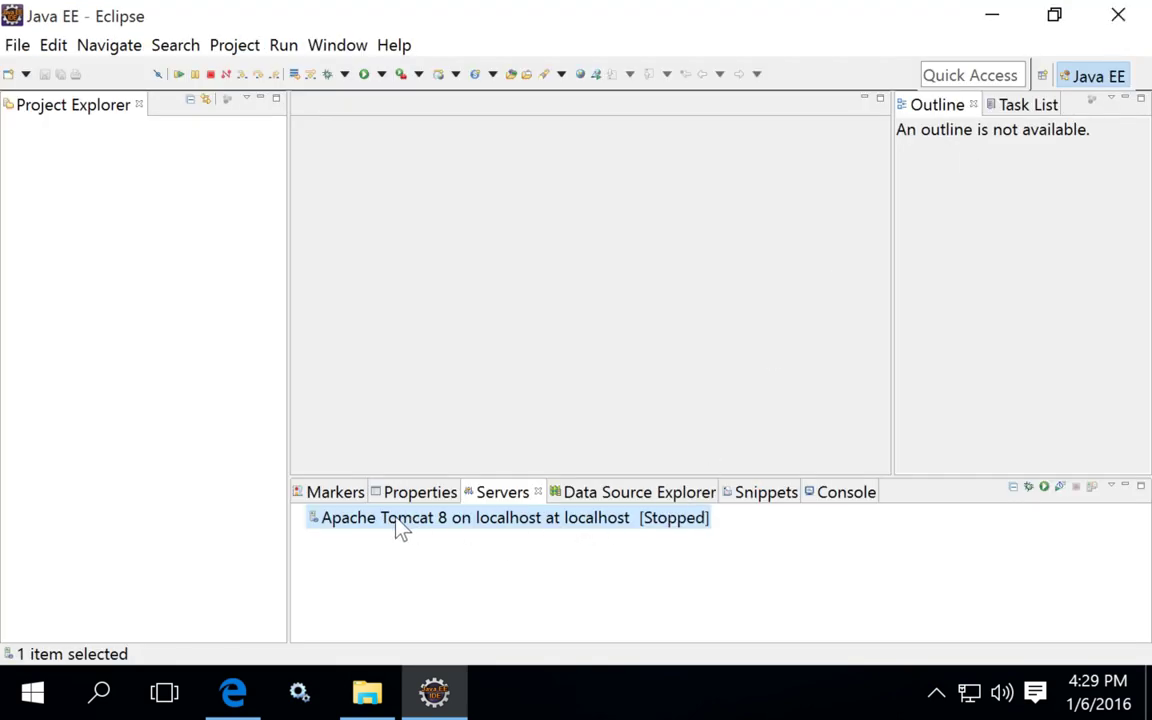
mouse_move(416, 558)
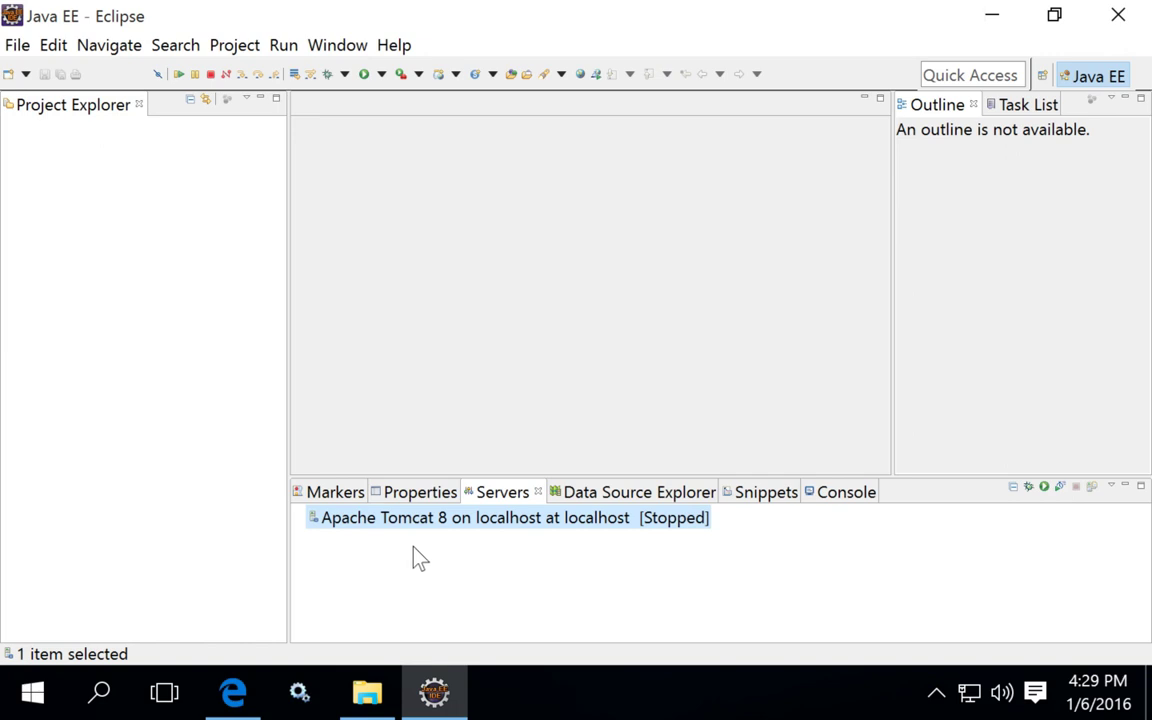
mouse_move(473, 378)
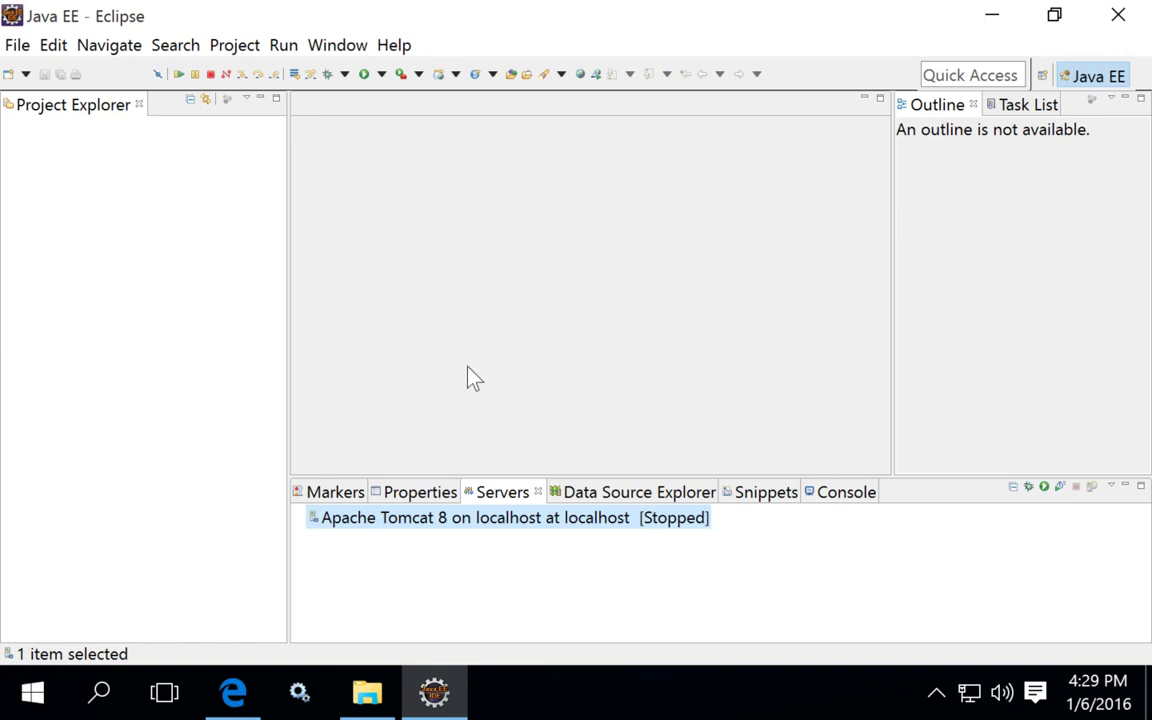
mouse_move(230, 418)
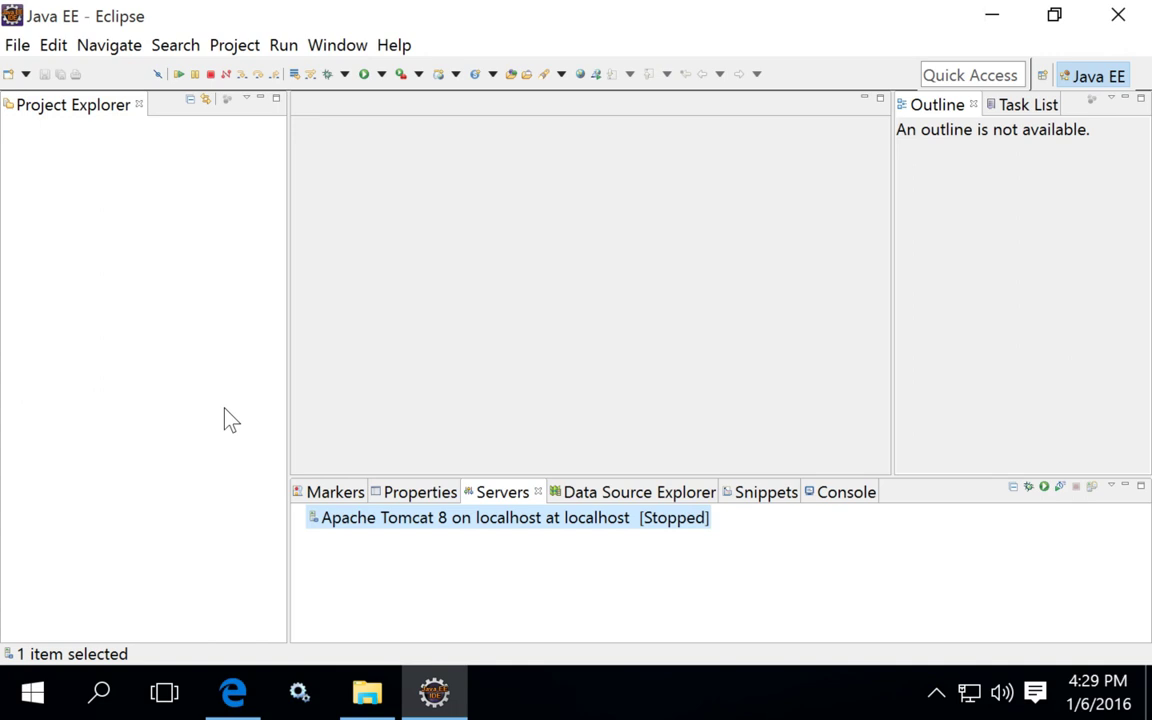
mouse_move(168, 450)
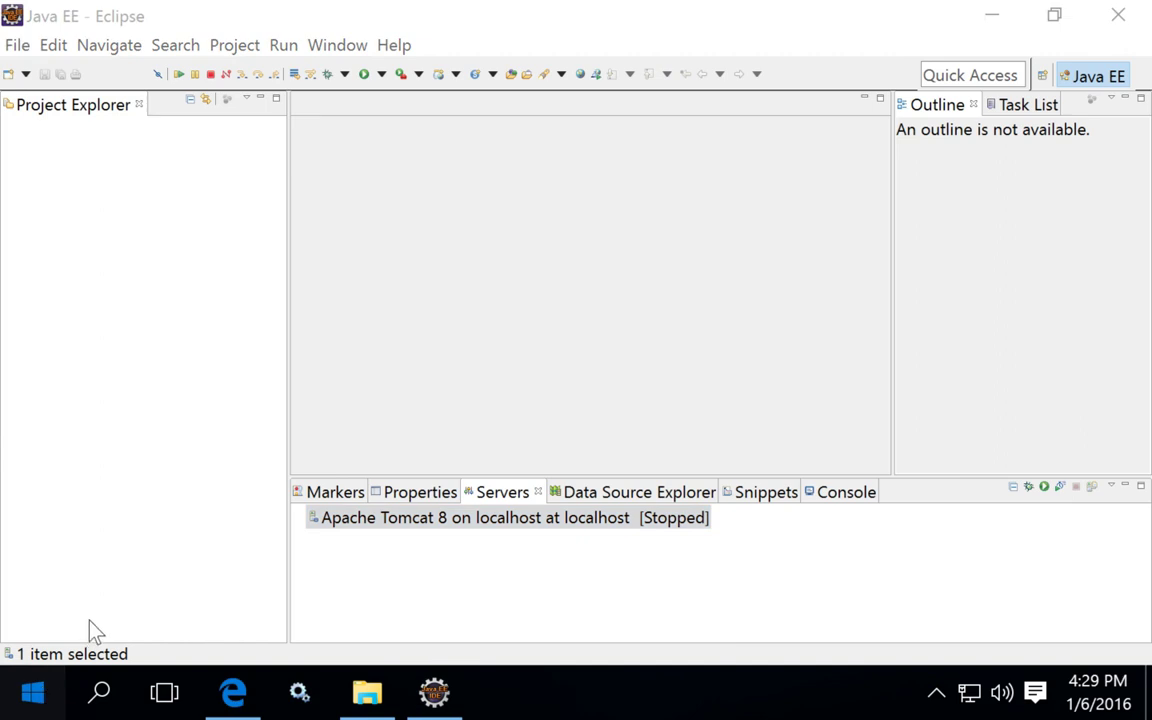
Search 'envi' in Start and open Edit the system environment variables.
click(37, 692)
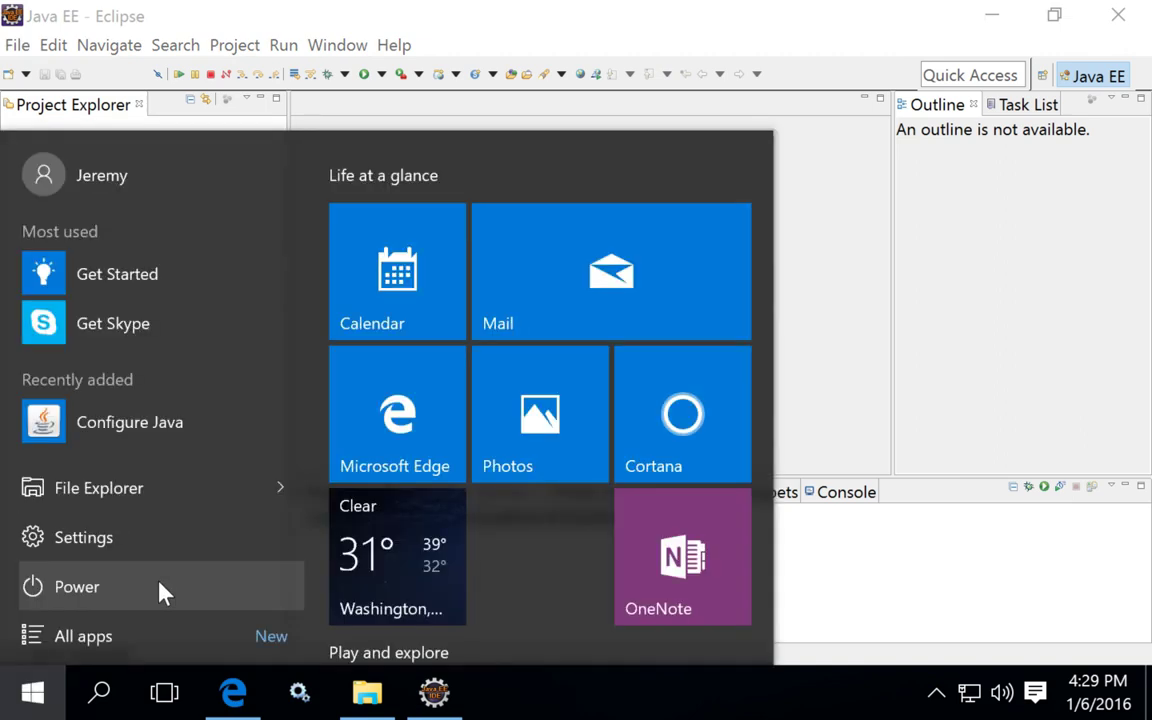
text(environment)
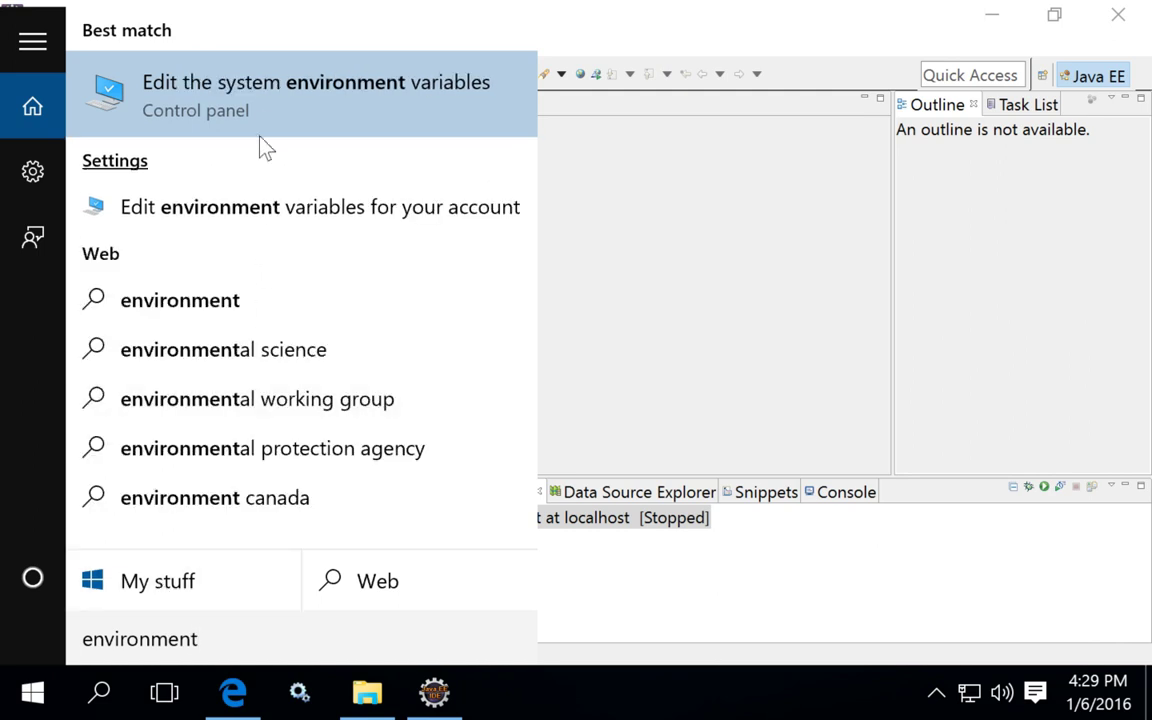
mouse_move(301, 118)
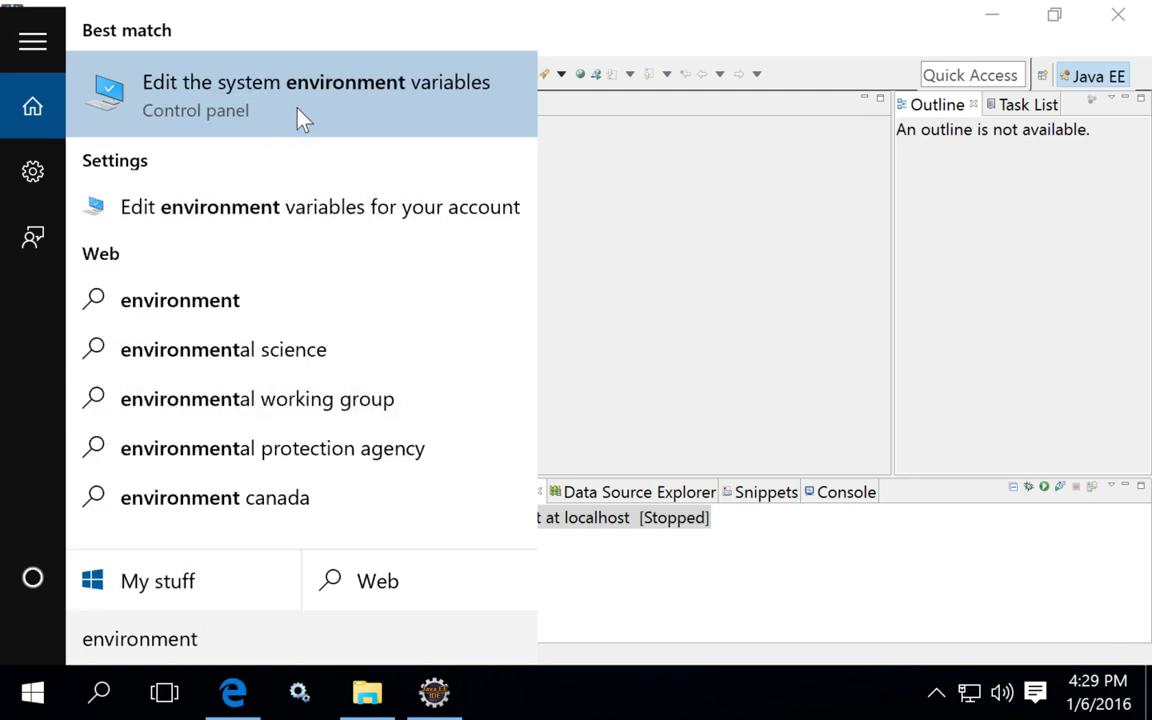
click(290, 95)
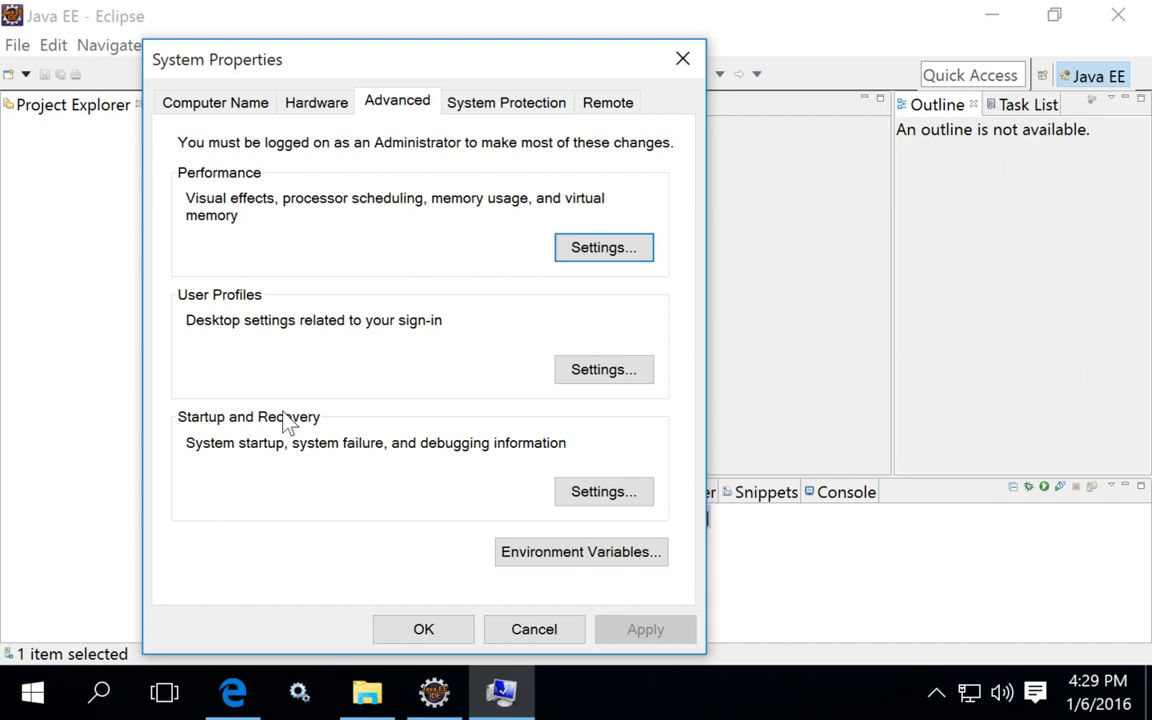
Open Environment Variables, select JAVA_HOME (jdk1.8.0_66), and scroll to Path.
click(580, 552)
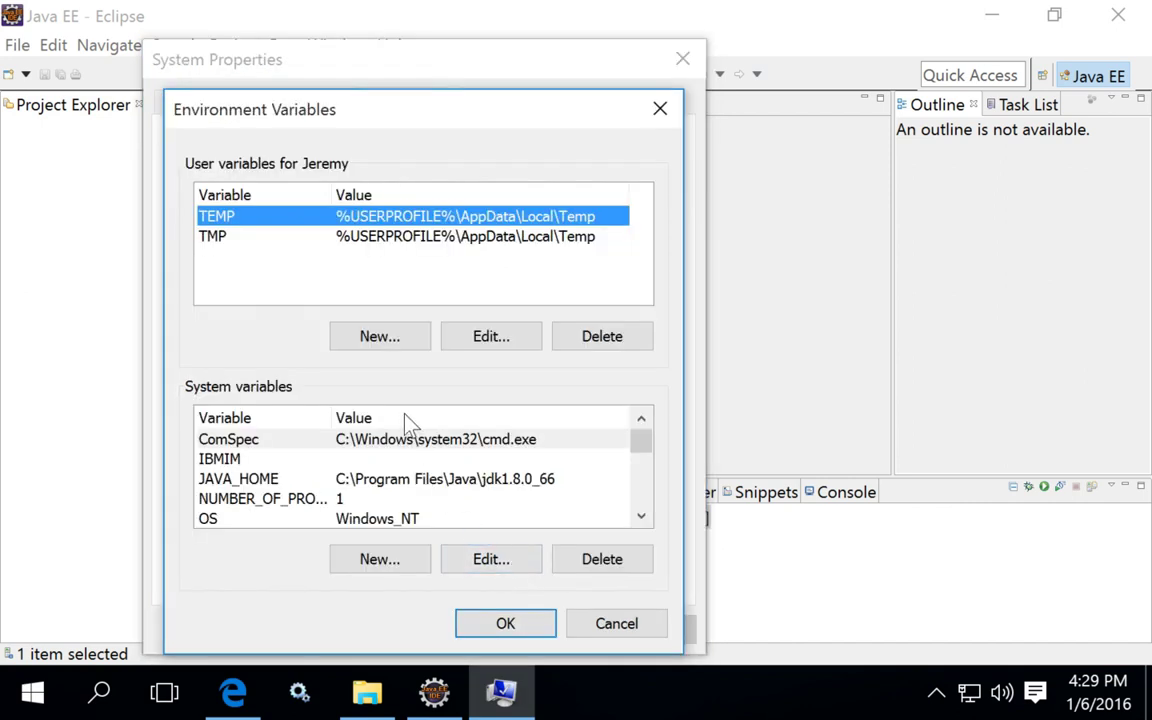
click(238, 478)
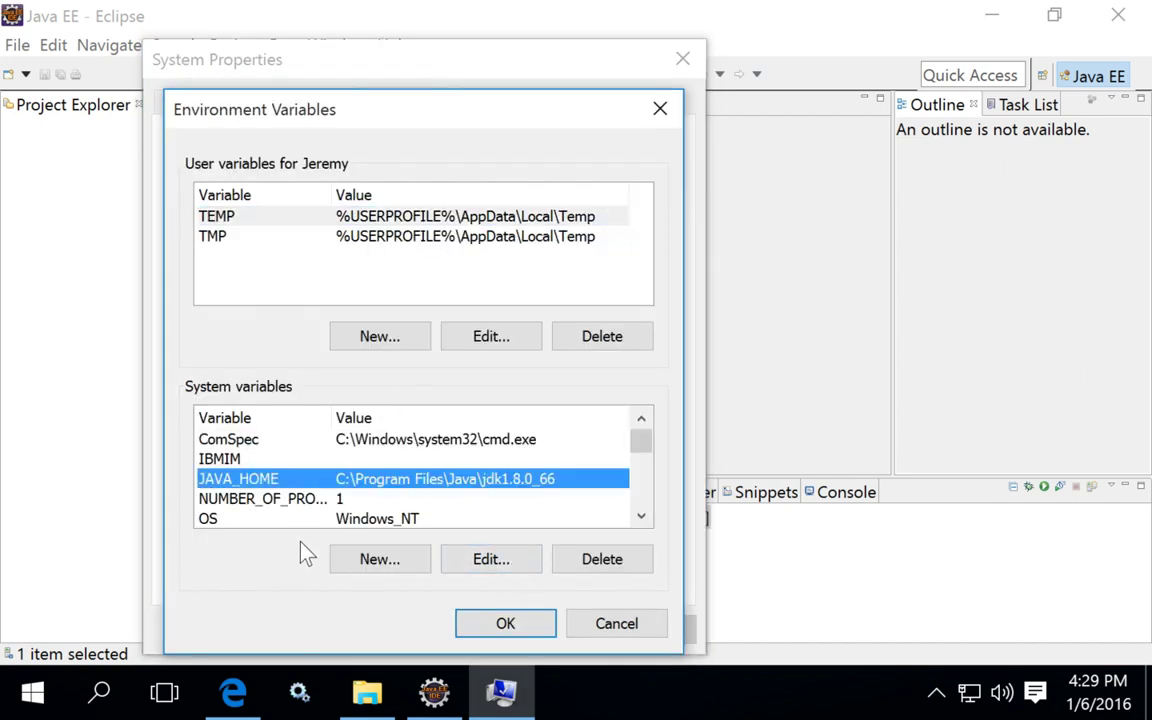
mouse_move(258, 490)
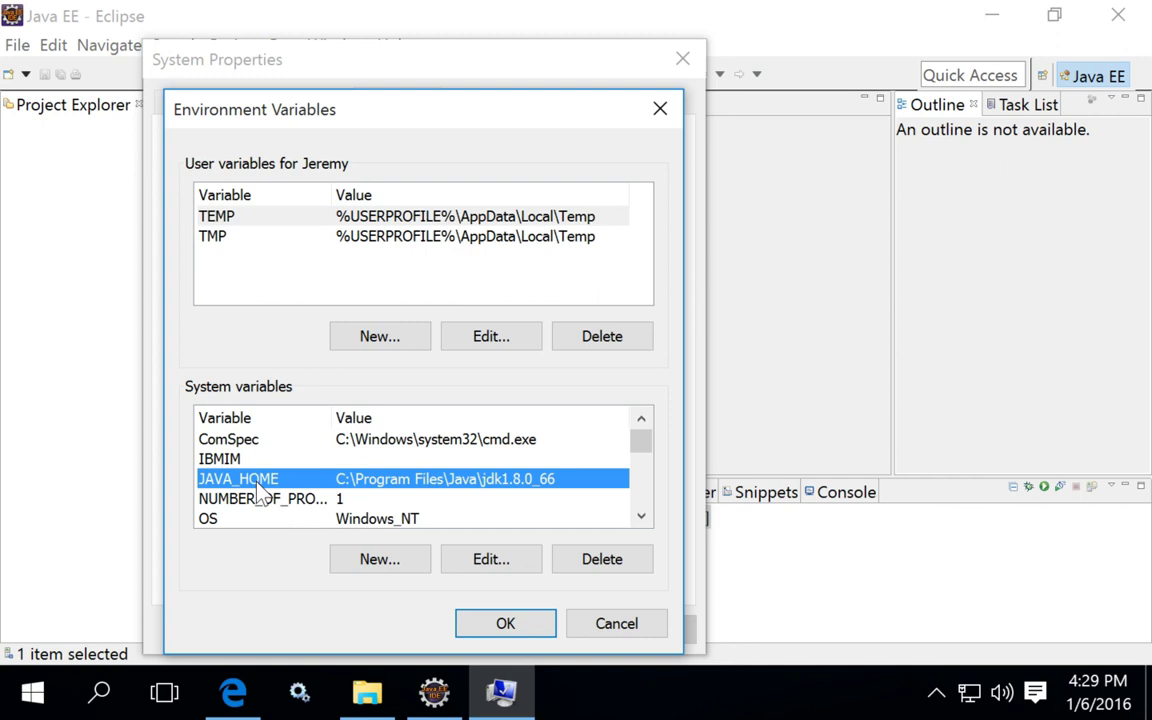
mouse_move(368, 490)
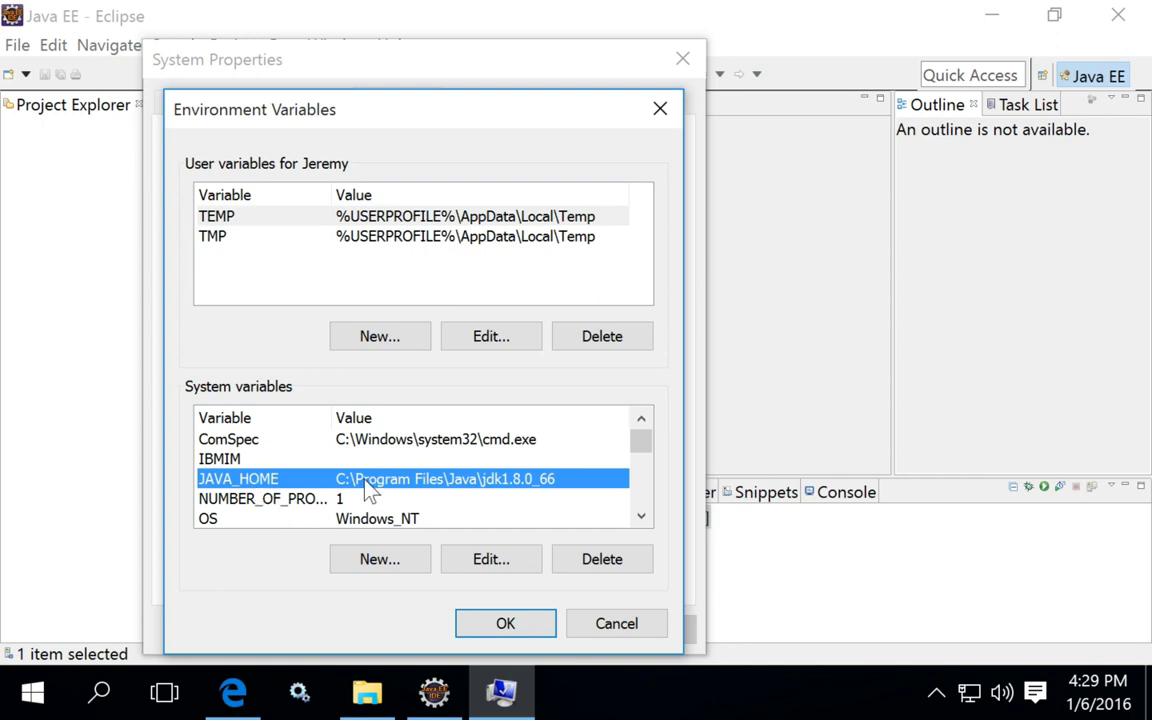
mouse_move(530, 485)
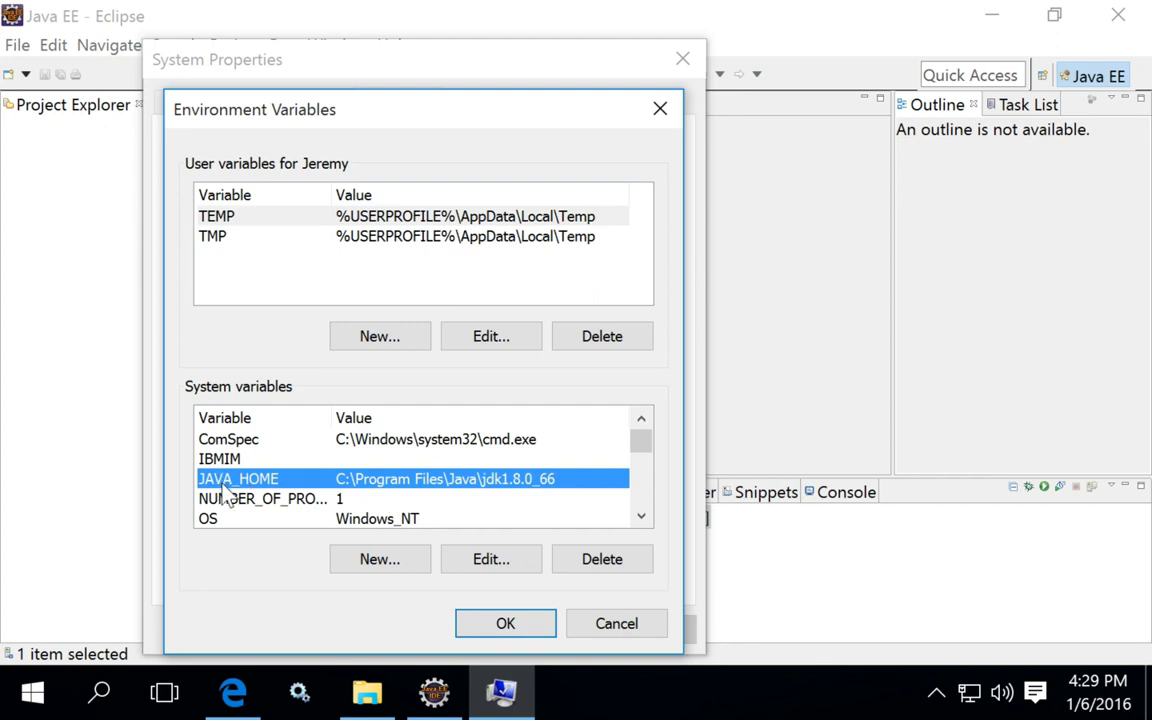
mouse_move(410, 493)
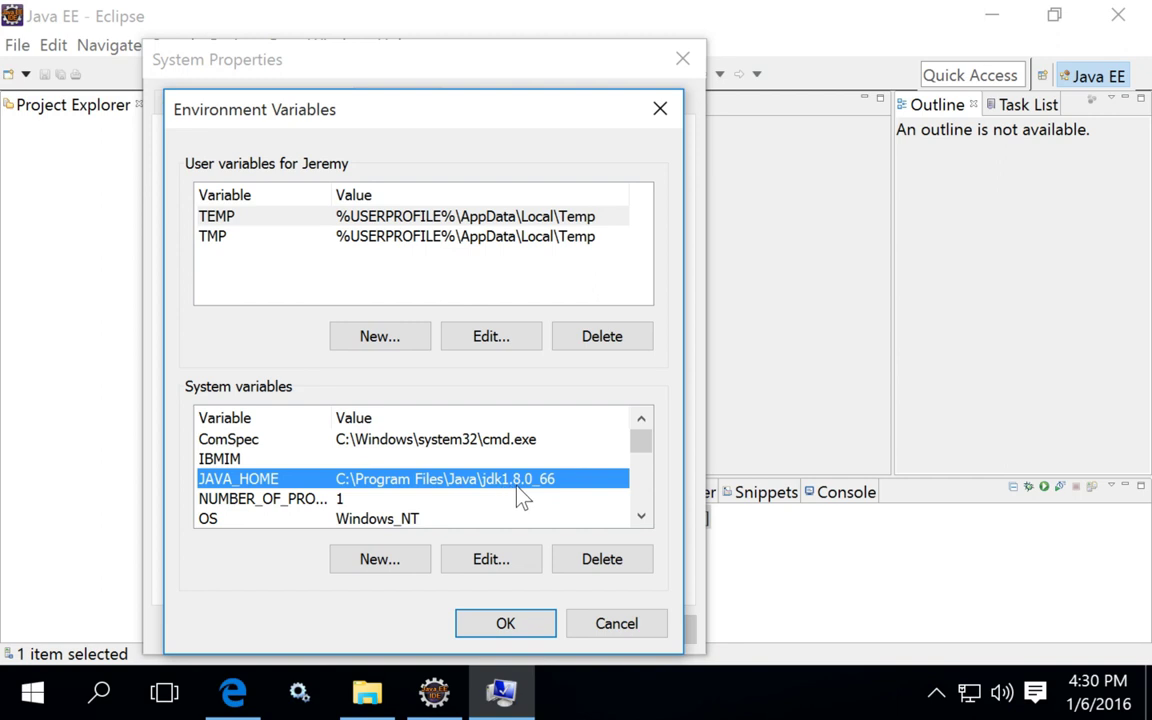
mouse_move(518, 483)
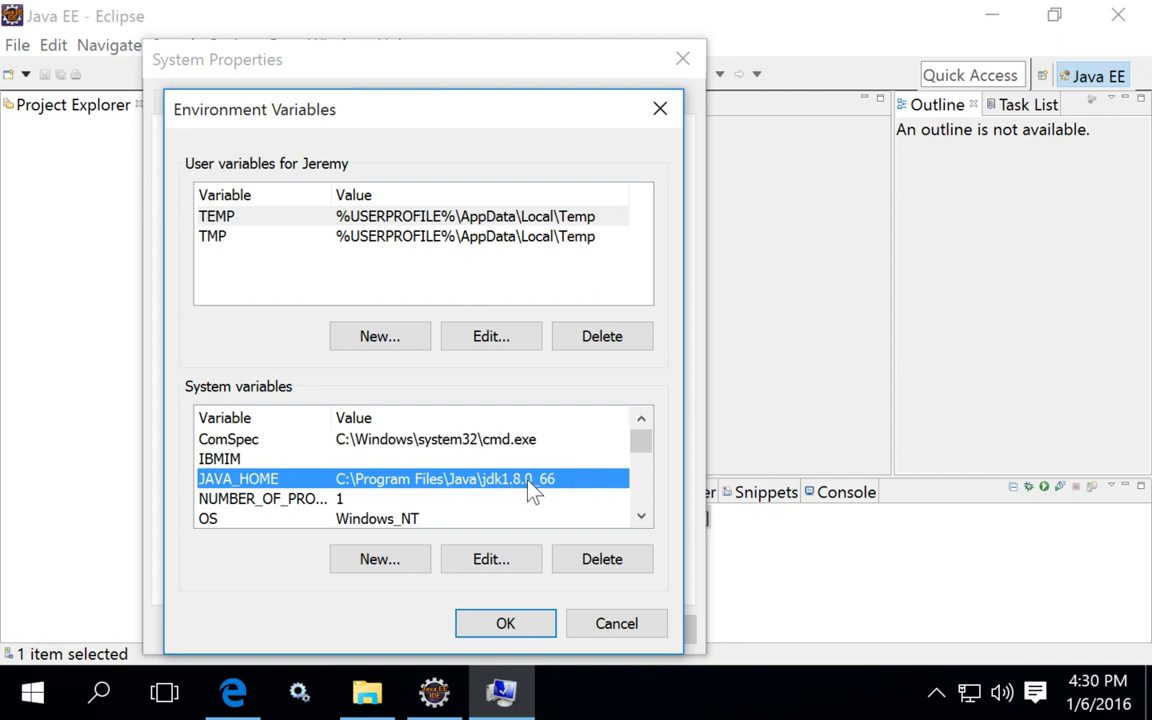
mouse_move(508, 496)
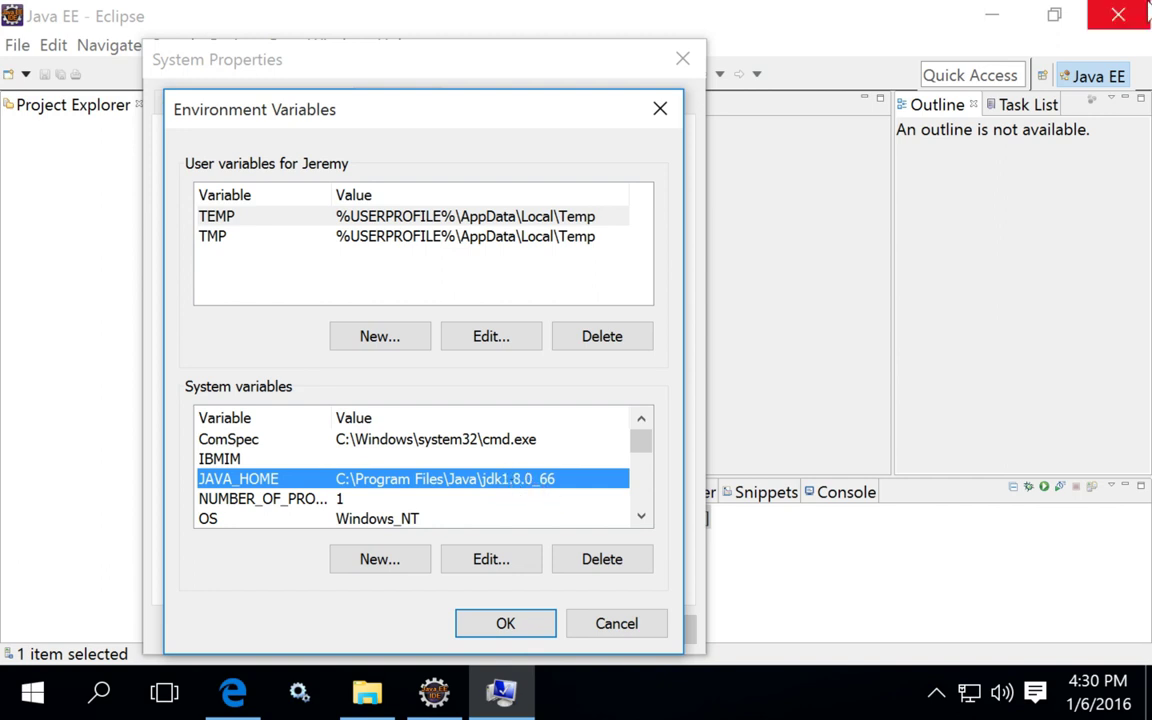
scroll(down, 3)
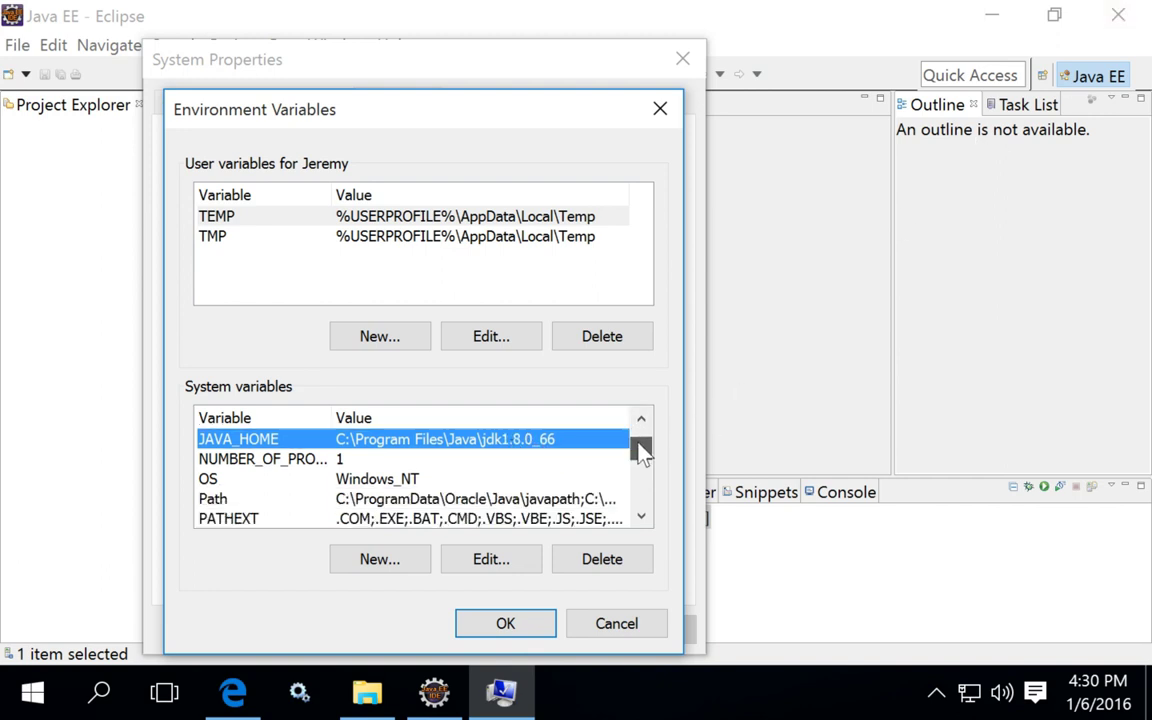
scroll(down, 3)
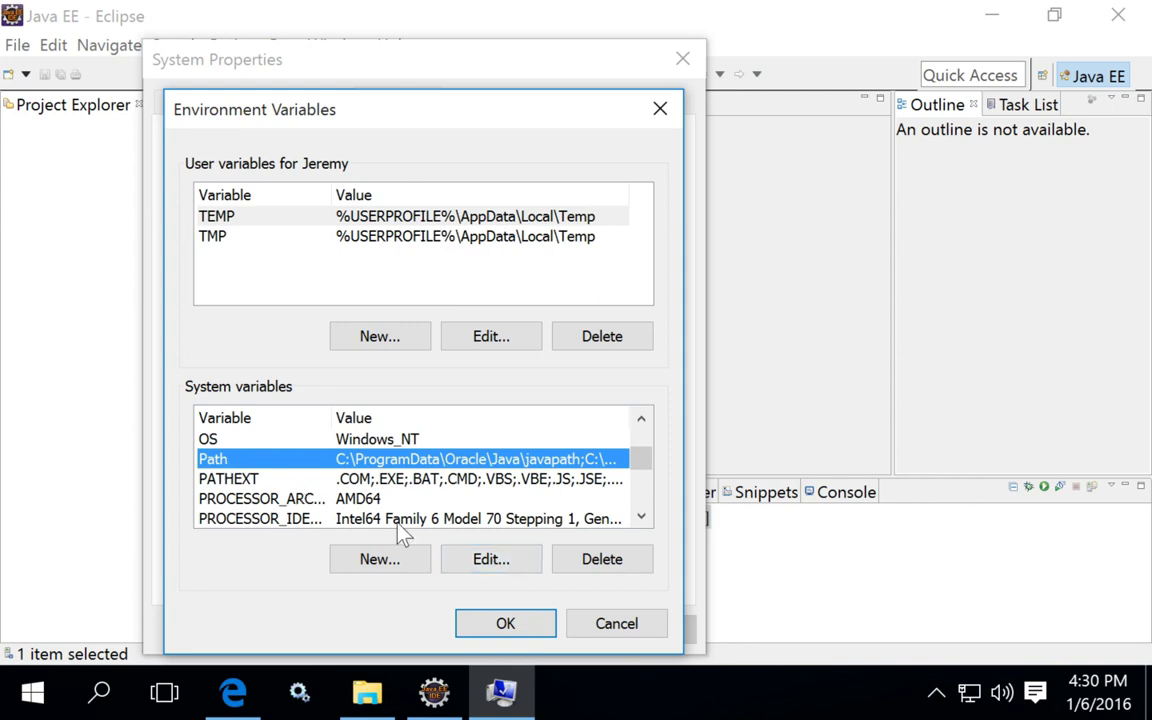
Verify Path ends with %JAVA_HOME%\jre\bin; and close the Environment Variables window.
click(490, 559)
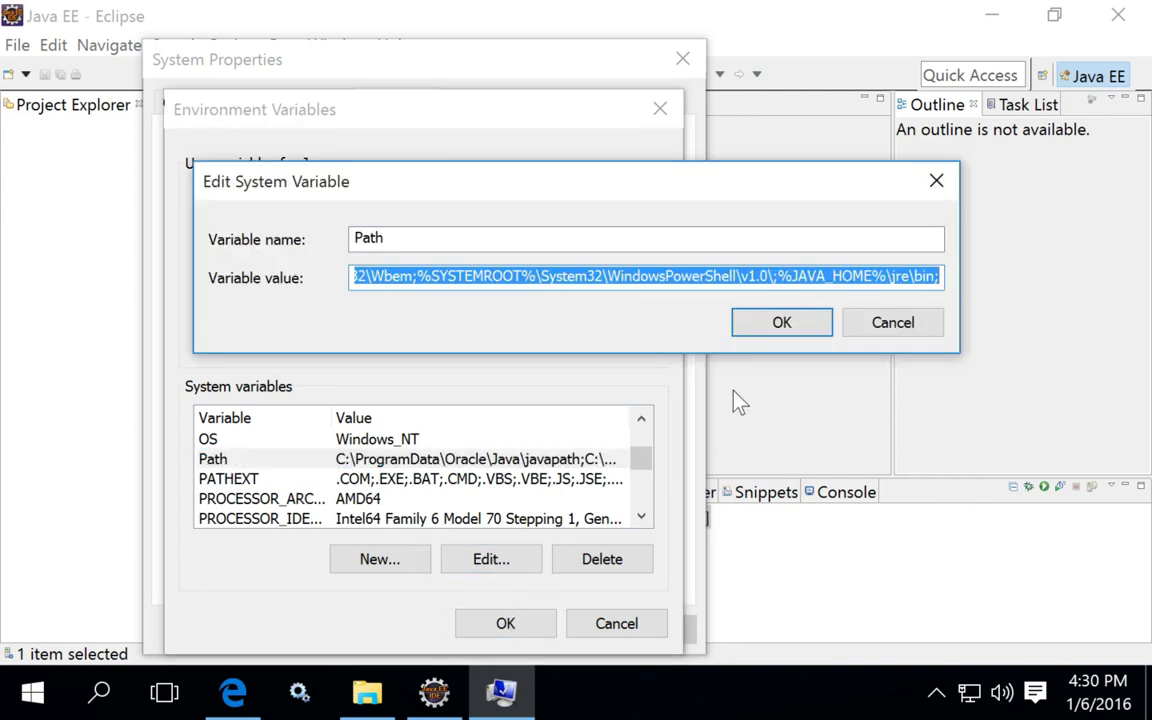
click(803, 276)
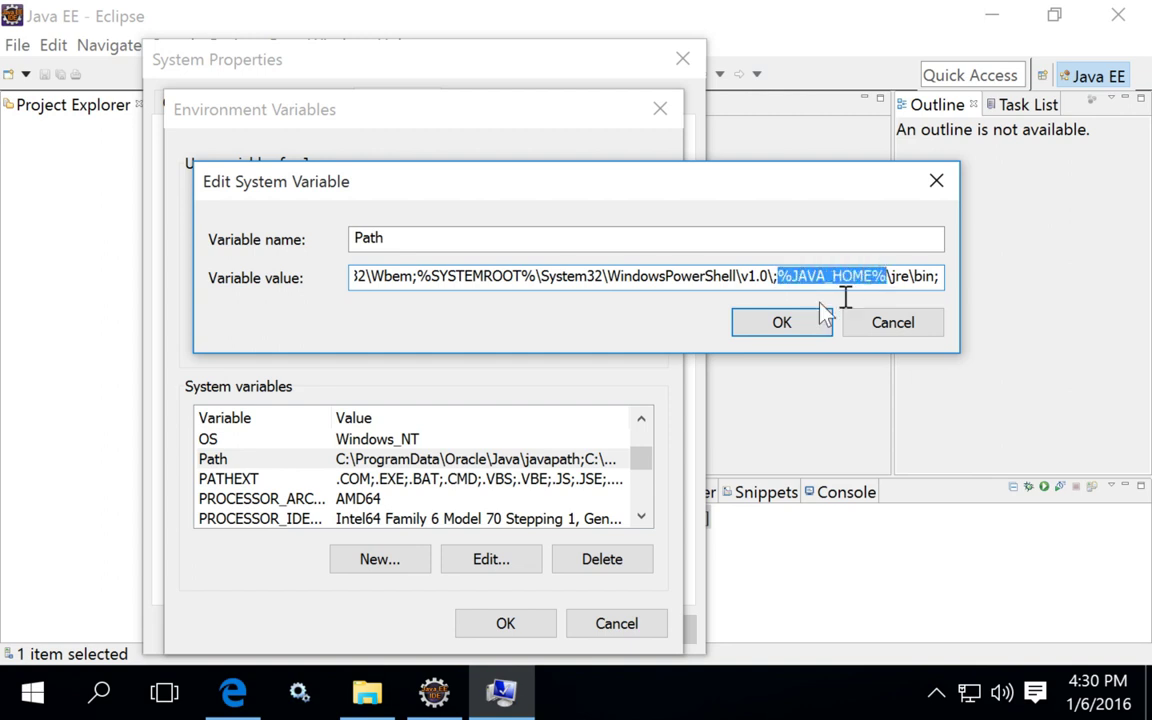
mouse_move(882, 300)
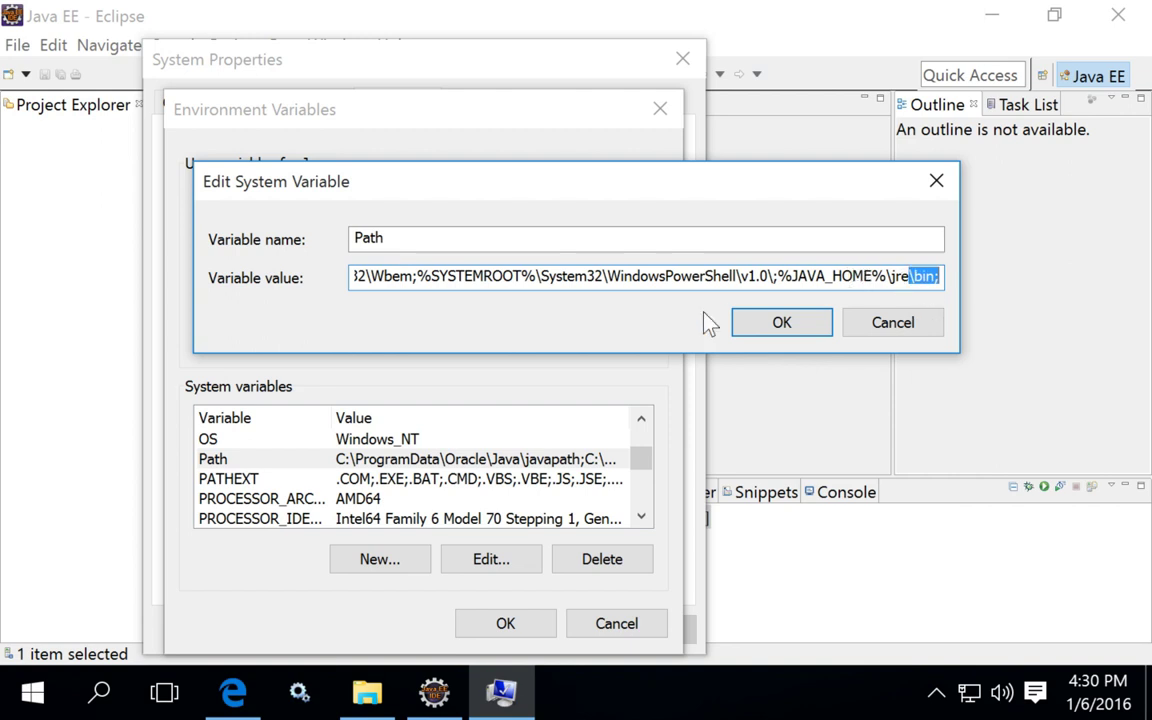
mouse_move(679, 331)
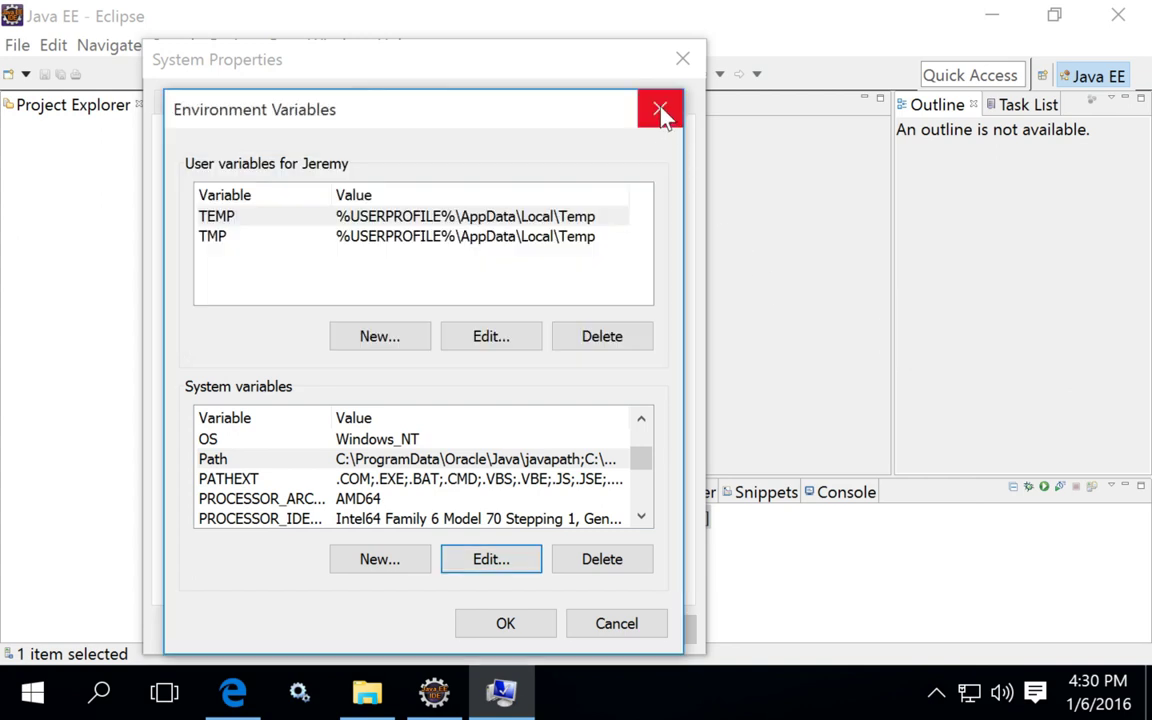
click(661, 108)
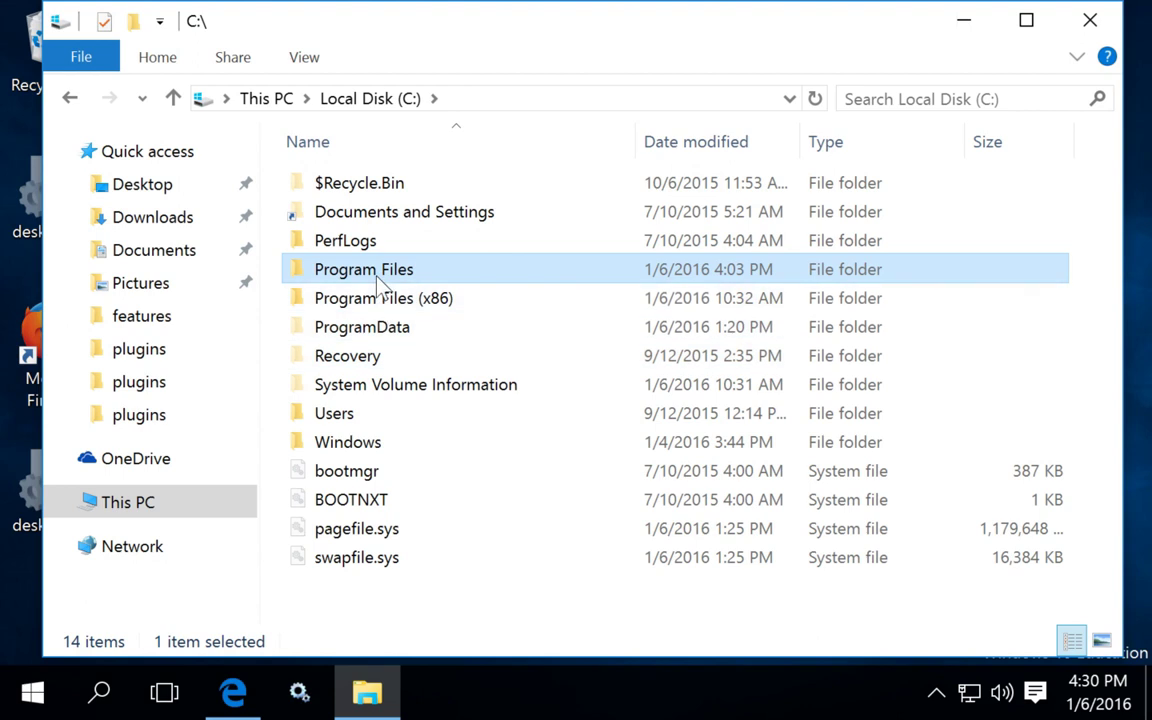
Browse to C:\Program Files\Java\jdk1.8.0_66\jre\bin to confirm java.exe and javaw.exe are present.
double_click(363, 269)
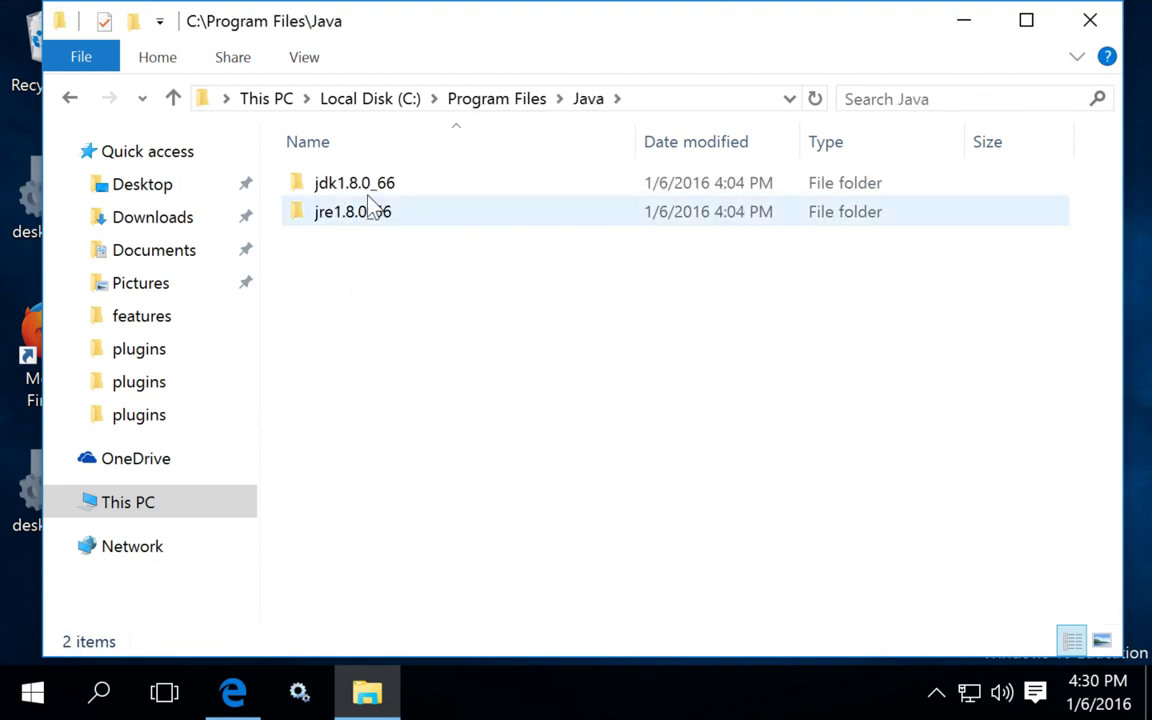
double_click(354, 182)
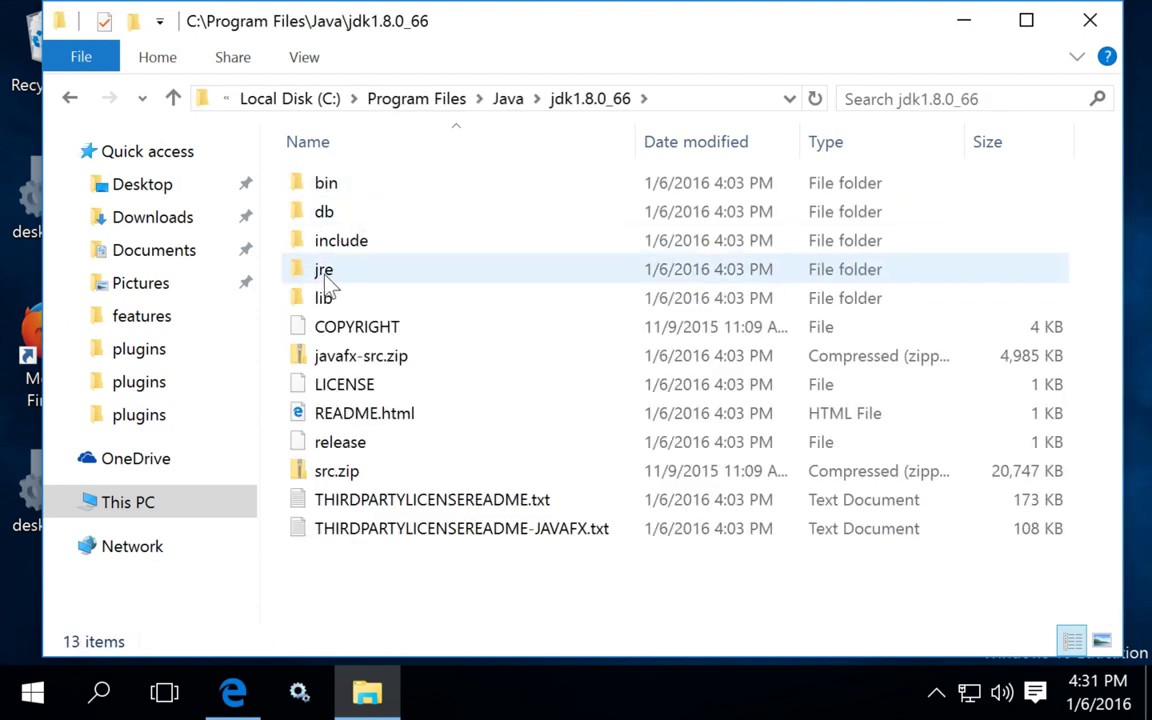
mouse_move(324, 282)
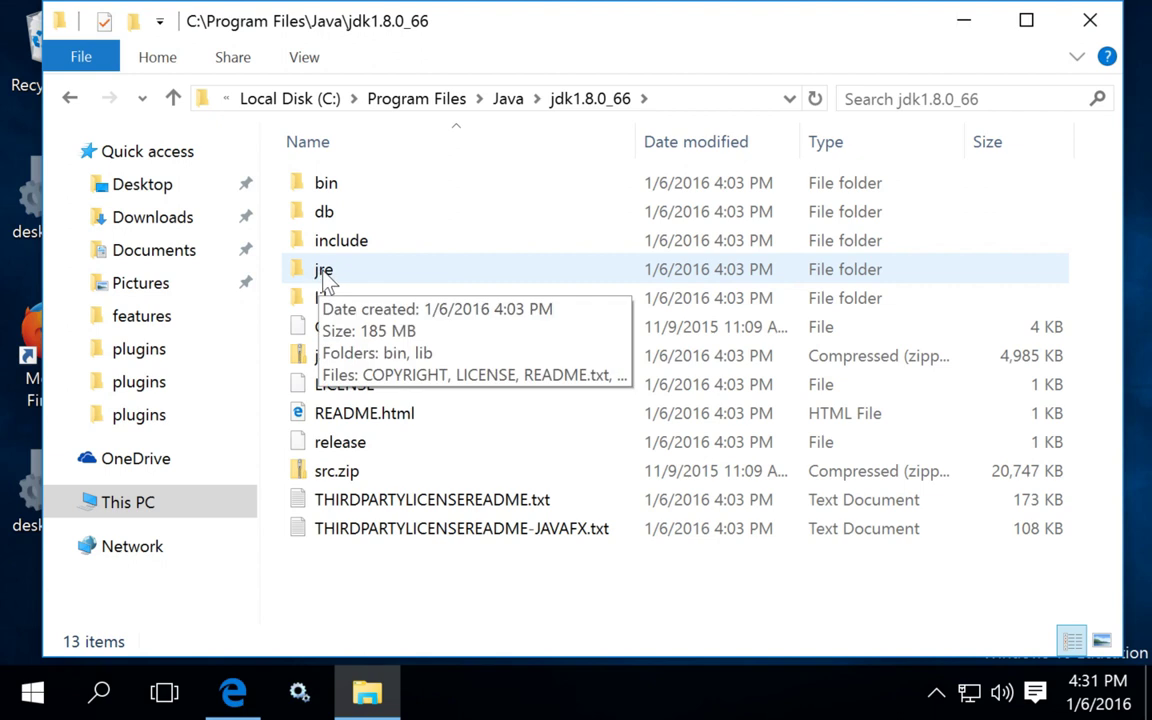
double_click(323, 269)
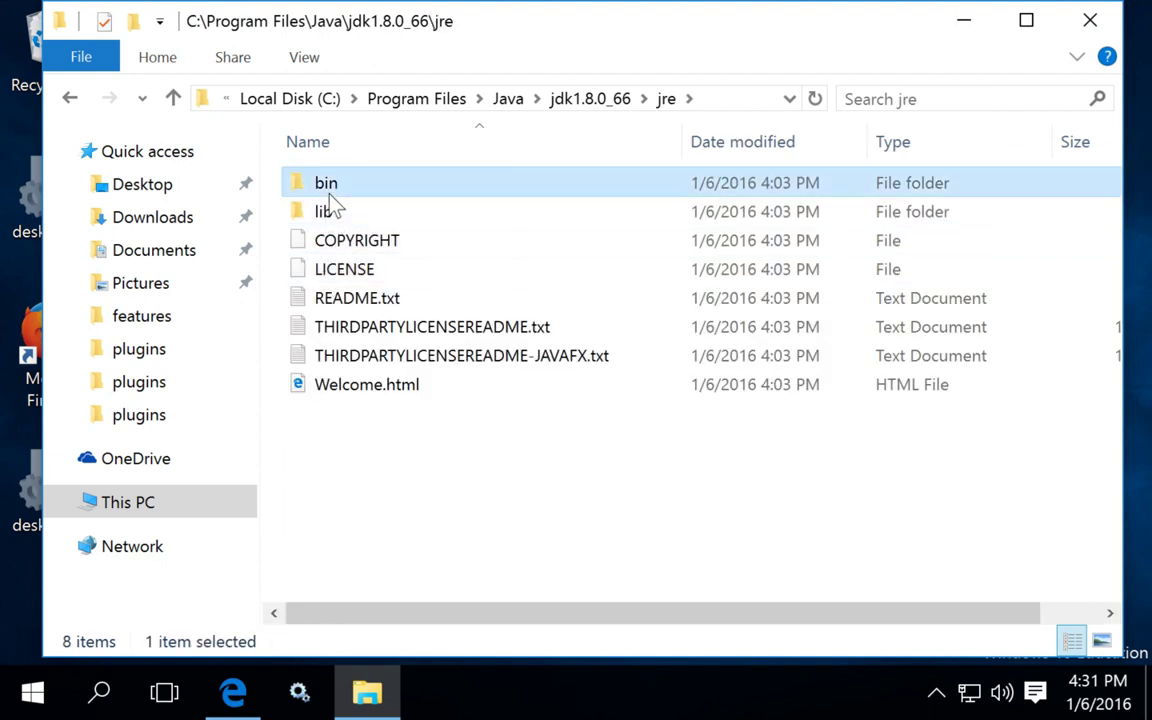
double_click(326, 182)
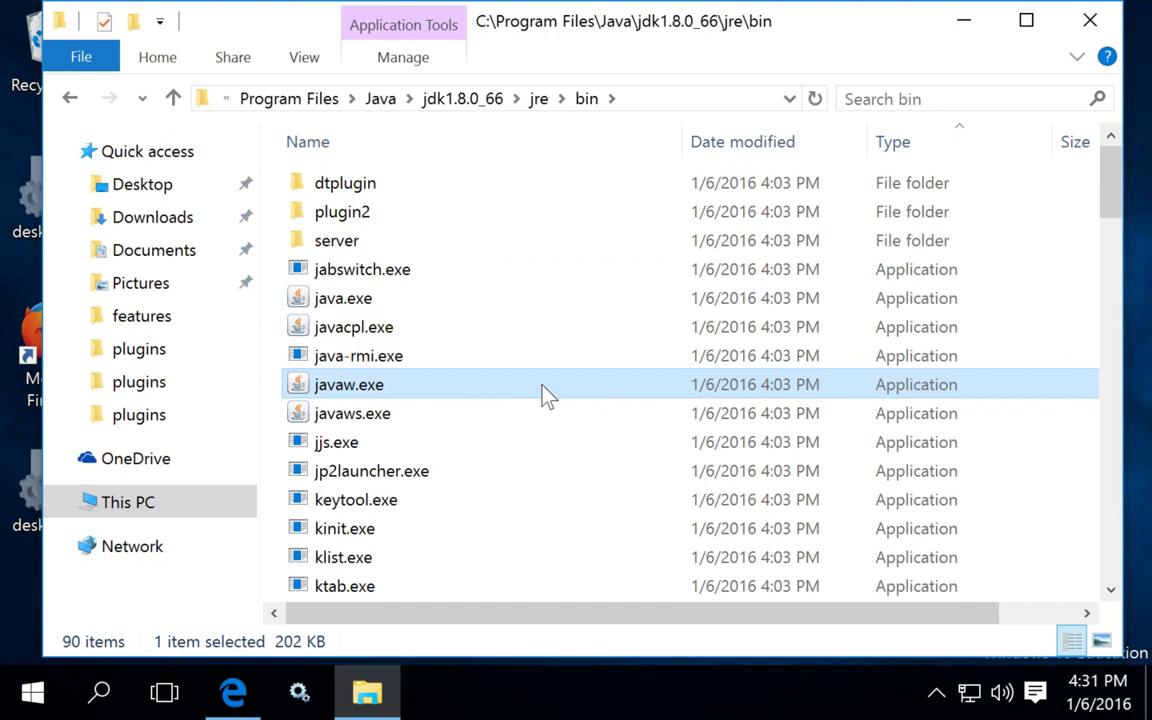
mouse_move(460, 389)
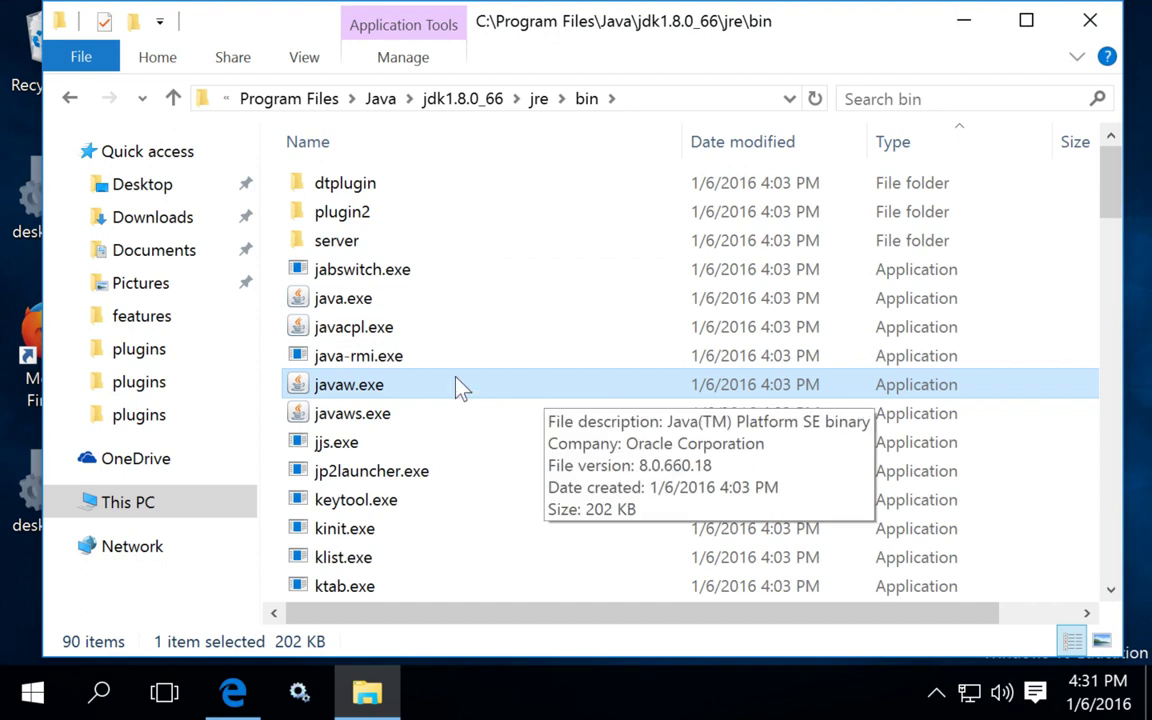